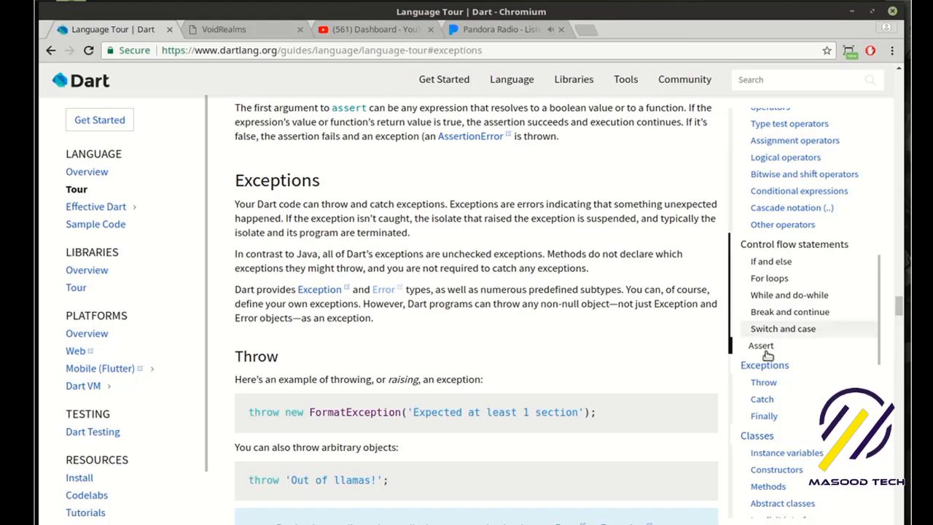
pyautogui.moveTo(765, 364)
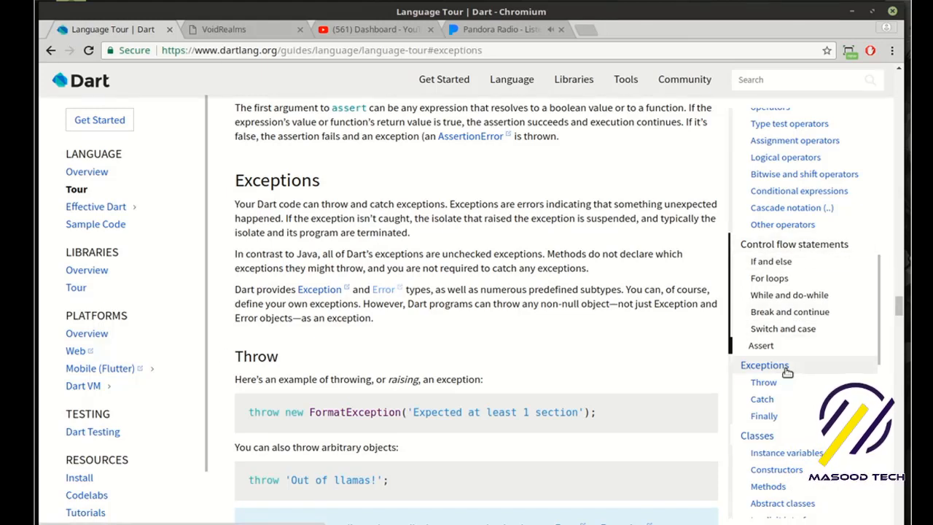
pyautogui.moveTo(800, 452)
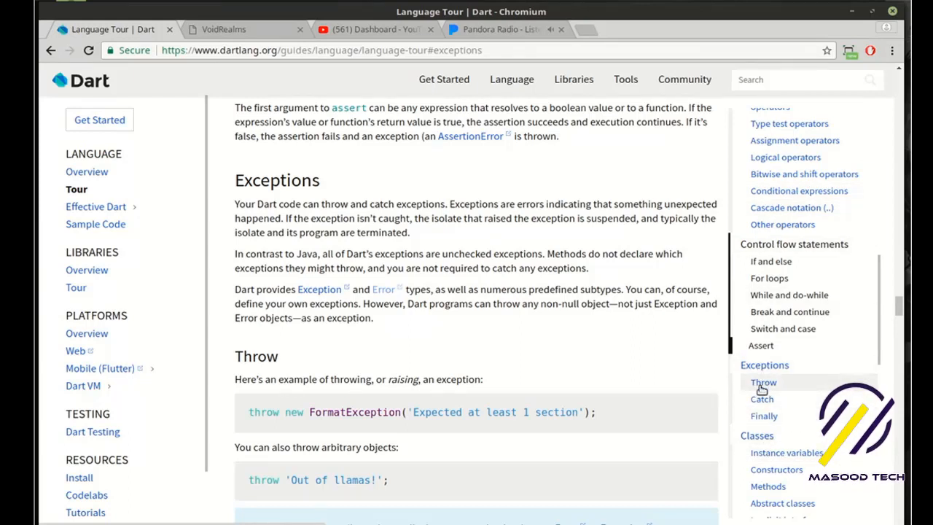
pyautogui.moveTo(764, 364)
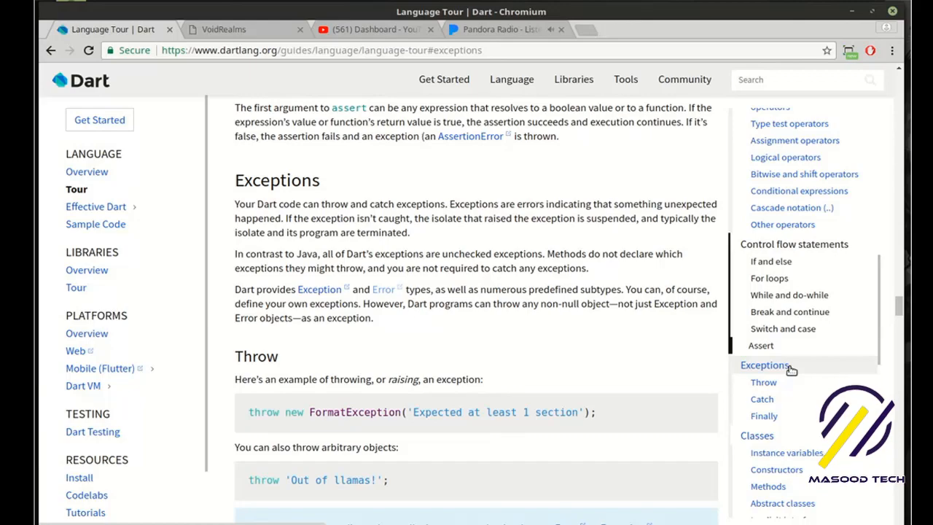
# Open the Exception and Error class API pages in new tabs, then return to the Language Tour
pyautogui.scroll(3)
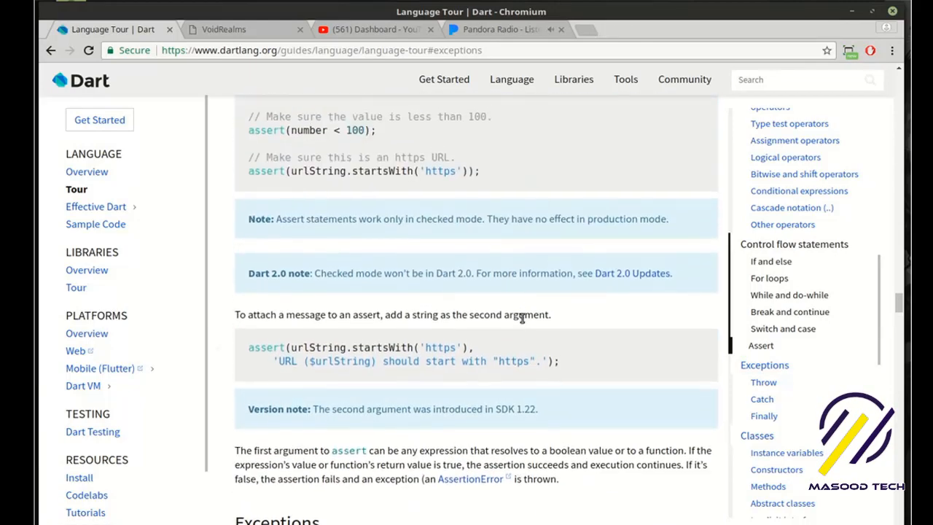
pyautogui.scroll(-3)
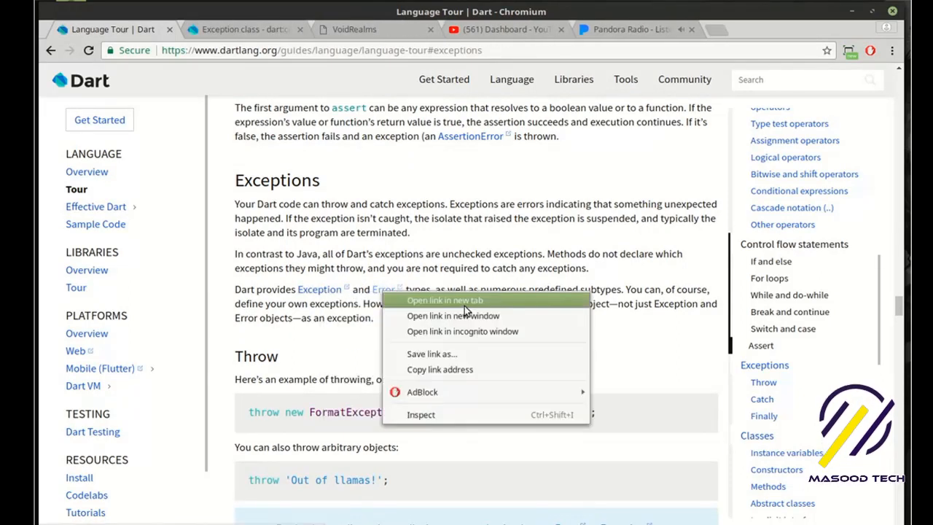
pyautogui.click(444, 300)
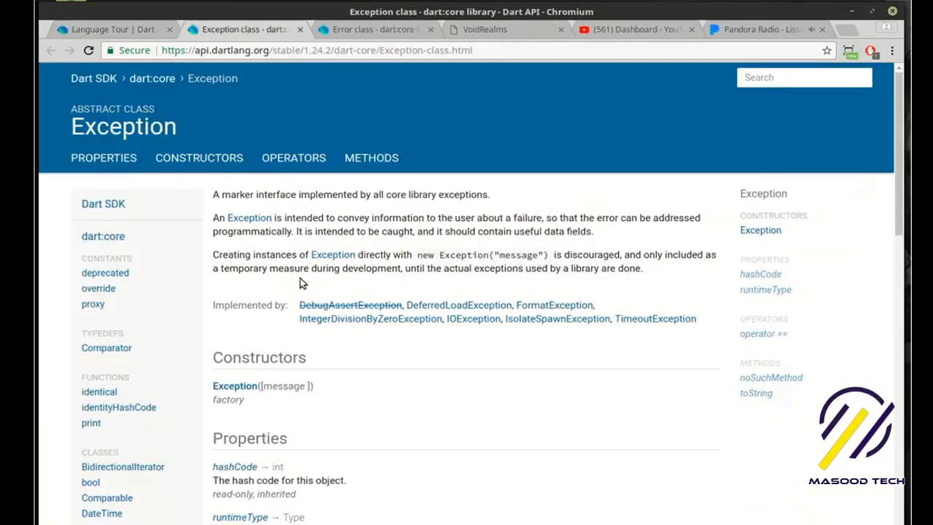
pyautogui.moveTo(300, 223)
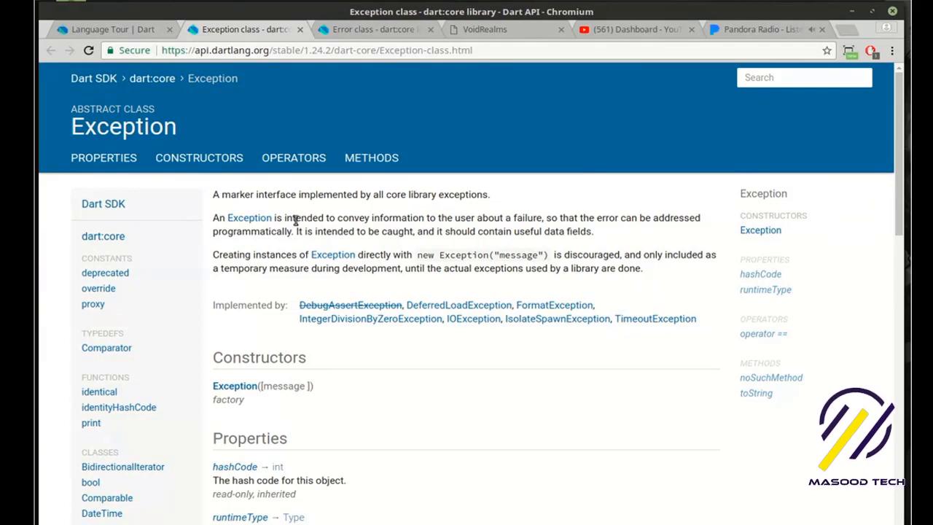
pyautogui.click(371, 29)
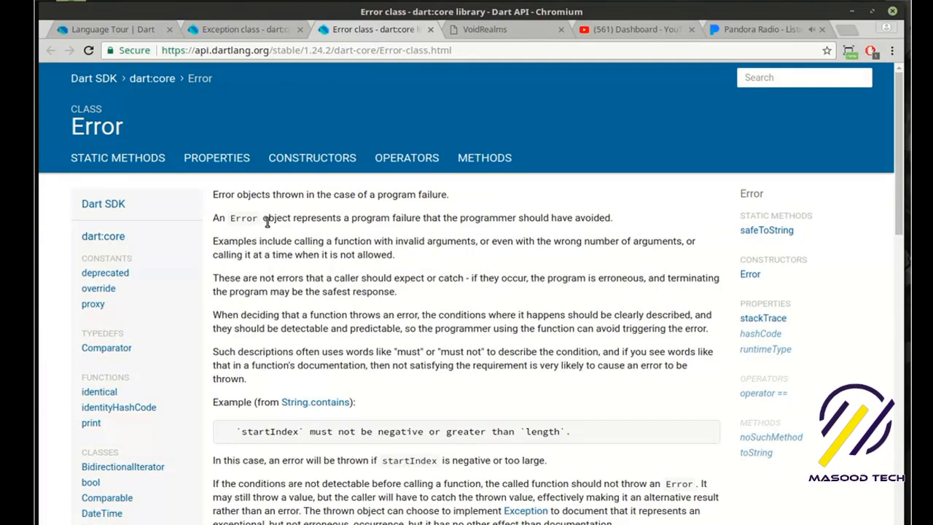
pyautogui.moveTo(391, 217)
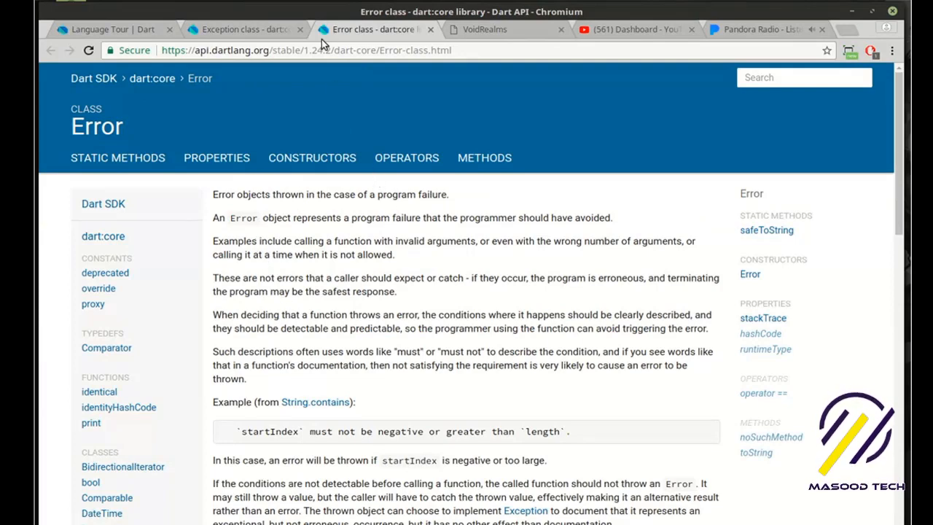
pyautogui.click(102, 29)
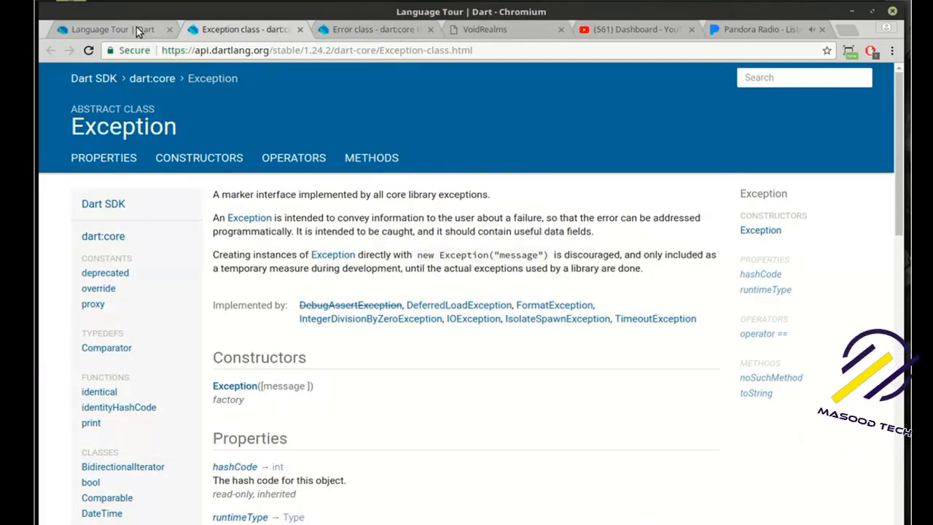
pyautogui.click(102, 30)
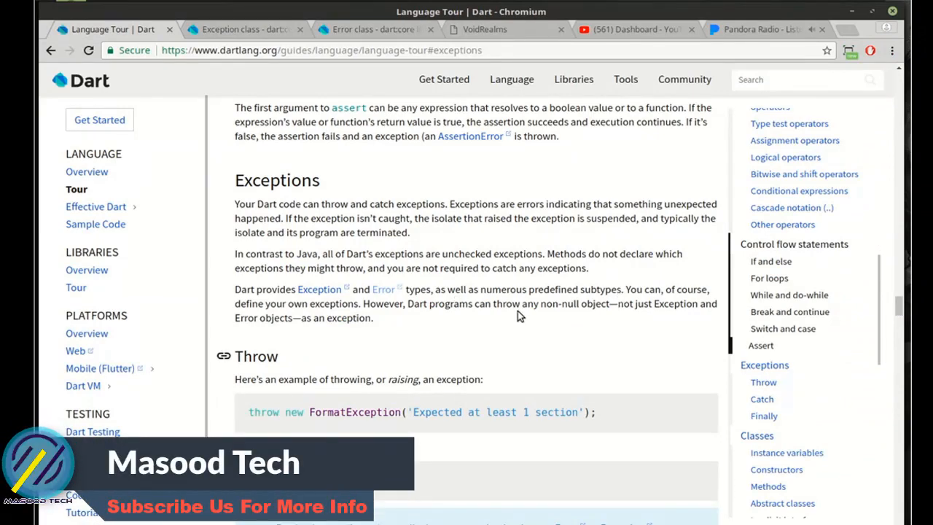
# Scroll the Language Tour past the Throw examples to the start of the Catch section
pyautogui.scroll(-3)
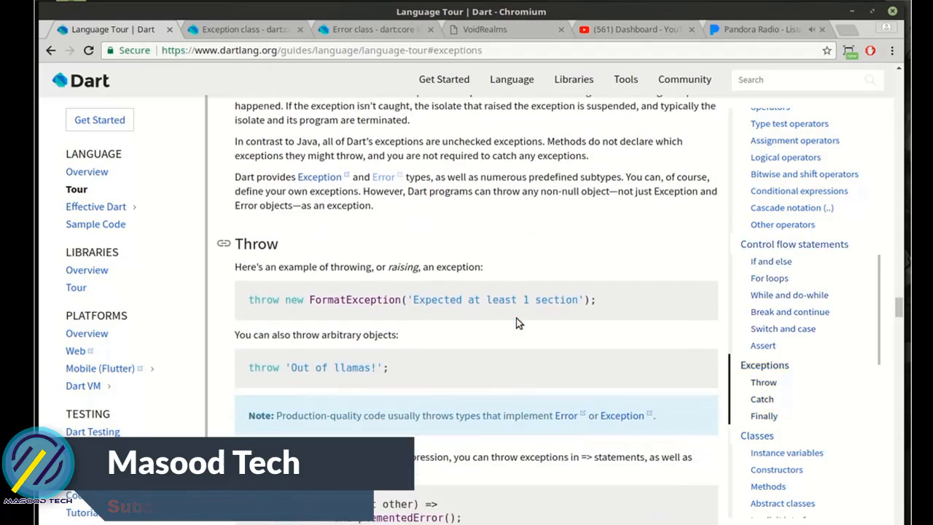
pyautogui.scroll(-3)
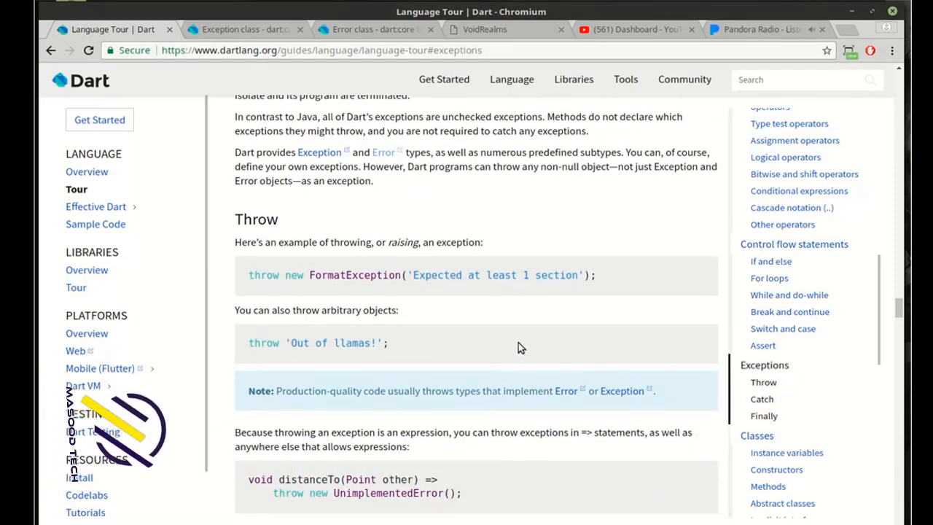
pyautogui.moveTo(535, 327)
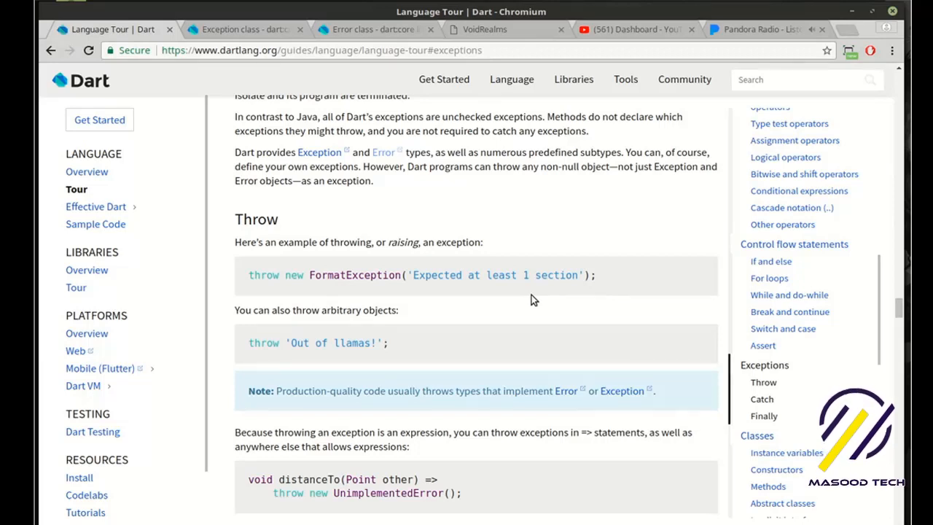
pyautogui.scroll(-3)
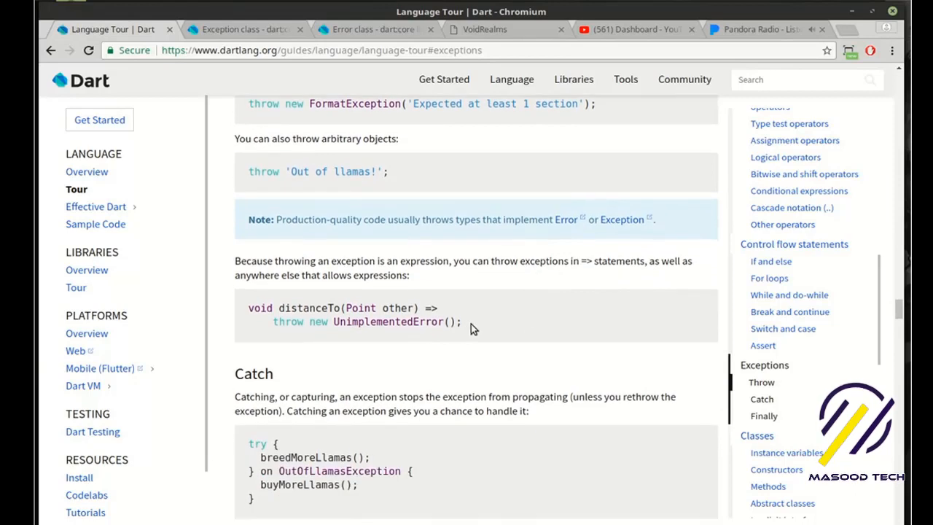
pyautogui.moveTo(490, 318)
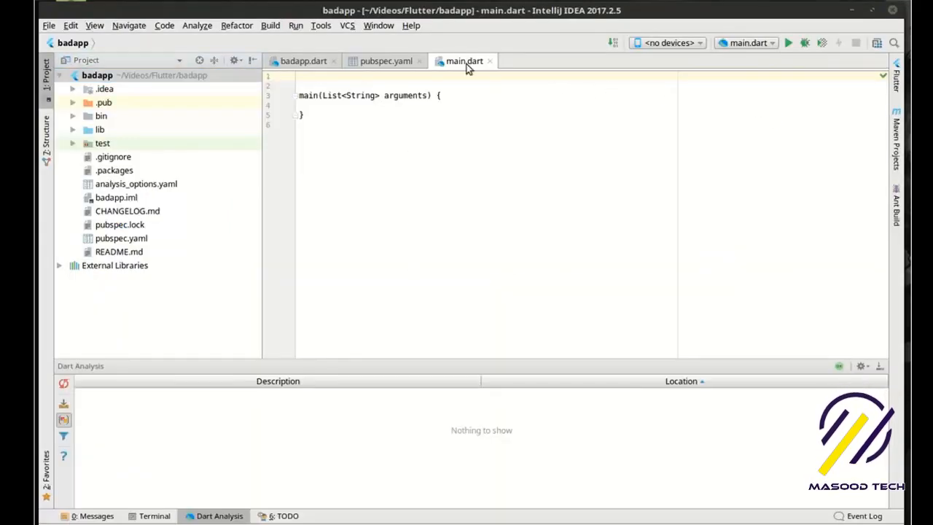
# Start a void catchError() function on line 1 that declares the undefined test variable
pyautogui.click(358, 80)
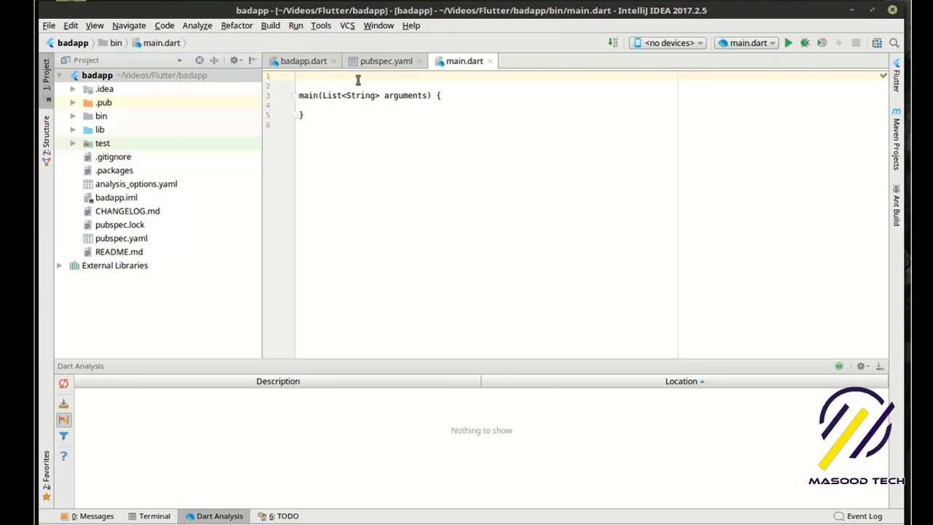
pyautogui.write('void')
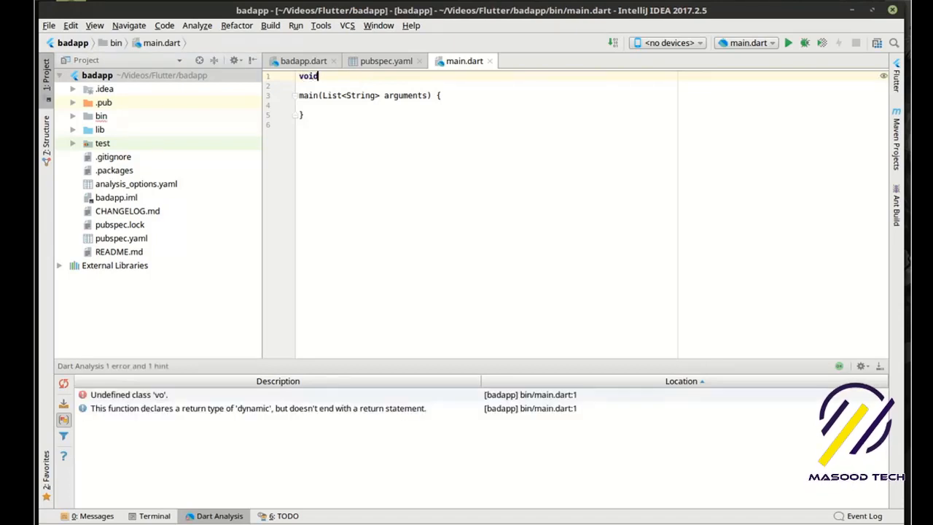
pyautogui.write('catch')
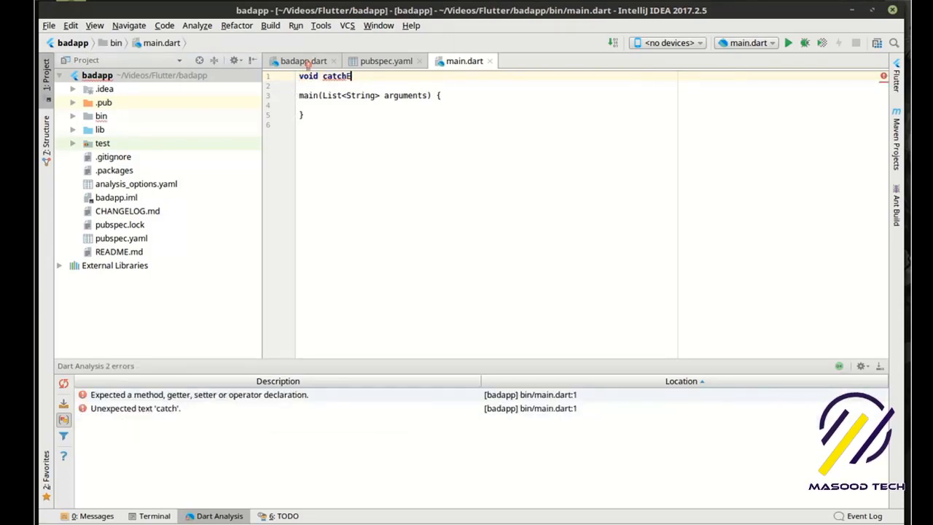
pyautogui.write('Error()')
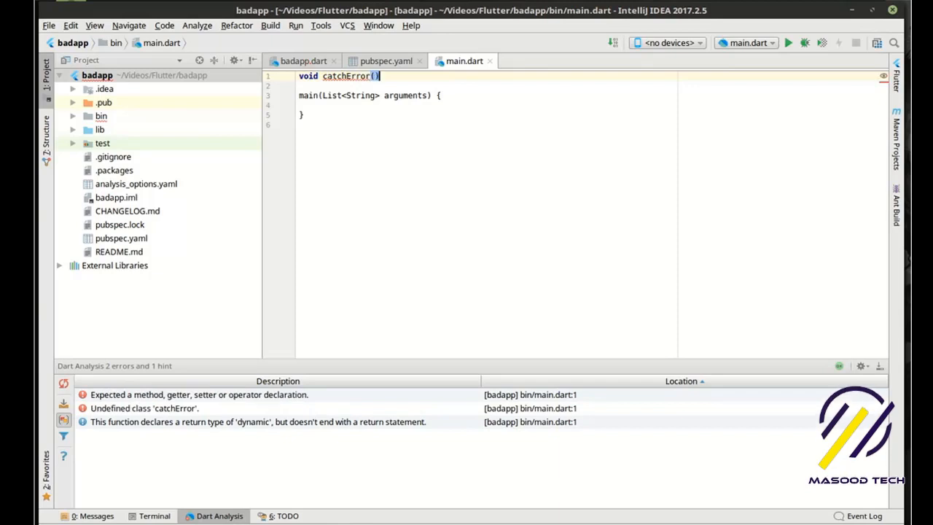
pyautogui.write('{')
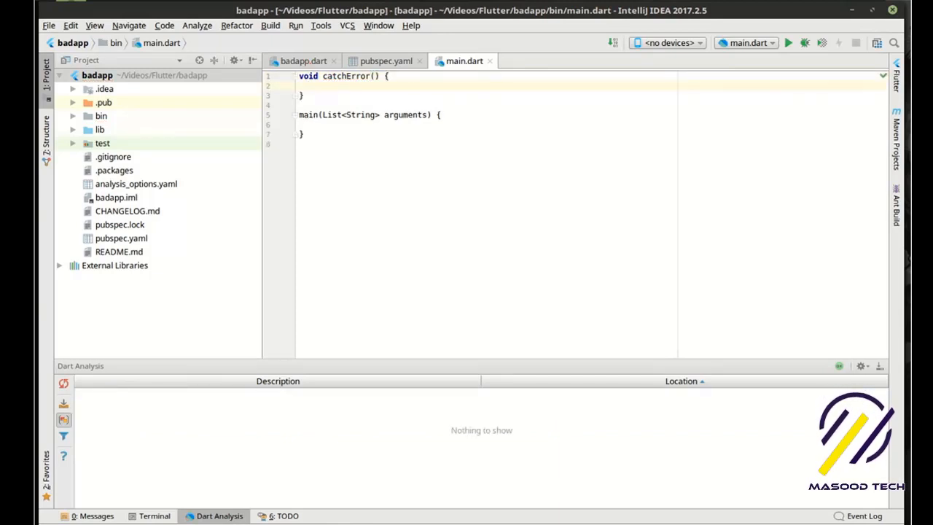
pyautogui.write('t')
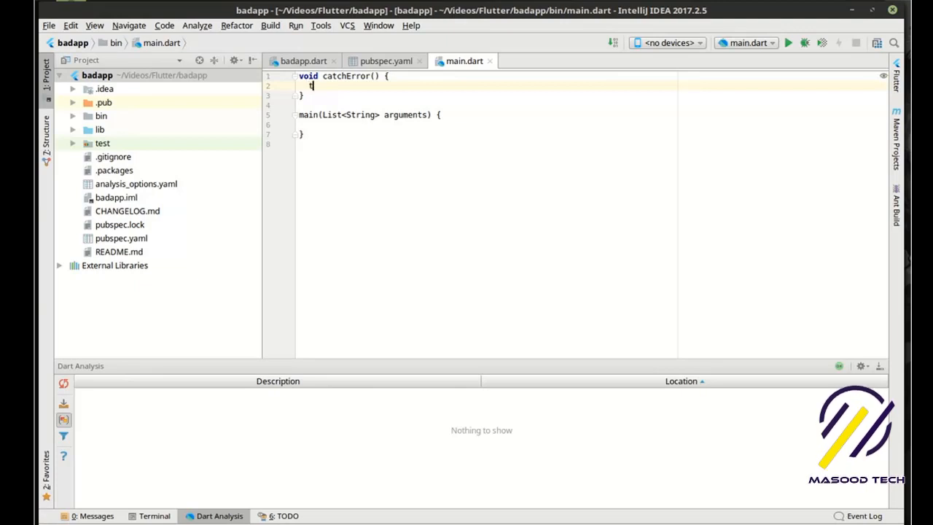
pyautogui.write('test s')
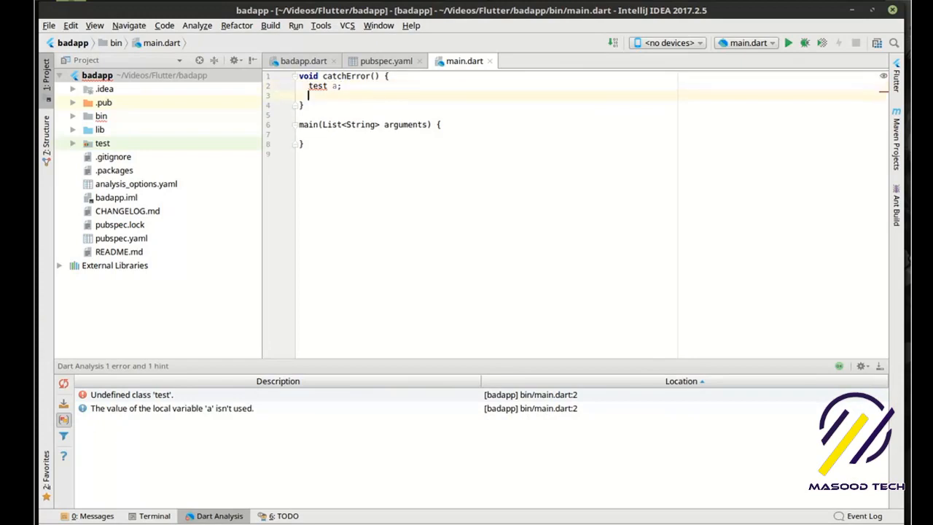
# Add print('test: $test') to the catchError body
pyautogui.write('print()')
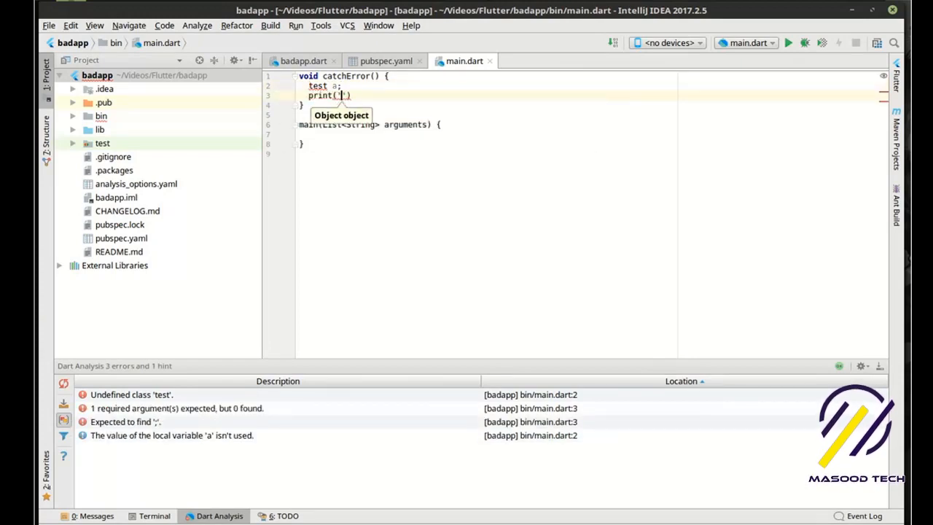
pyautogui.write('test:')
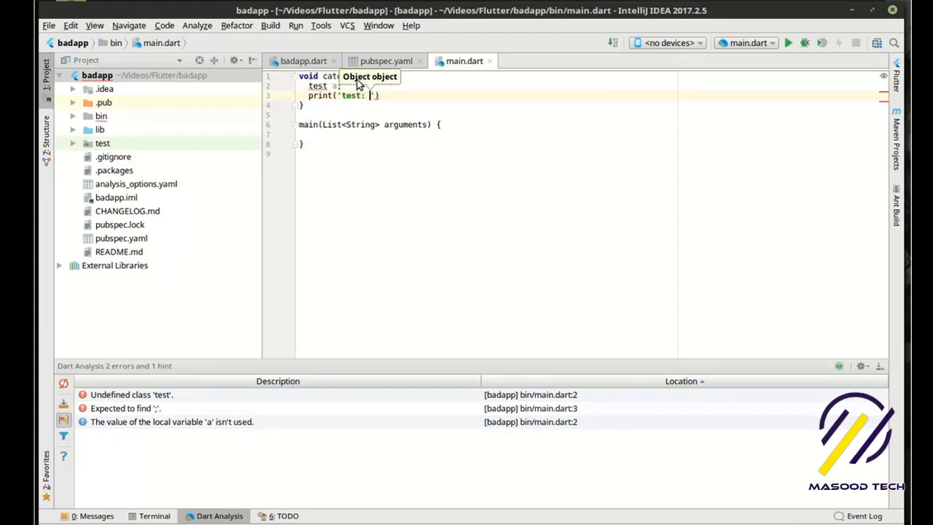
pyautogui.write('ch')
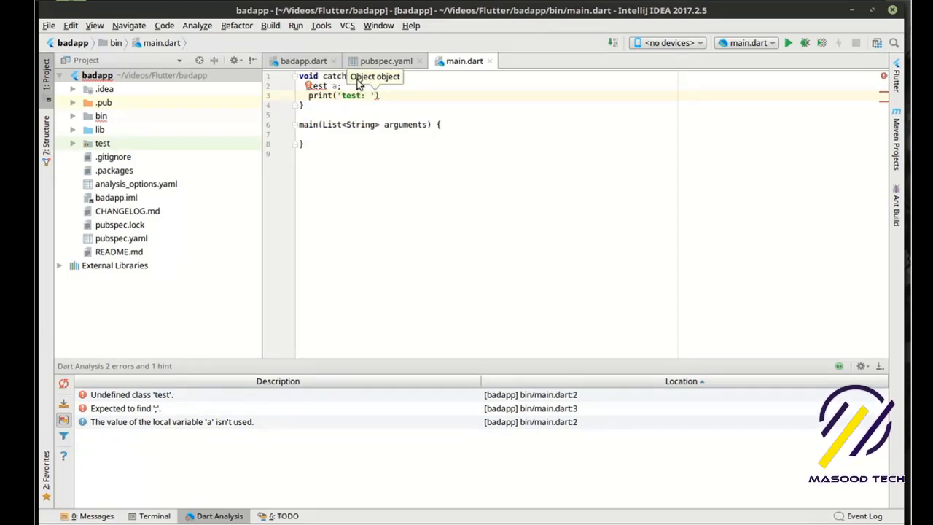
pyautogui.write('$td')
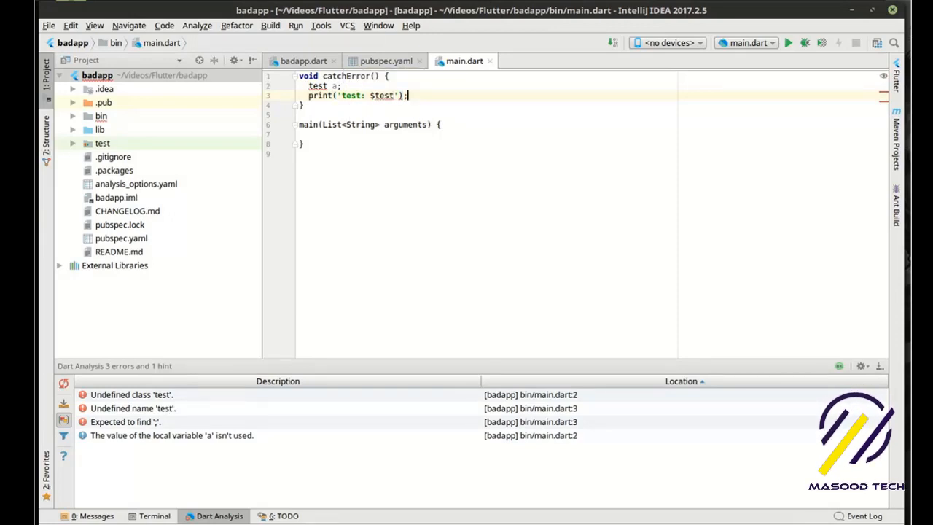
pyautogui.press('enter')
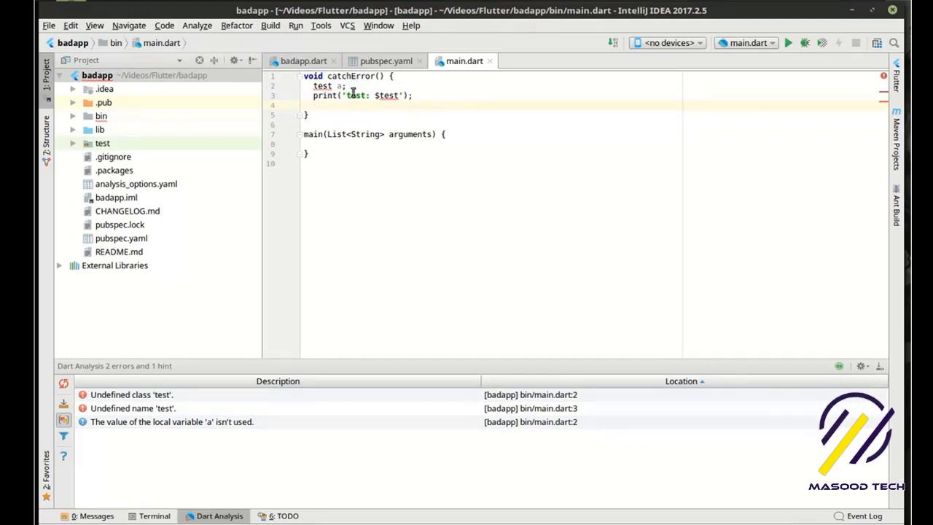
pyautogui.doubleClick(388, 96)
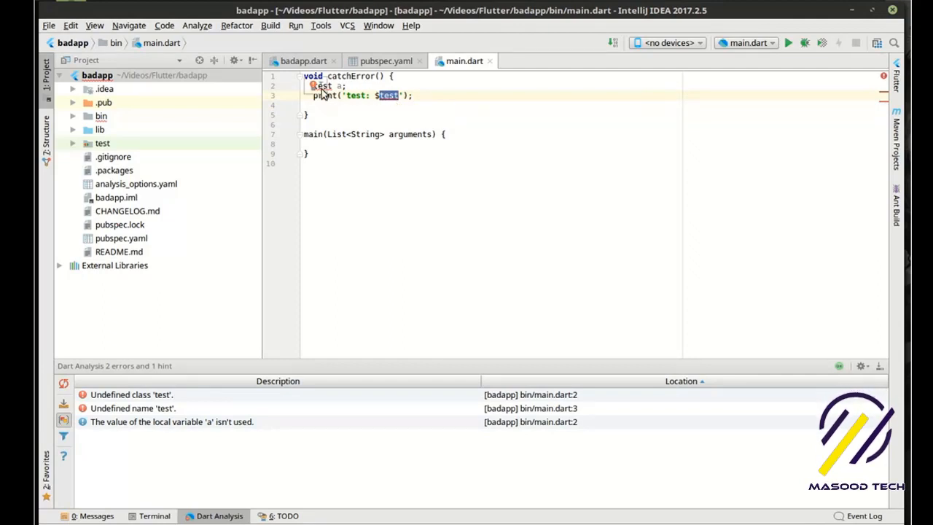
pyautogui.click(355, 121)
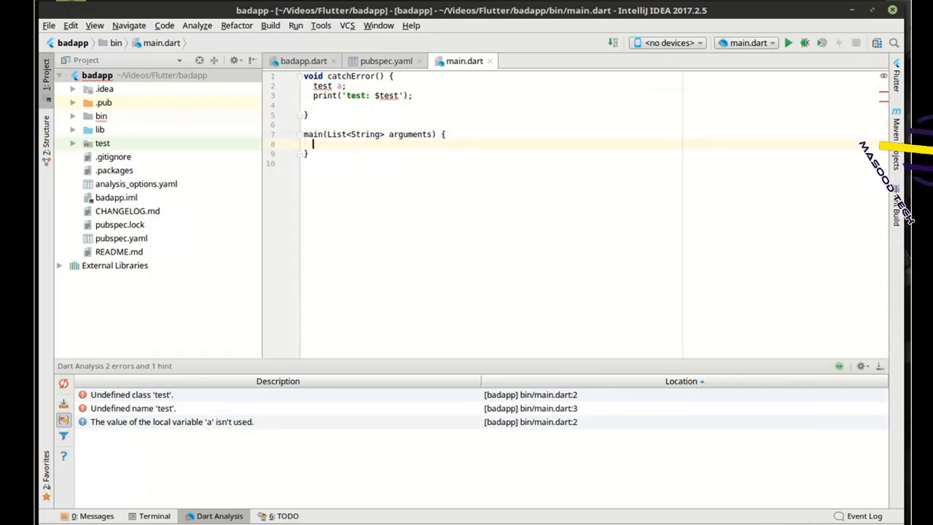
# Call catchError() from main and run main.dart, producing NoSuchMethodError for 'test' (exit 255)
pyautogui.write('catchError()')
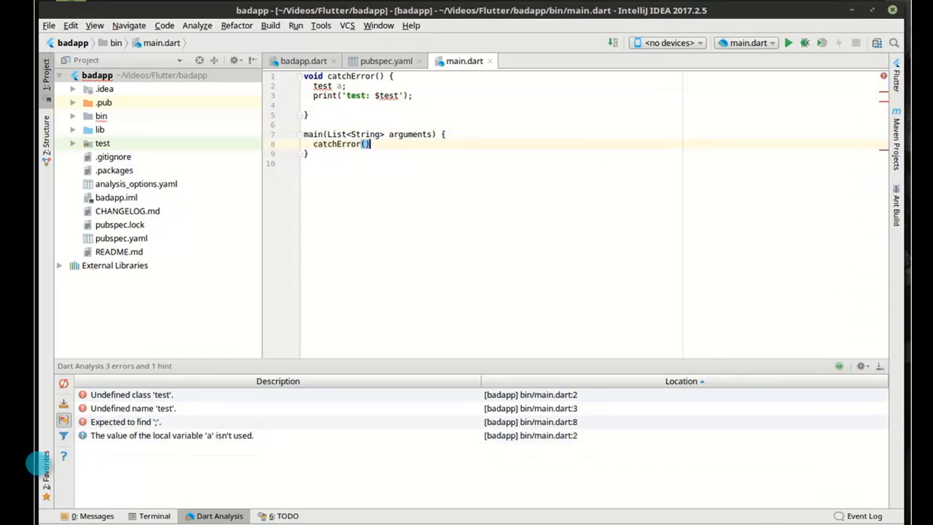
pyautogui.write(';')
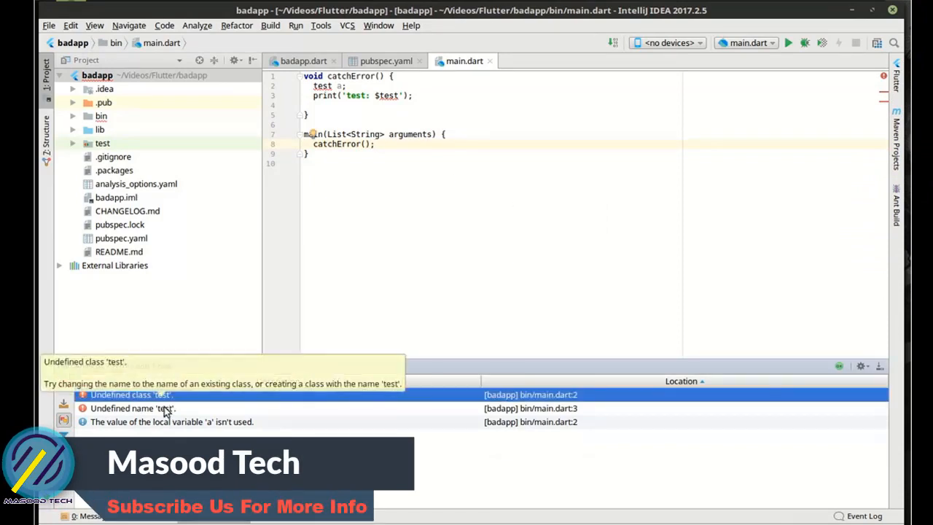
pyautogui.click(132, 408)
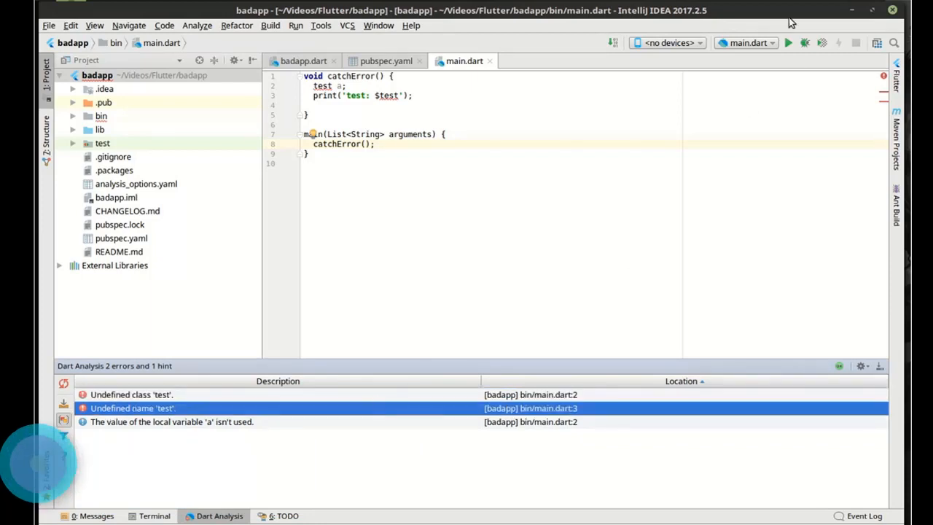
pyautogui.click(788, 43)
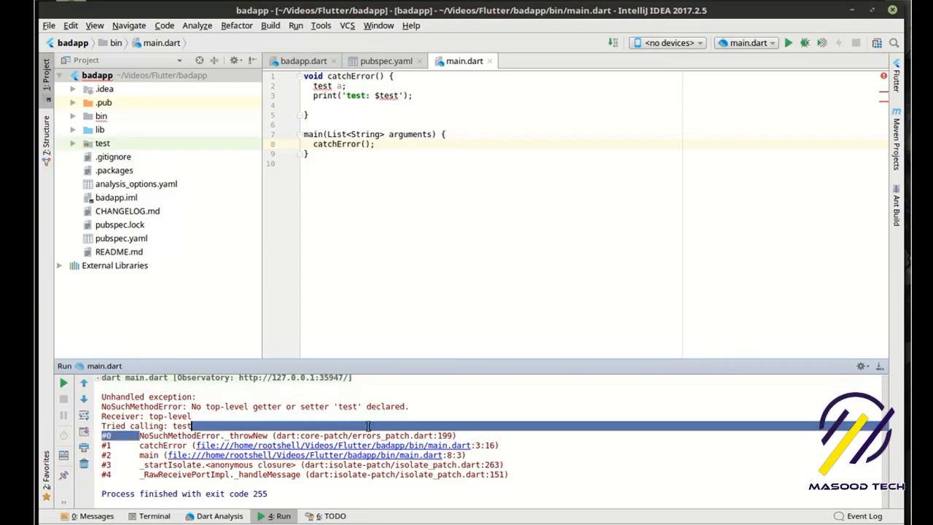
pyautogui.moveTo(365, 445)
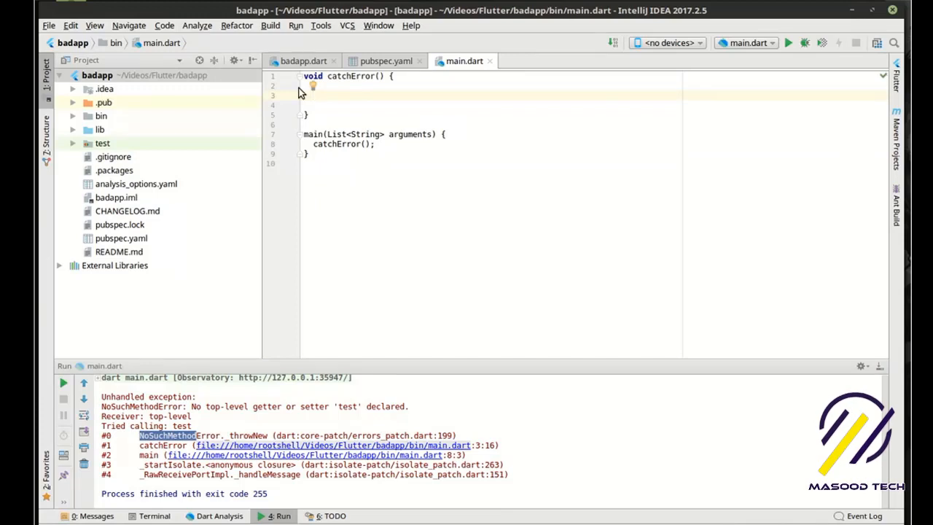
# Print 'starting...' and open a try block that prints 'trying...' before the test code
pyautogui.write('print')
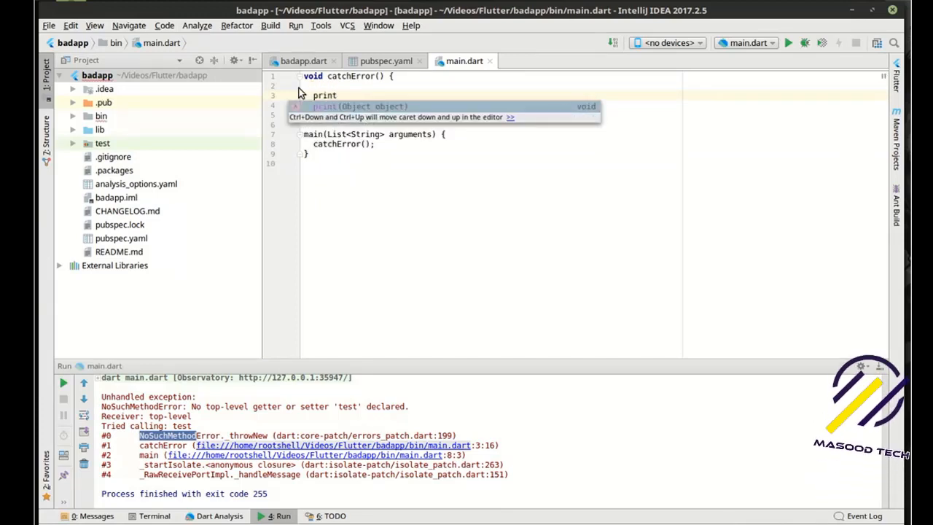
pyautogui.write("('start')")
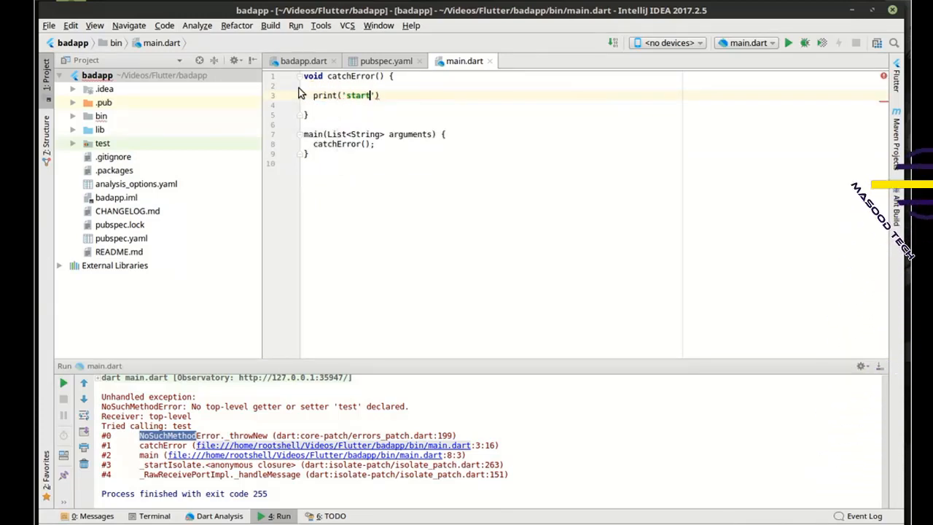
pyautogui.write('ing')
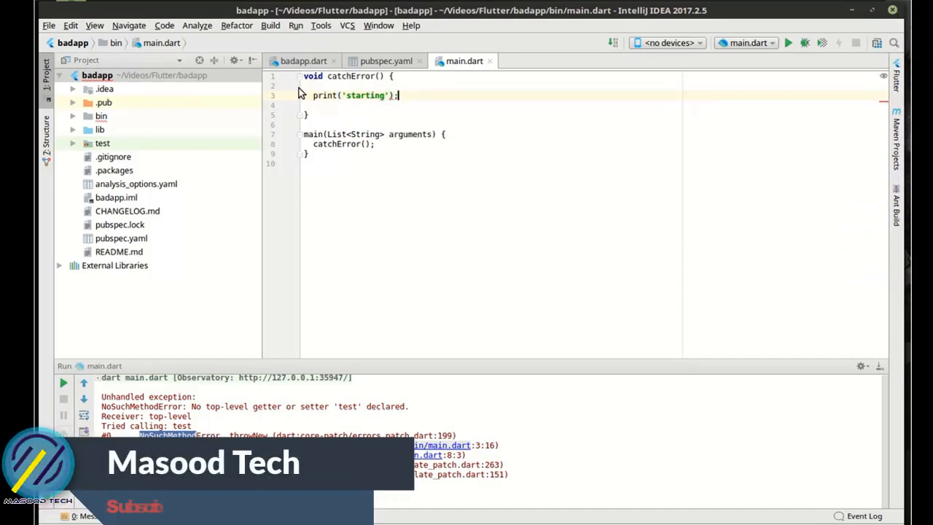
pyautogui.write('...')
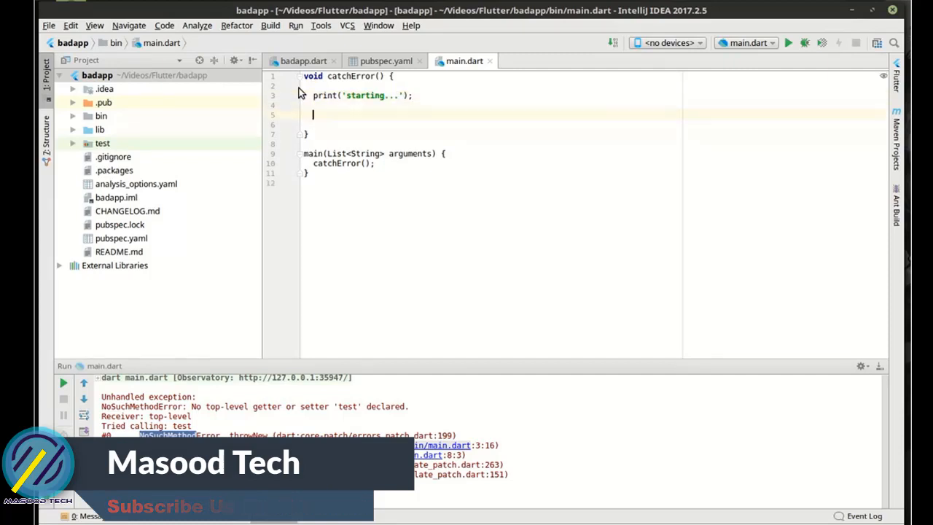
pyautogui.write('try {')
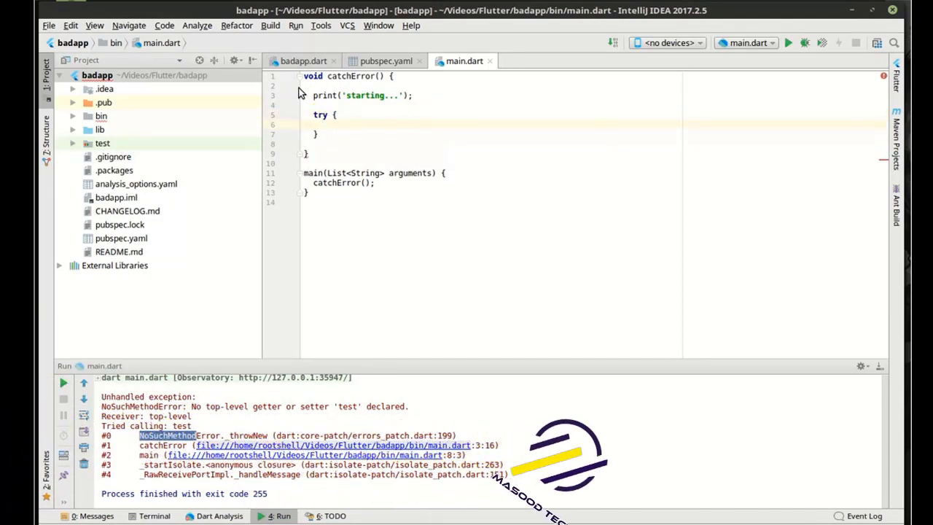
pyautogui.write('print')
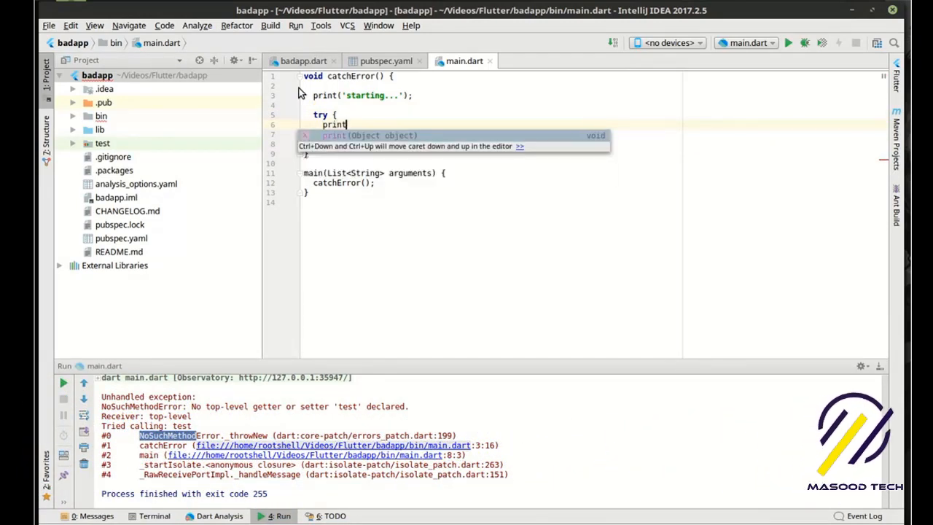
pyautogui.write("('trying')")
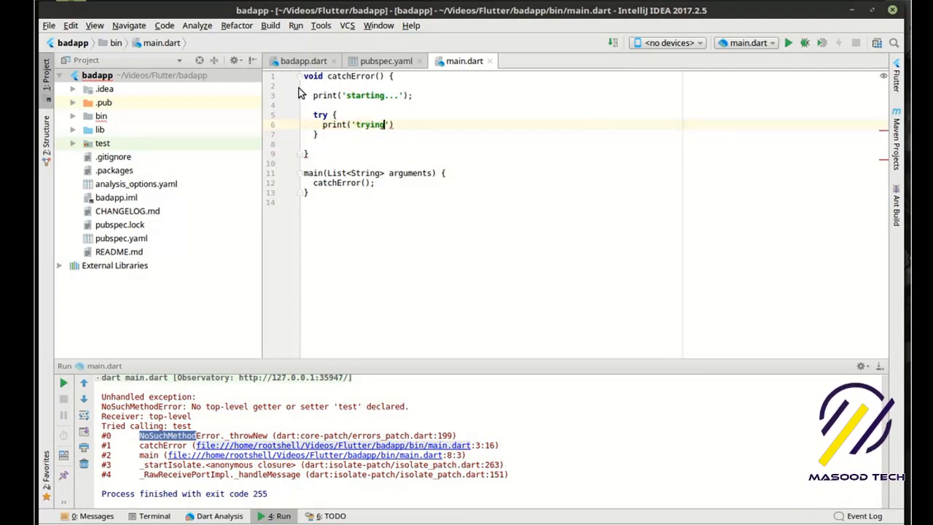
pyautogui.write("...');")
pyautogui.write("print('test: $test');")
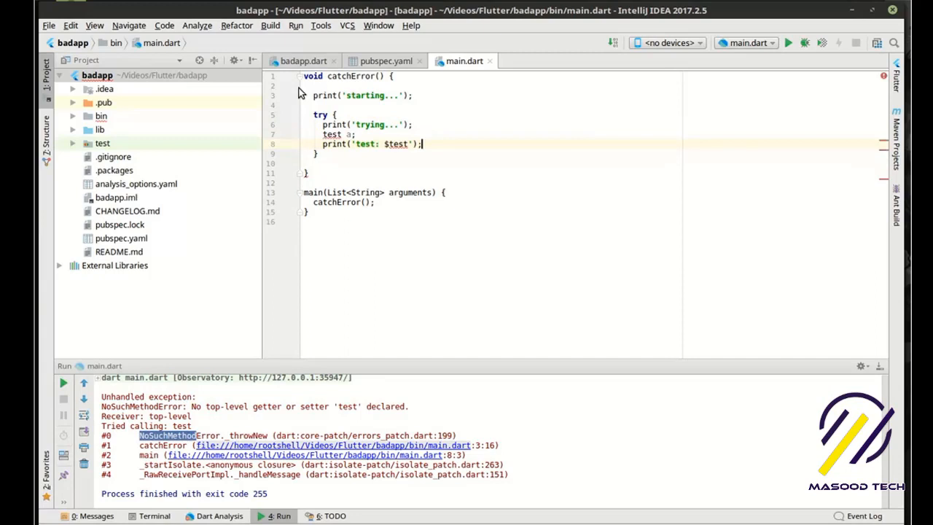
# Add catch printing 'Error: ' + e.toString() and finally printing 'done!'
pyautogui.write('catch(e) {')
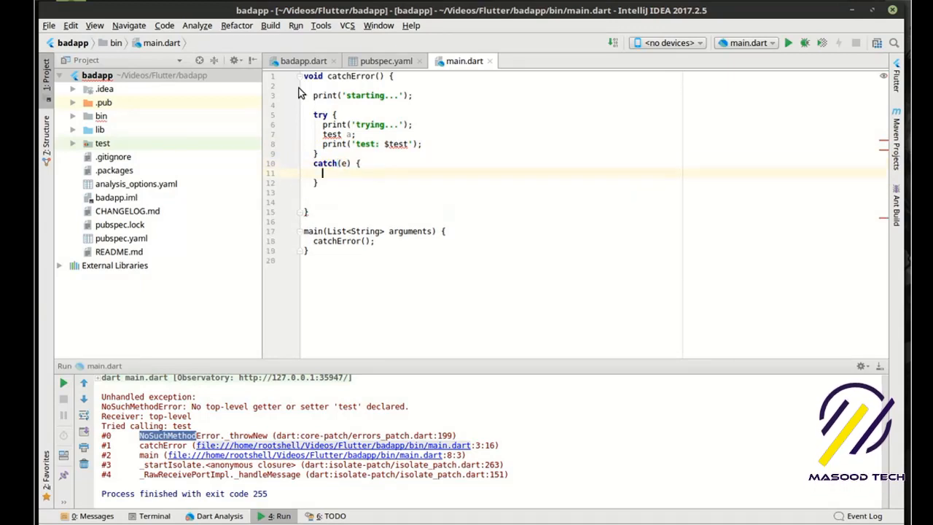
pyautogui.write('finally')
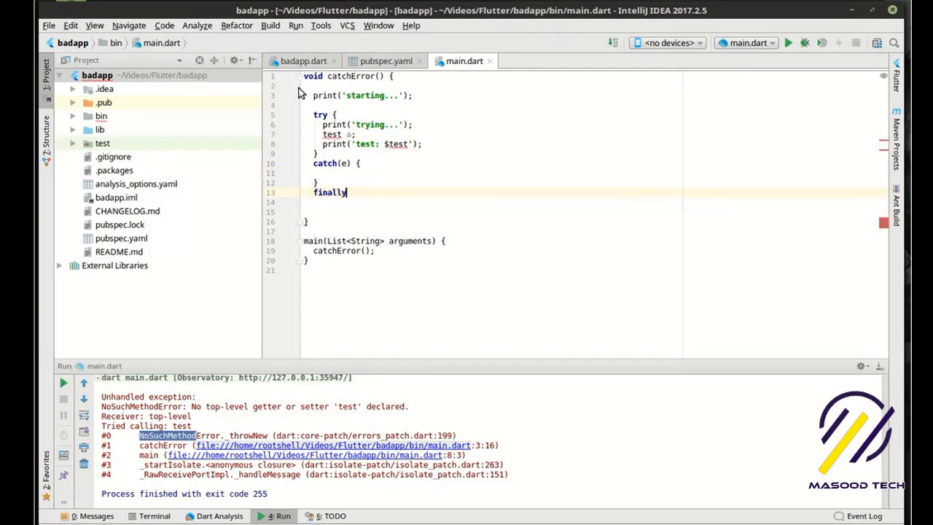
pyautogui.write('{')
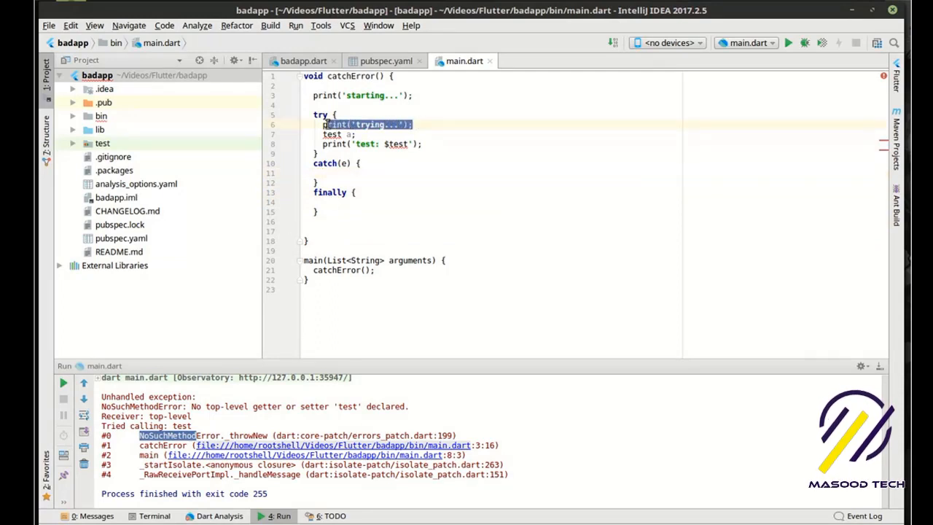
pyautogui.click(325, 173)
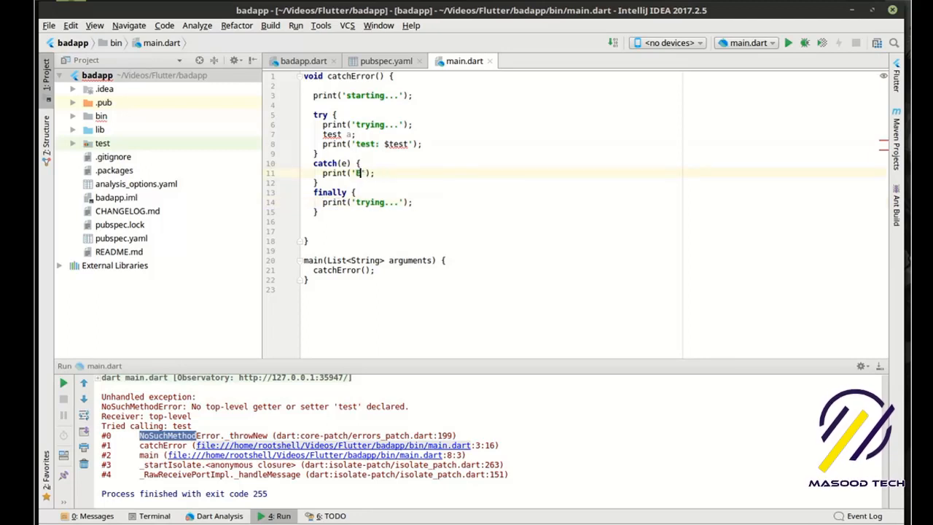
pyautogui.write('Error:')
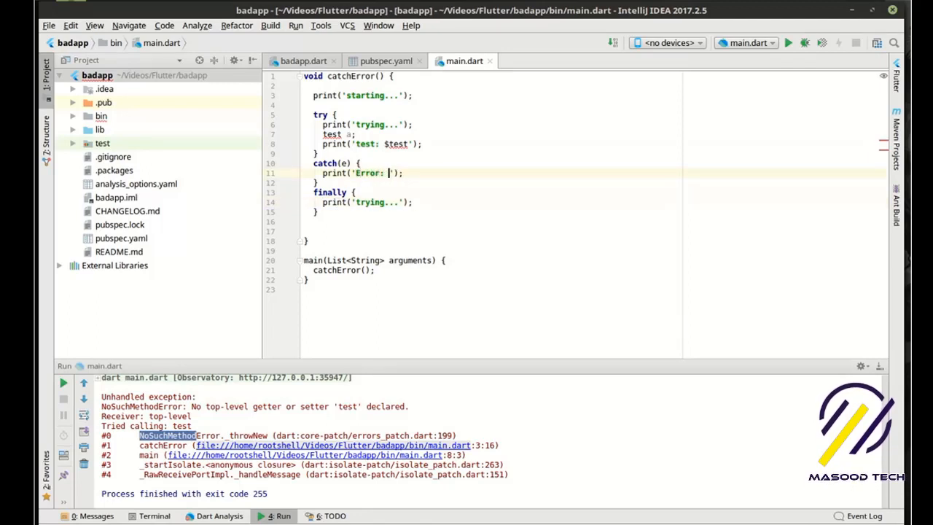
pyautogui.write('+')
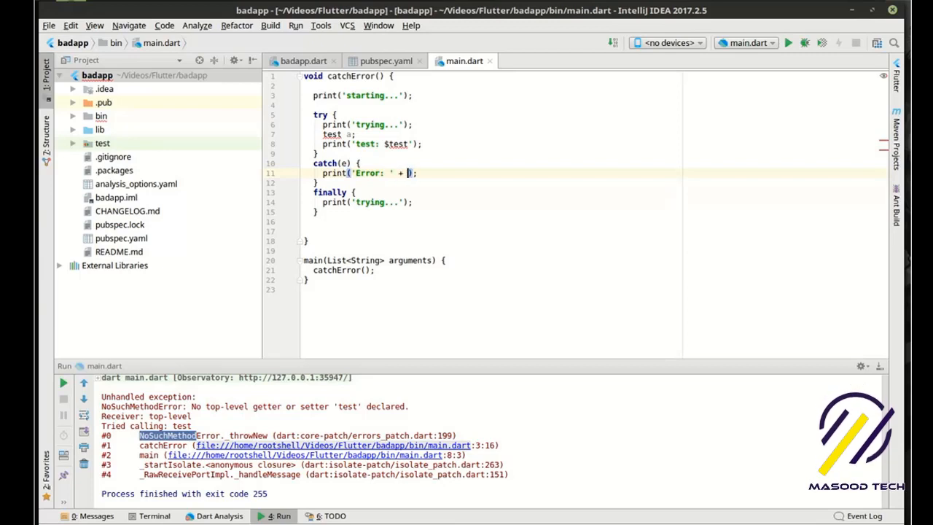
pyautogui.write('e.toString()')
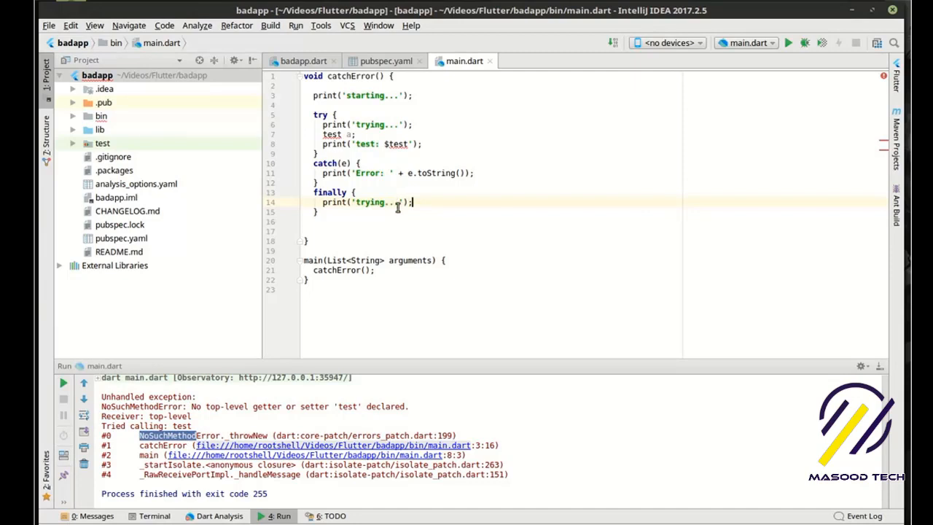
pyautogui.doubleClick(372, 202)
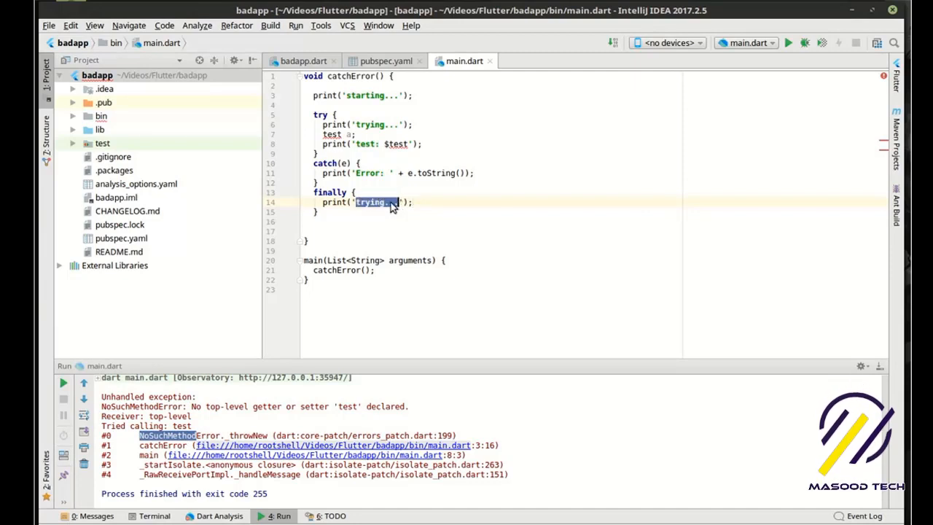
pyautogui.write('done!')
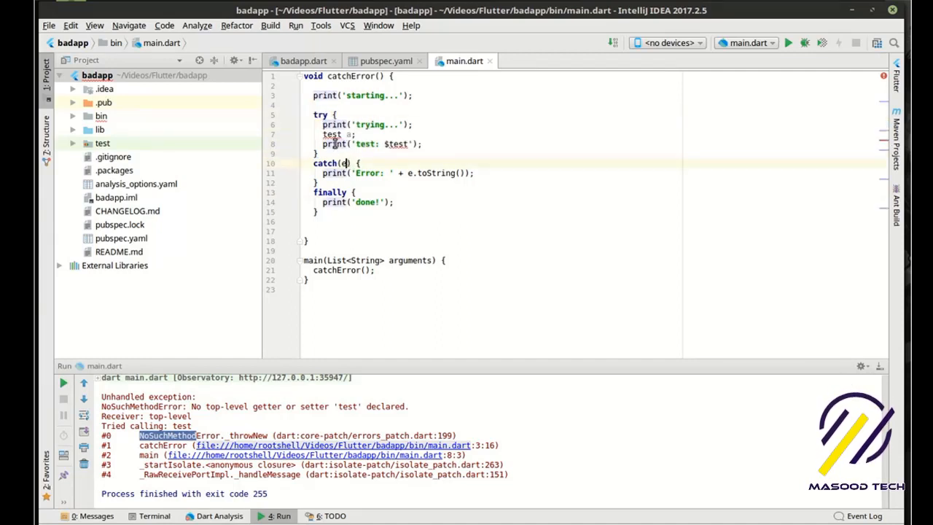
pyautogui.moveTo(313, 114); pyautogui.dragTo(320, 153)
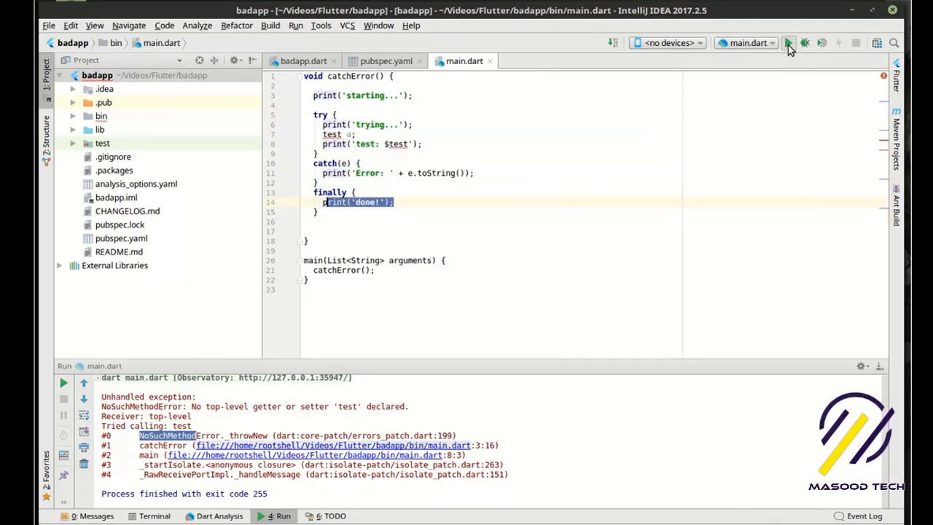
# Rerun main.dart and highlight the caught Error line and $test reference; exit code 0
pyautogui.click(788, 42)
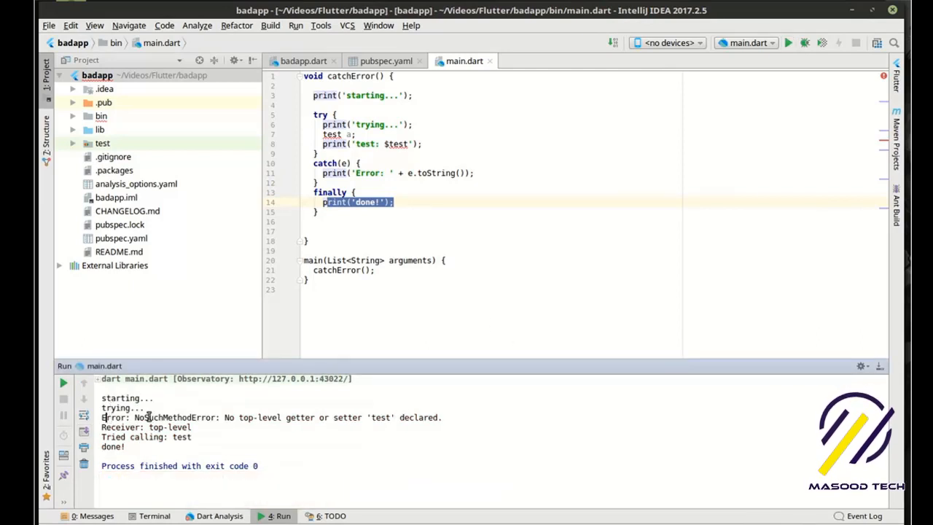
pyautogui.doubleClick(174, 417)
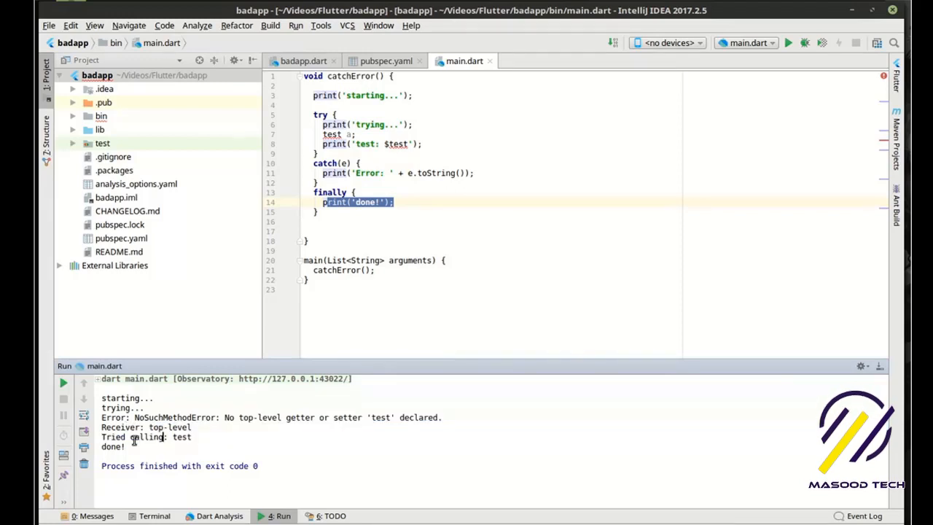
pyautogui.doubleClick(145, 436)
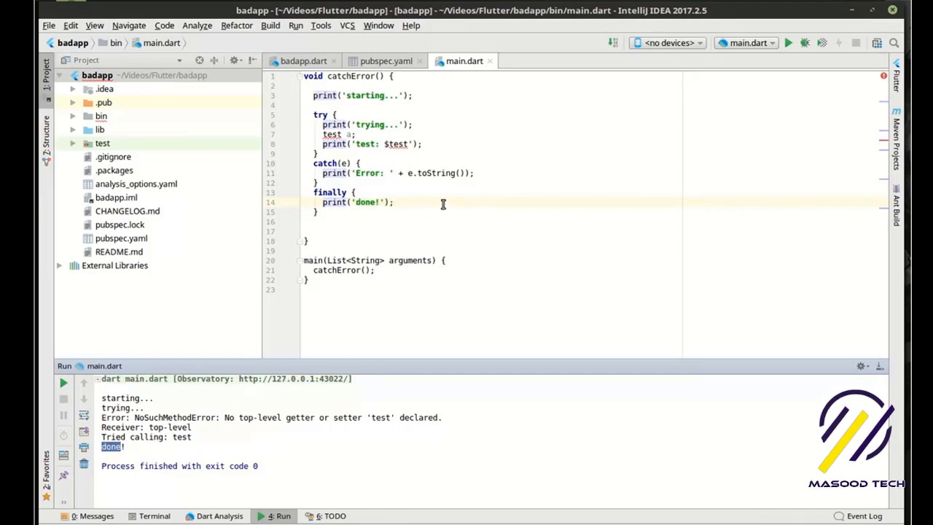
pyautogui.doubleClick(398, 144)
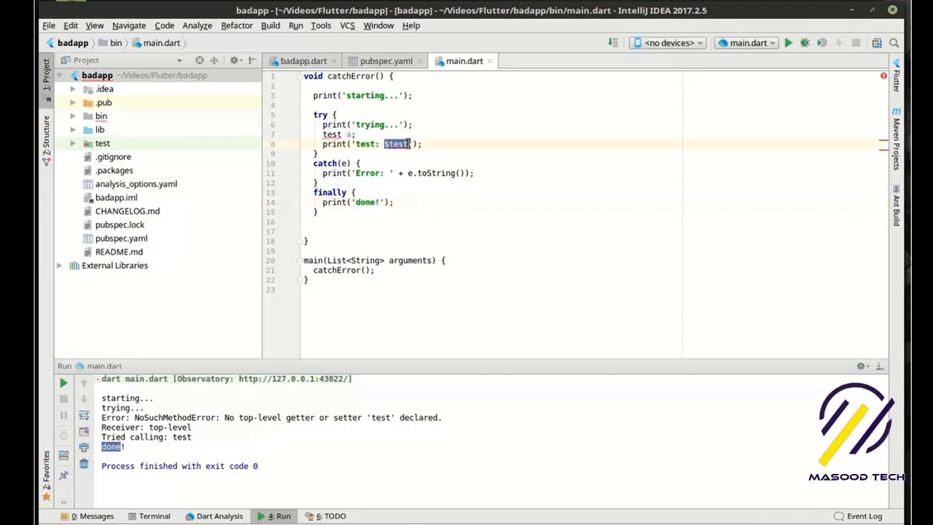
# Replace the catch message's e.toString() part with the fixed text 'Error: - dont care'
pyautogui.click(407, 173)
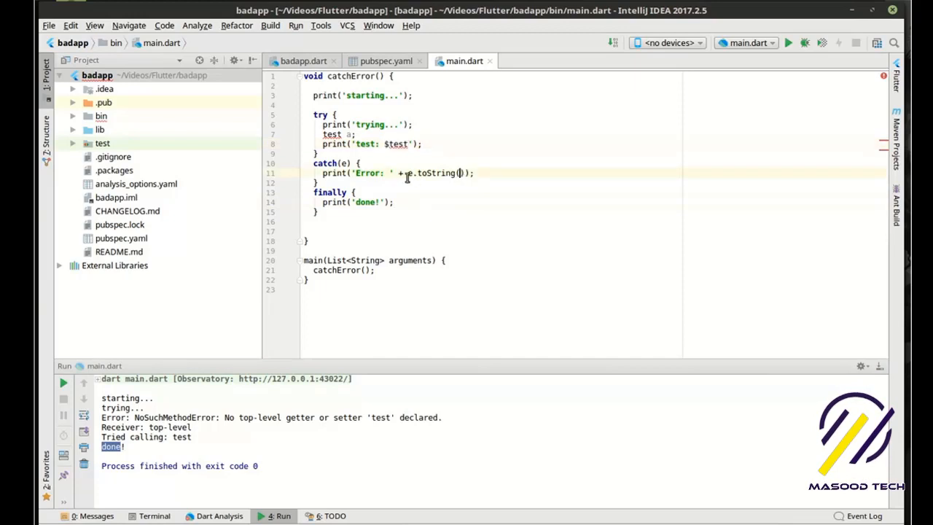
pyautogui.doubleClick(433, 173)
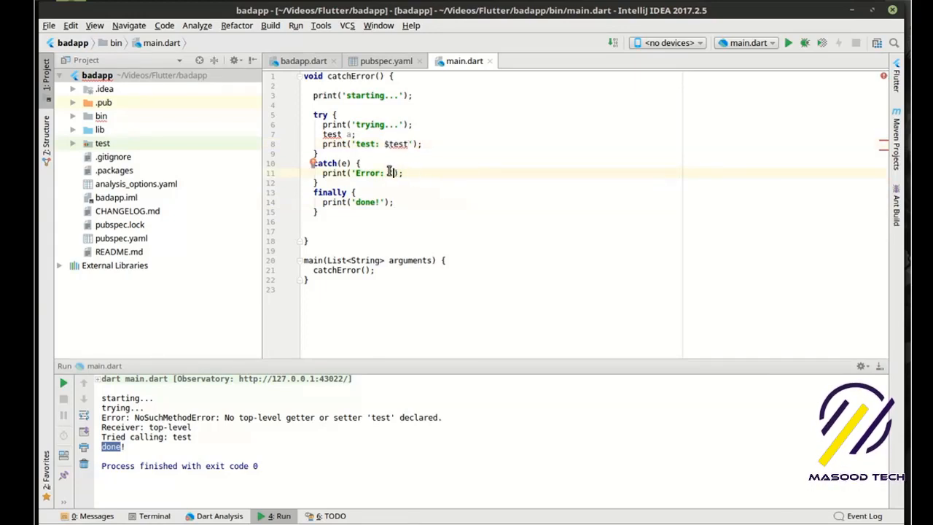
pyautogui.write('- dont care')
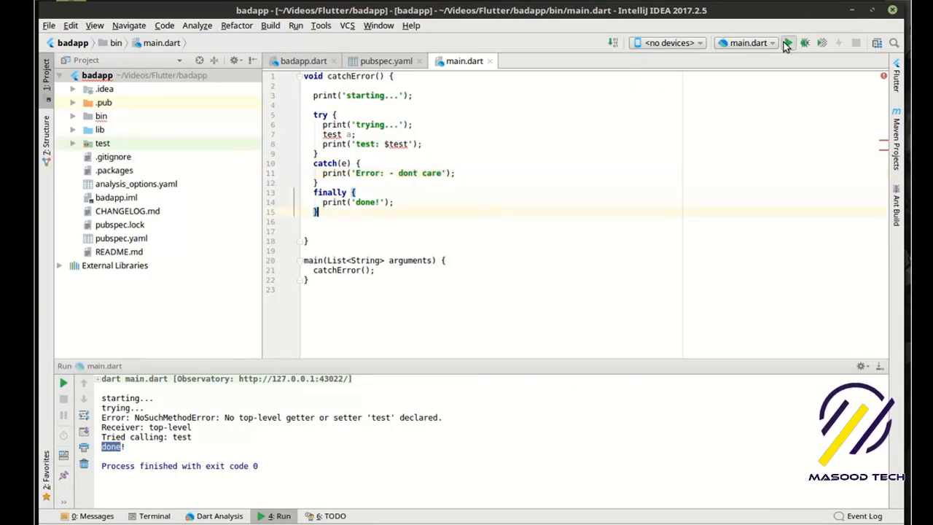
pyautogui.click(788, 42)
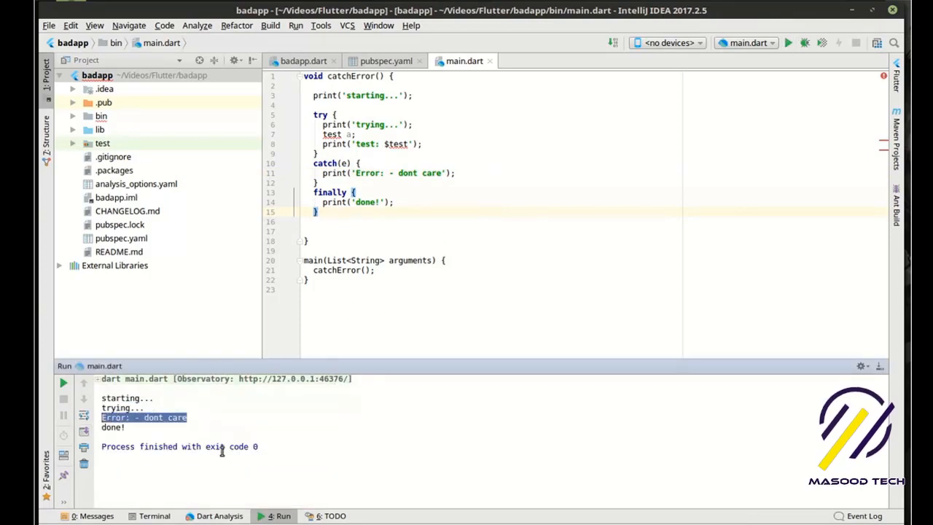
pyautogui.moveTo(247, 447)
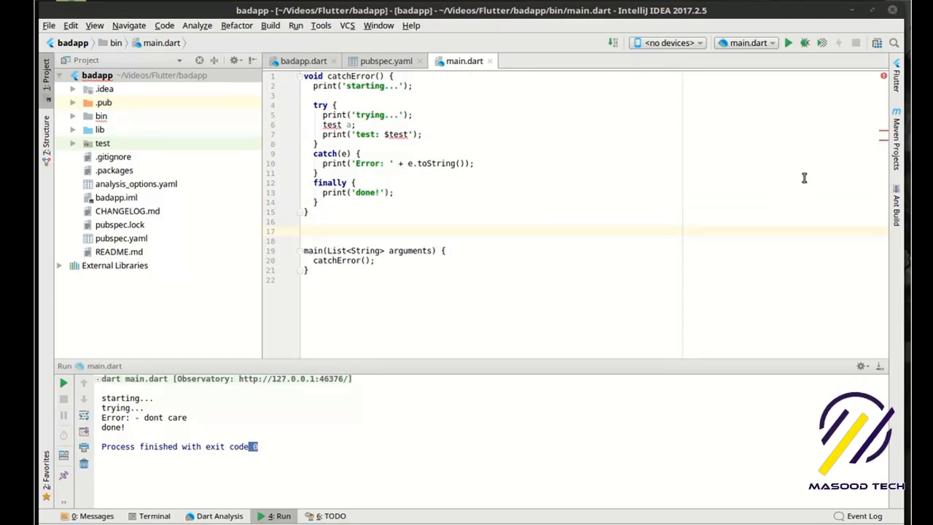
pyautogui.moveTo(655, 212)
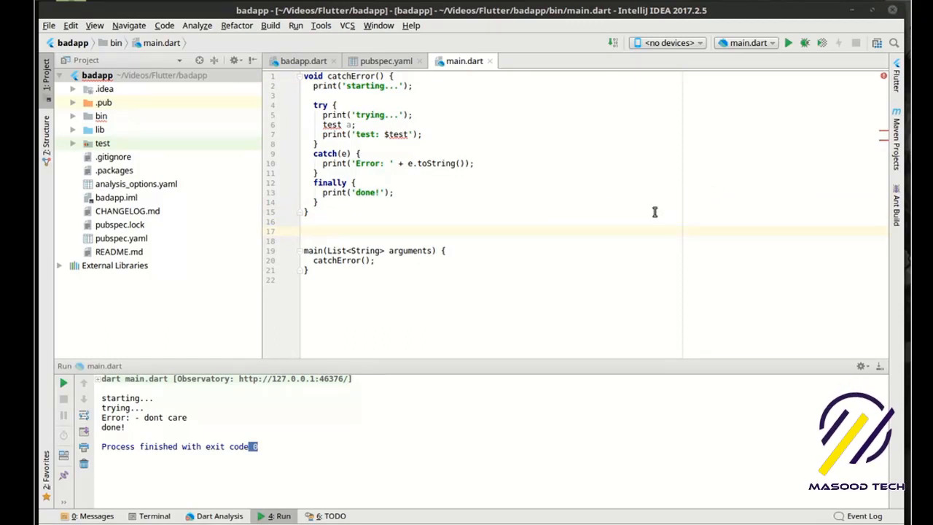
pyautogui.moveTo(483, 245)
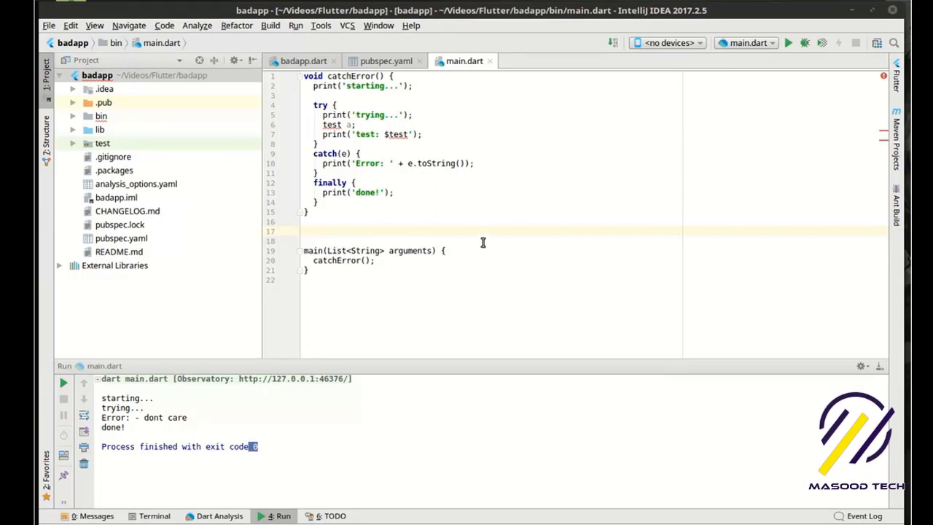
# Write void raiseError(int a int b) containing empty try, catch(e) and finally blocks
pyautogui.click(339, 231)
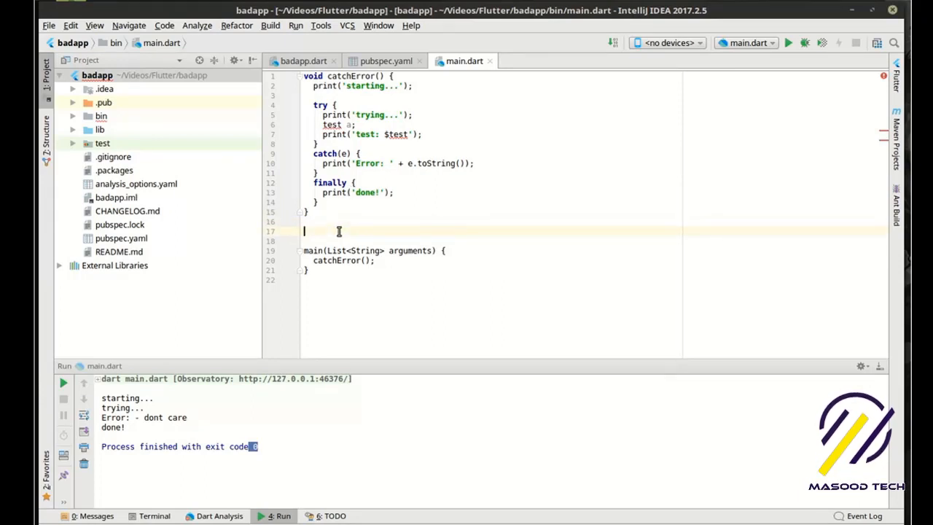
pyautogui.write('void r')
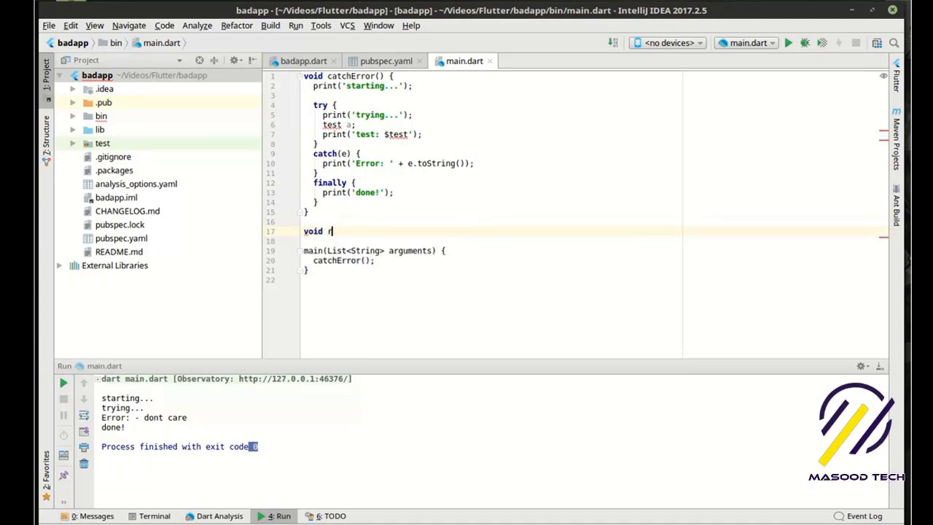
pyautogui.write('aiseError')
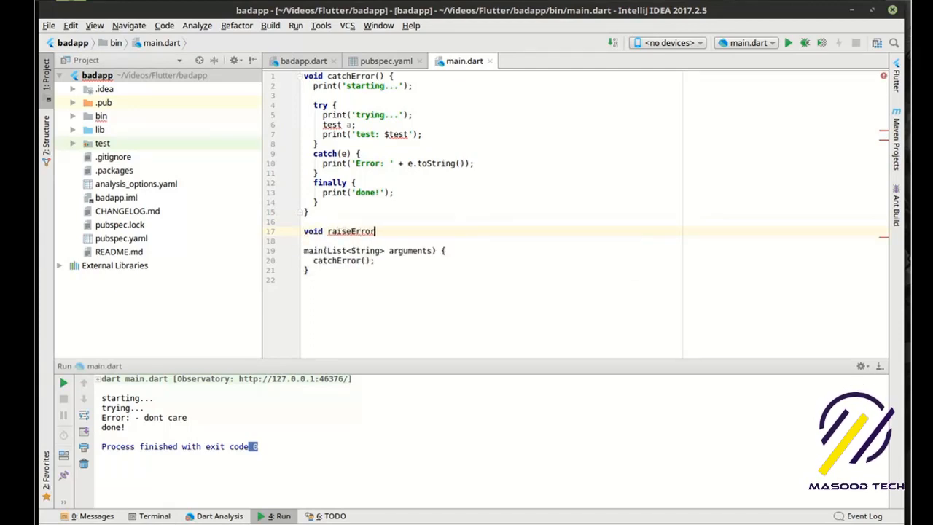
pyautogui.write('(int a int)')
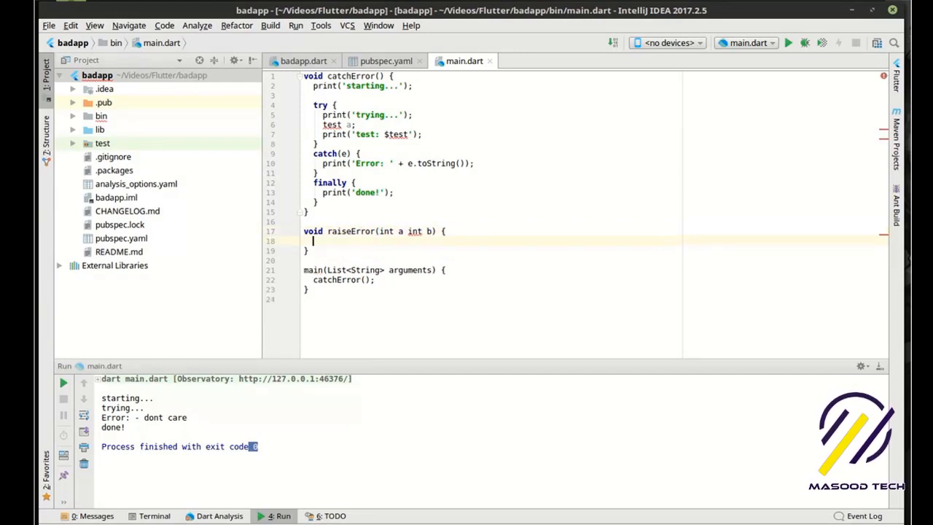
pyautogui.write('try {')
pyautogui.write('catch')
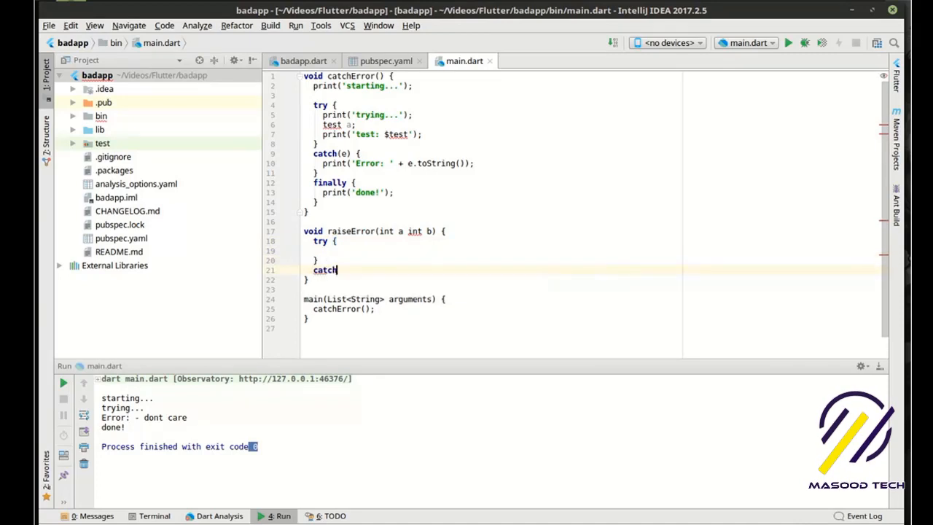
pyautogui.write('(e)')
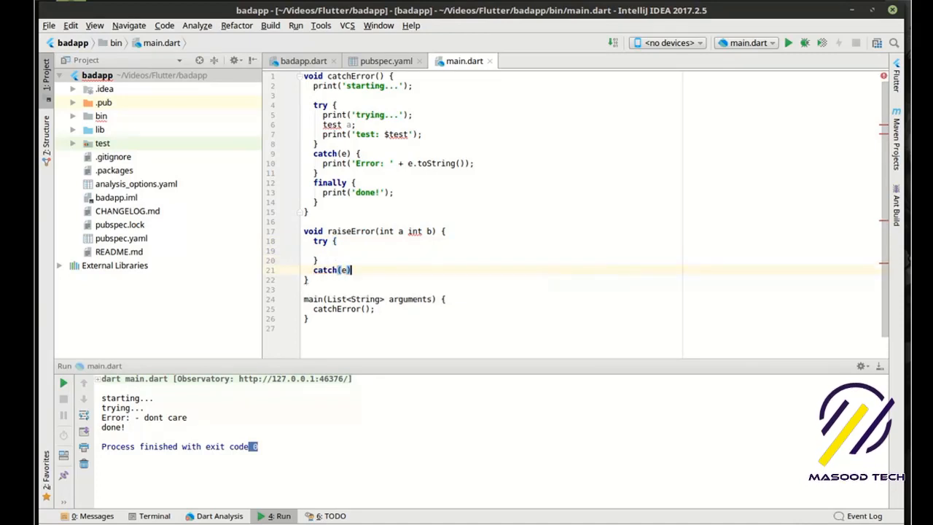
pyautogui.write('{}')
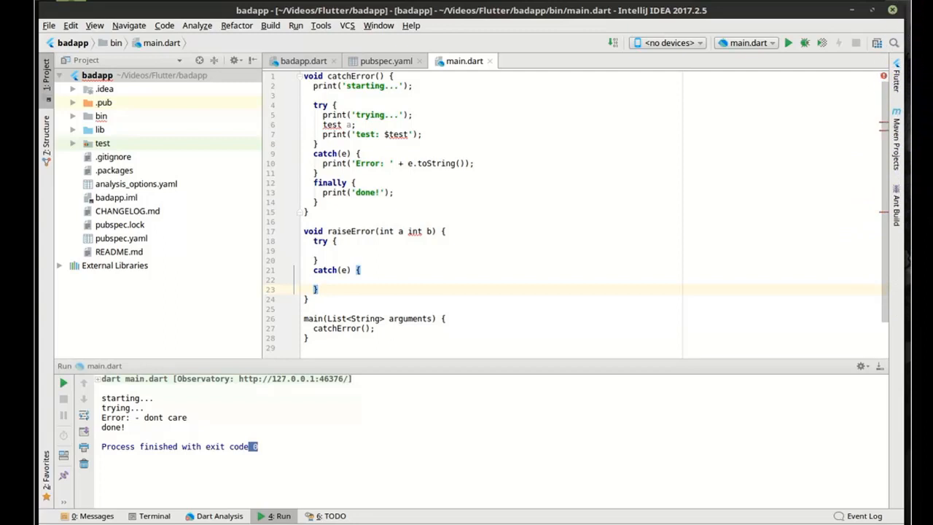
pyautogui.write('finally {')
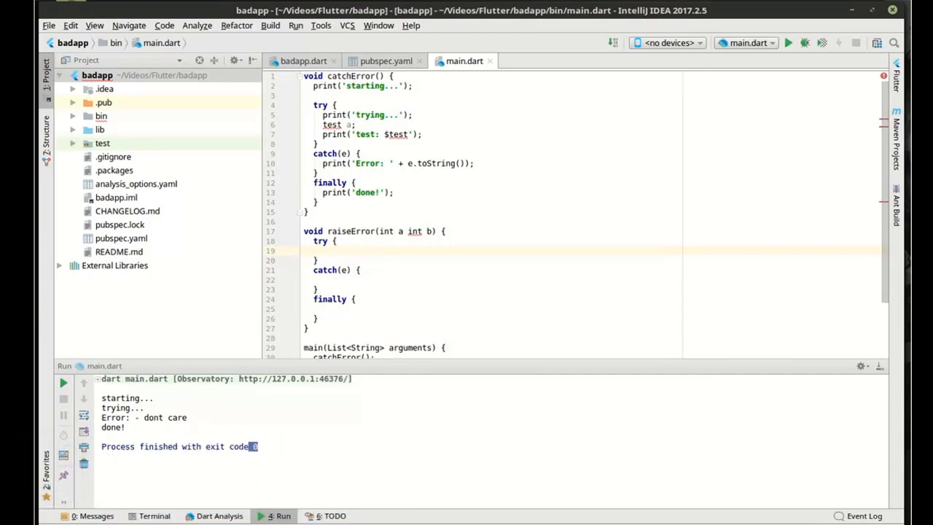
# Throw 'not the same!!!' if a != b, with //throw an error and //do something comments
pyautogui.write('if(a != b) throw')
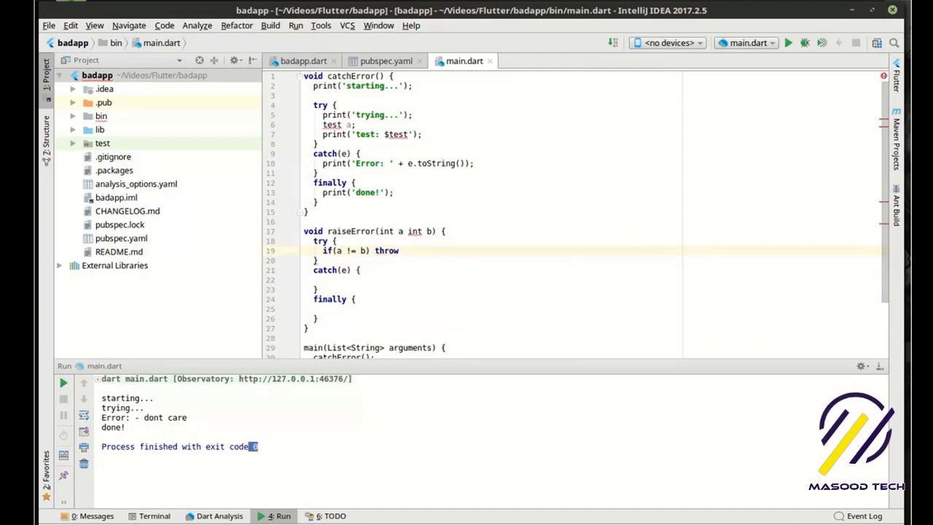
pyautogui.write("'not the'")
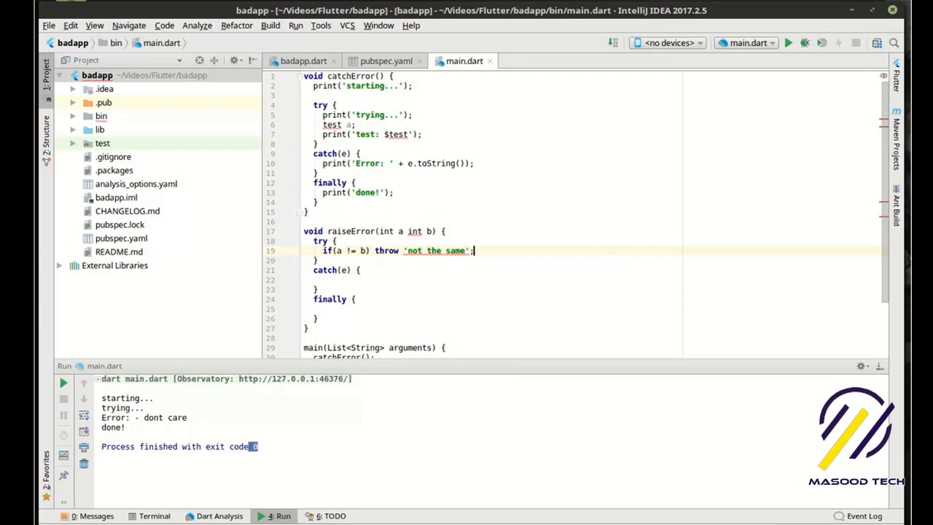
pyautogui.write('!!!')
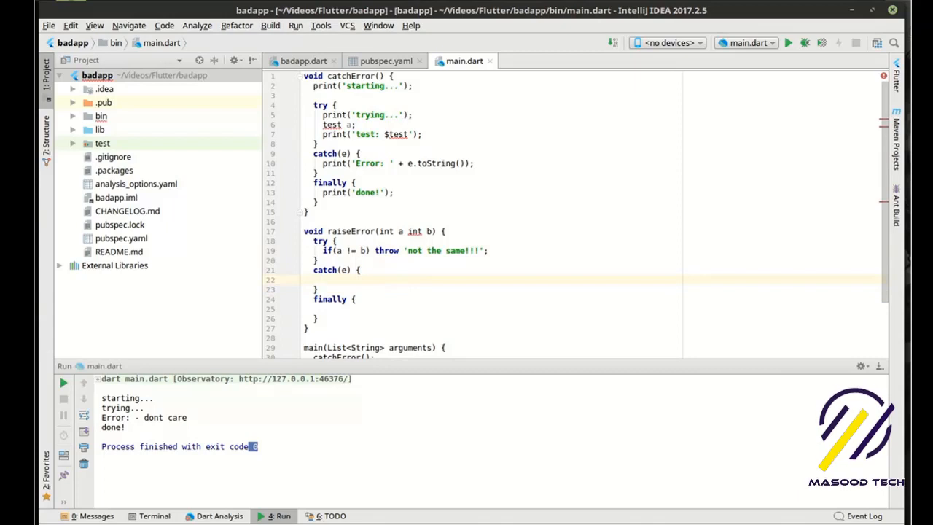
pyautogui.write('//doo some')
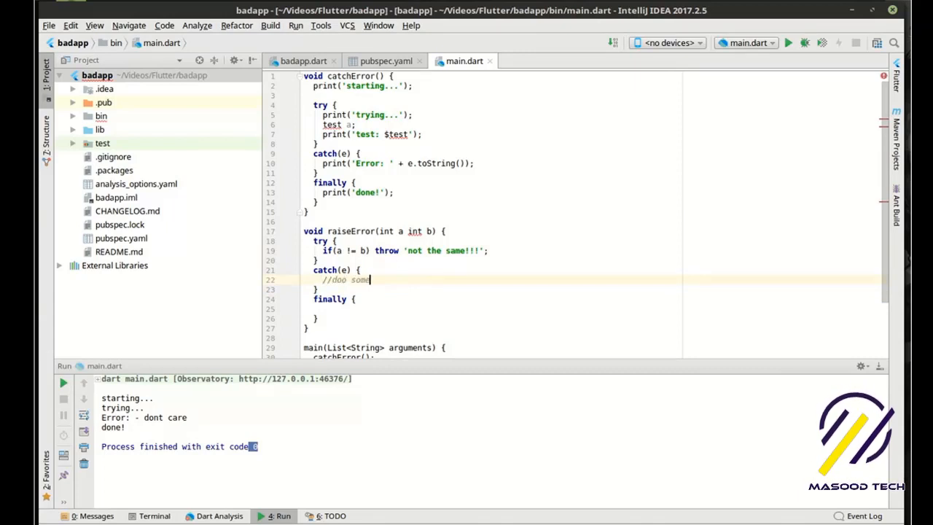
pyautogui.write('thing')
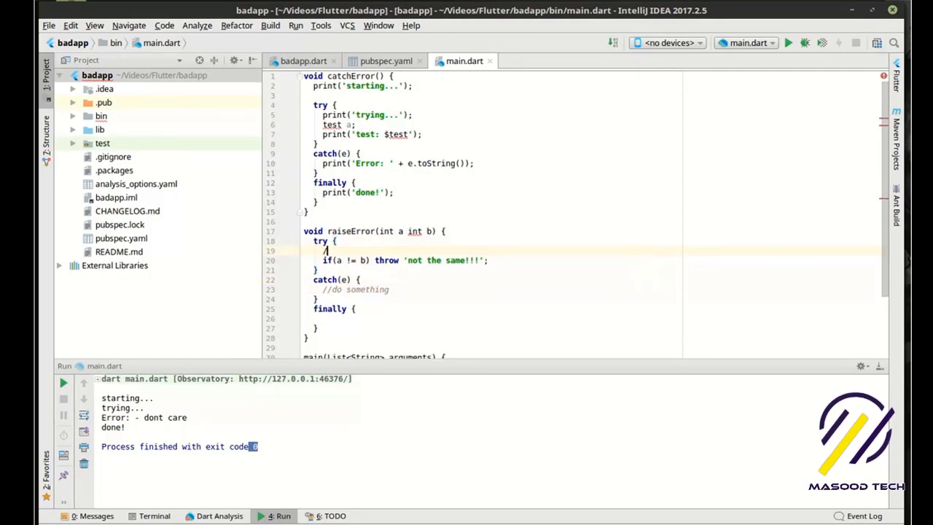
pyautogui.write('//throw')
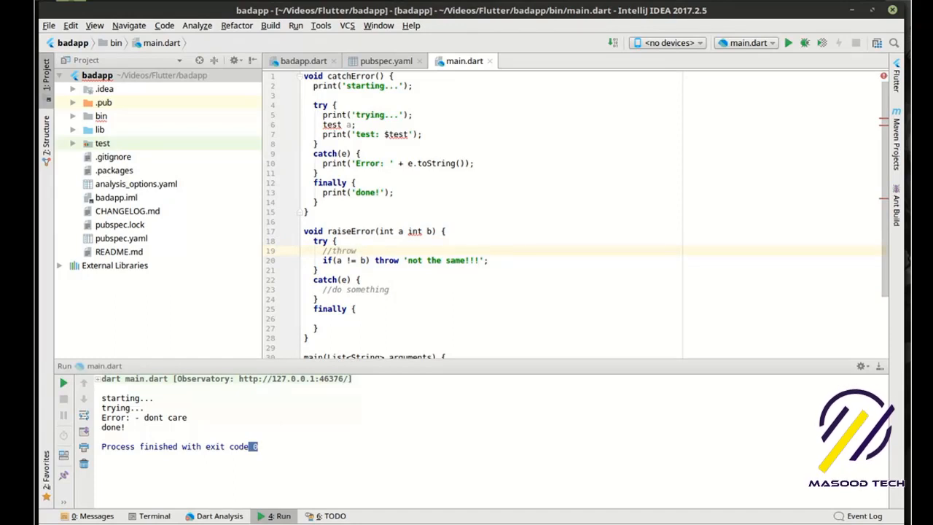
pyautogui.write('an error')
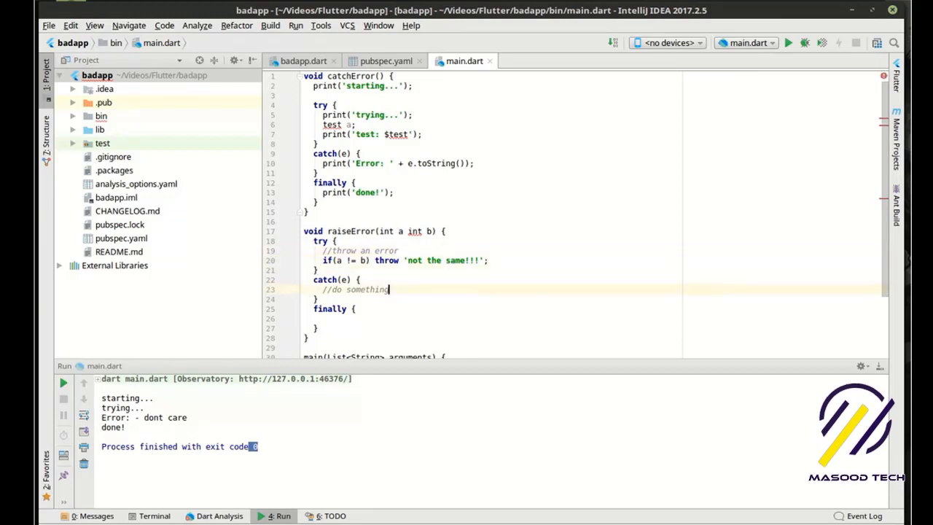
pyautogui.press('Return')
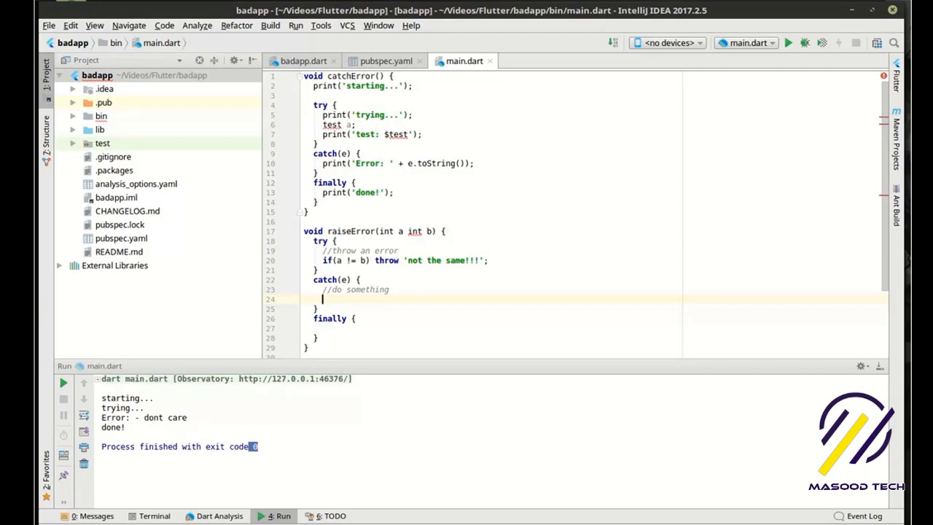
# In catch print 'something went boom: ' plus the error and set a = b; finally prints 'complete'
pyautogui.write("print('')")
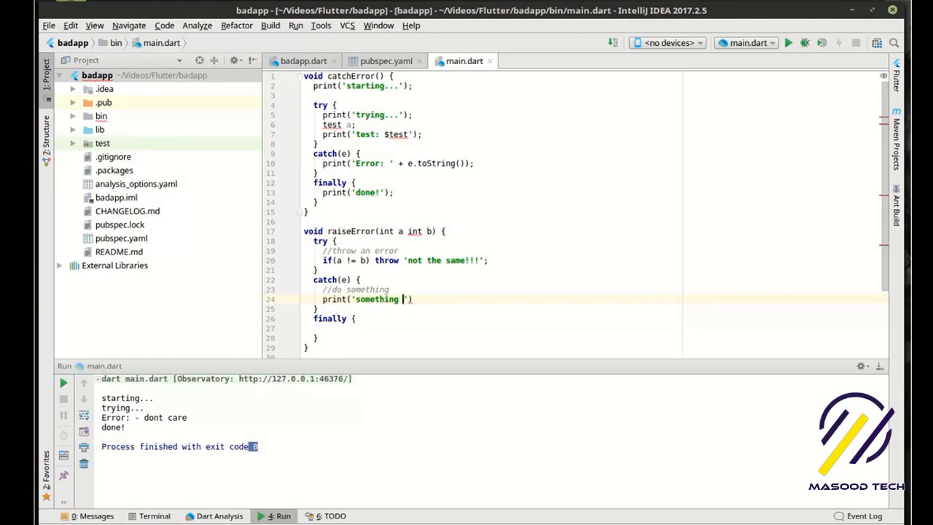
pyautogui.write('went')
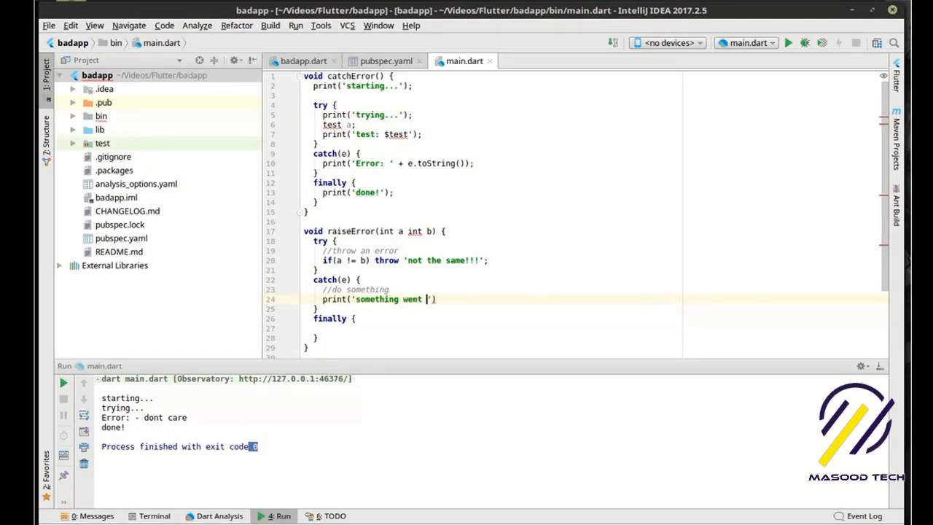
pyautogui.write('boom')
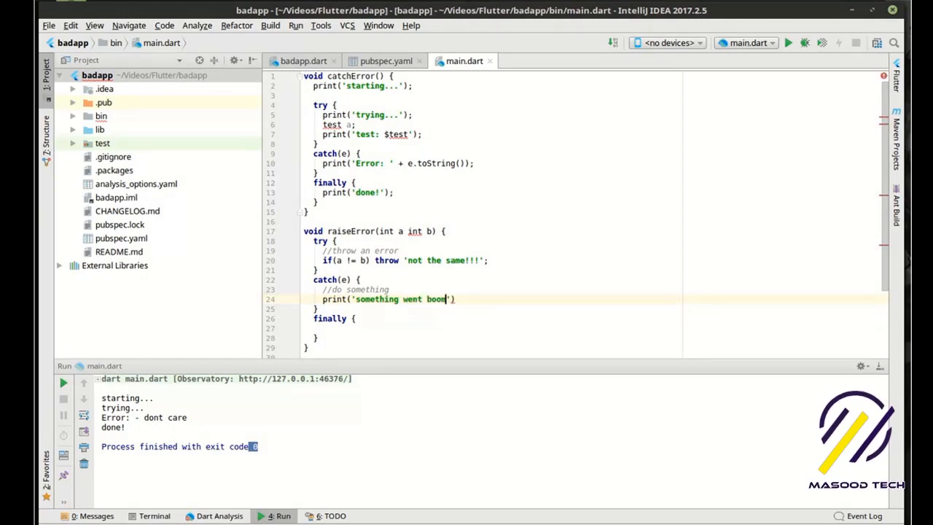
pyautogui.write(':')
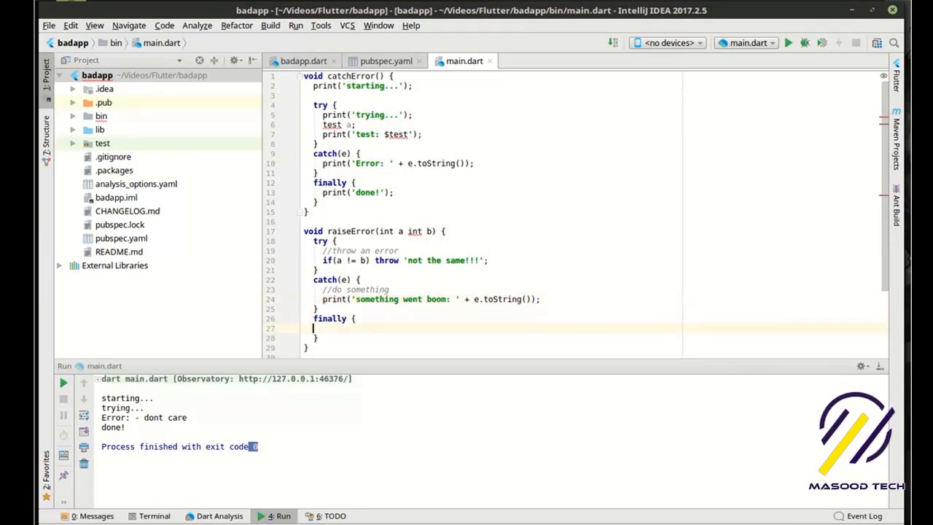
pyautogui.write("print('complete';")
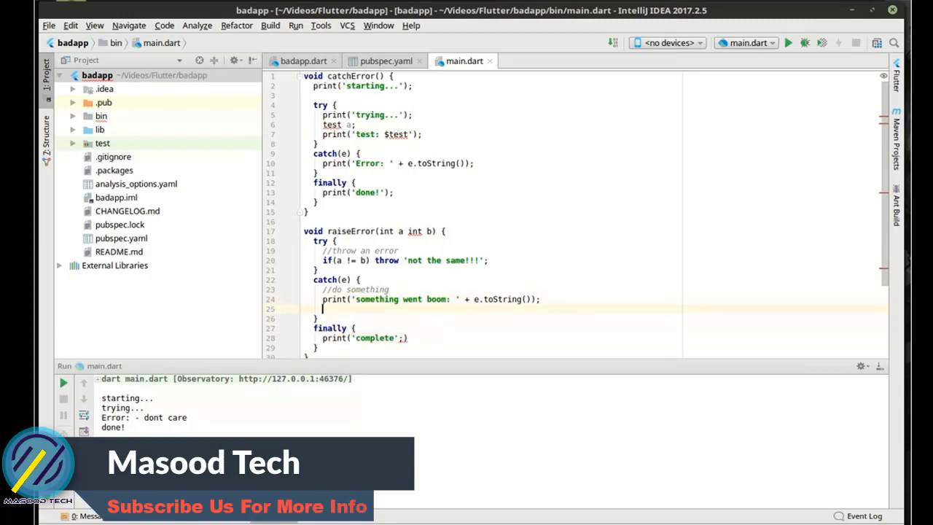
pyautogui.write('a =b')
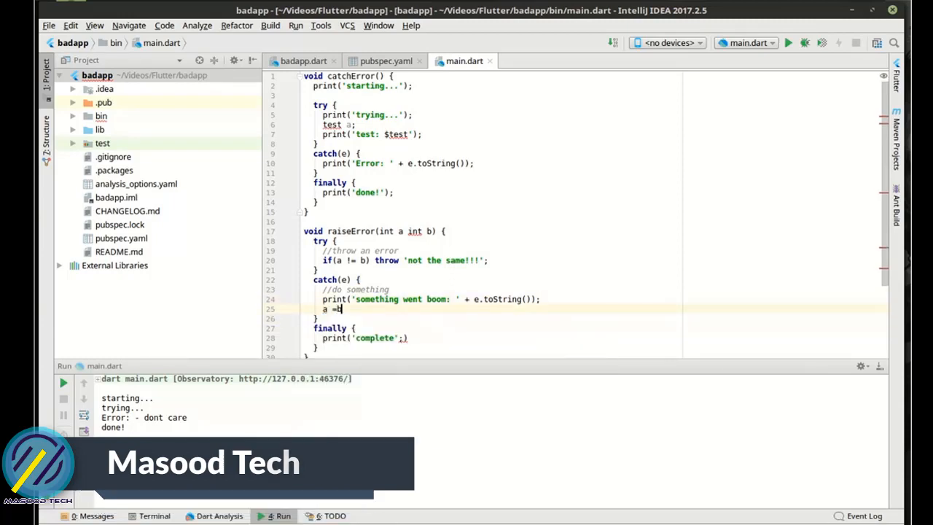
pyautogui.write('b;')
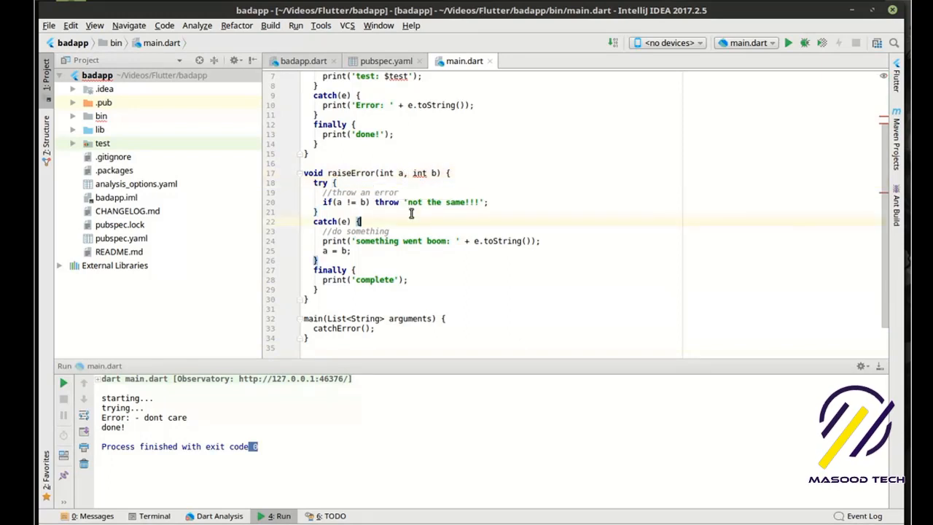
# In main, comment out the catchError() call and call raiseError(1,2) instead
pyautogui.doubleClick(352, 173)
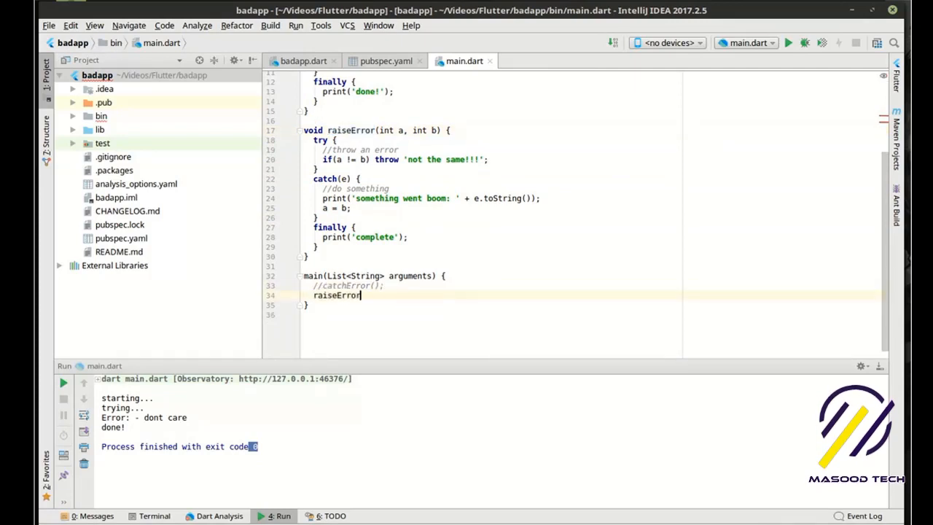
pyautogui.write('(1,2);')
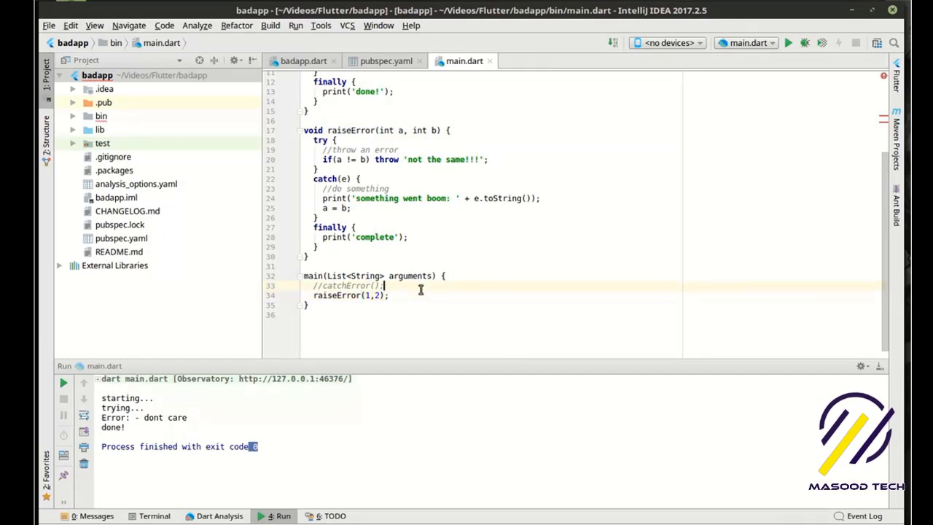
pyautogui.scroll(3)
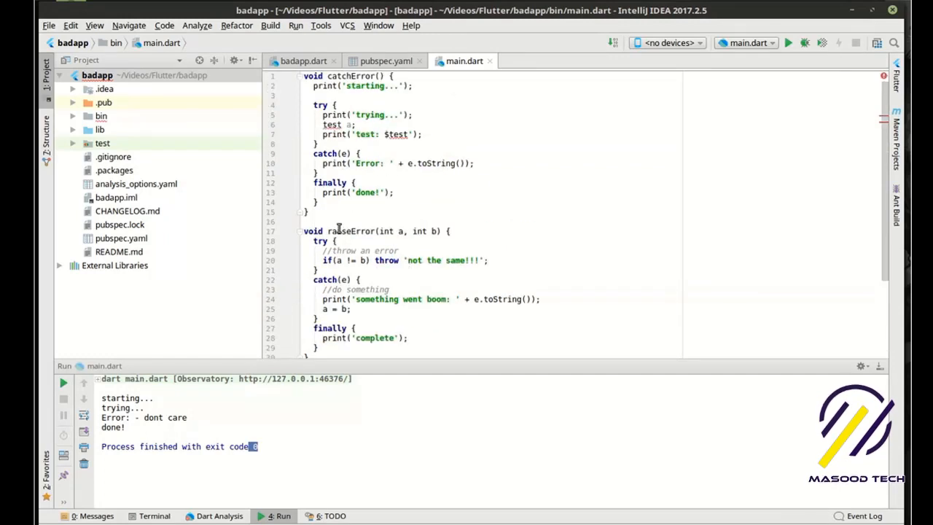
pyautogui.moveTo(498, 262)
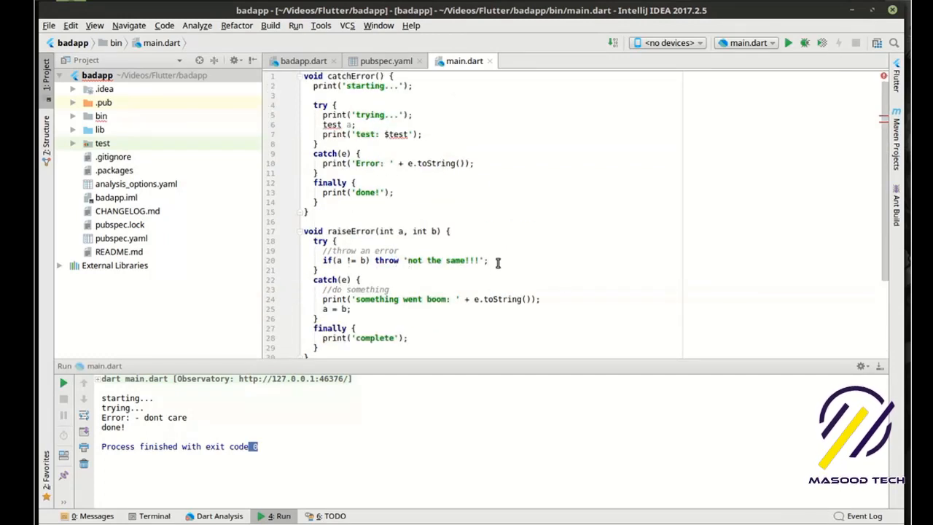
pyautogui.doubleClick(443, 260)
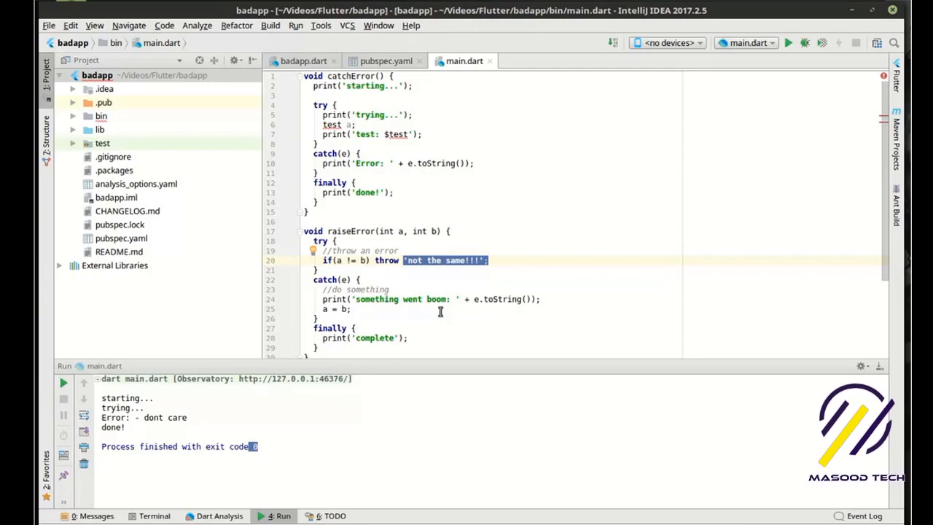
pyautogui.scroll(-3)
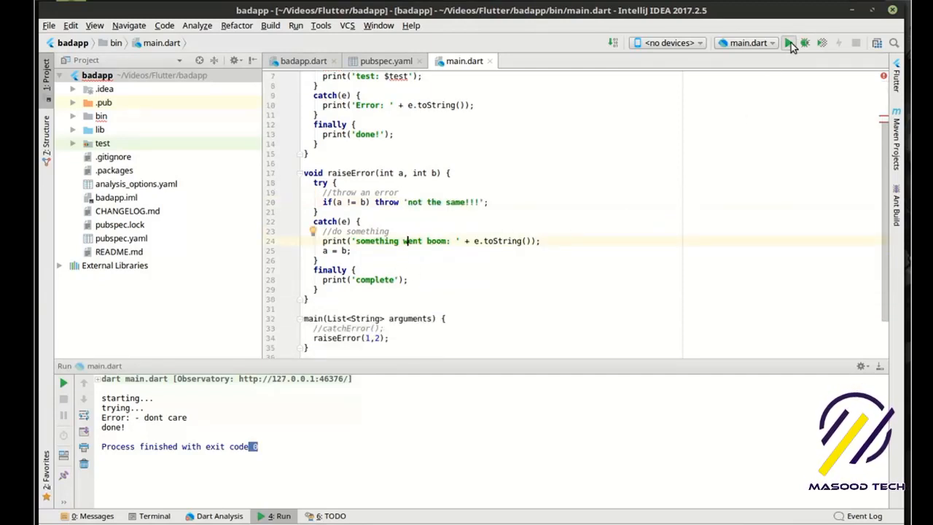
# Run main.dart, printing 'something went boom: not the same!!!' followed by 'complete'
pyautogui.click(790, 42)
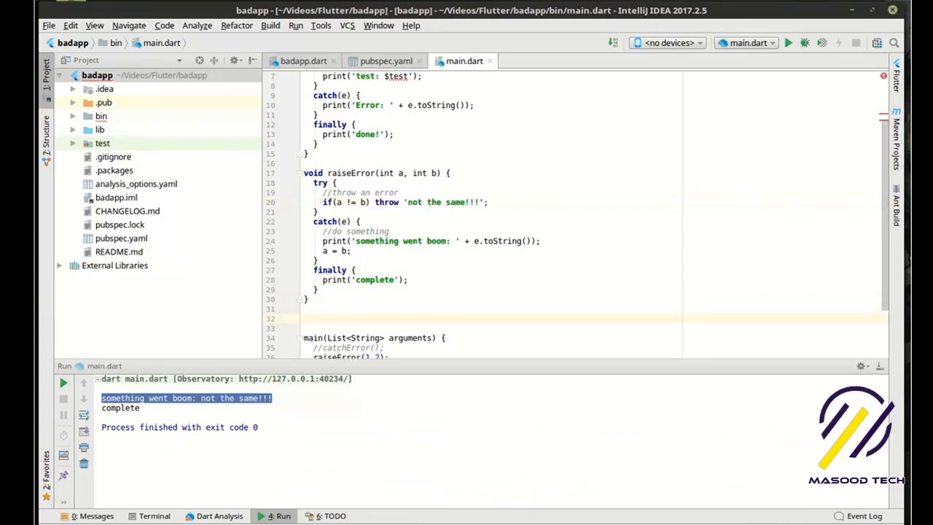
# Write void outter() { internal(); } below internal() and call outter() from main
pyautogui.write('void internal')
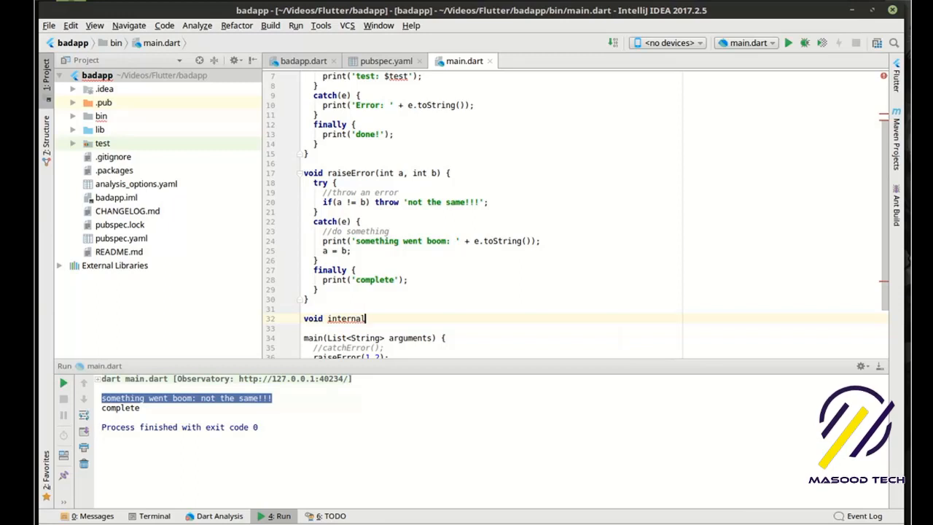
pyautogui.write('() {')
pyautogui.write("throw 'nope';")
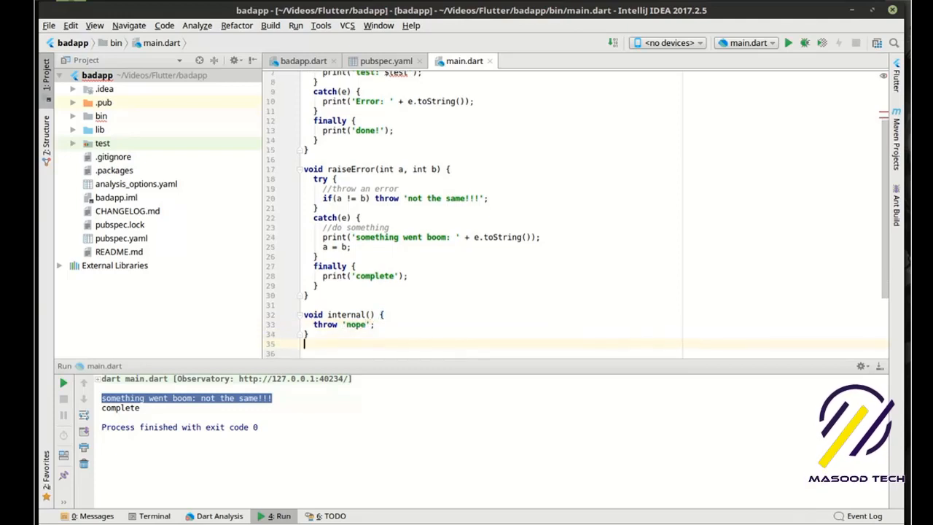
pyautogui.write('void')
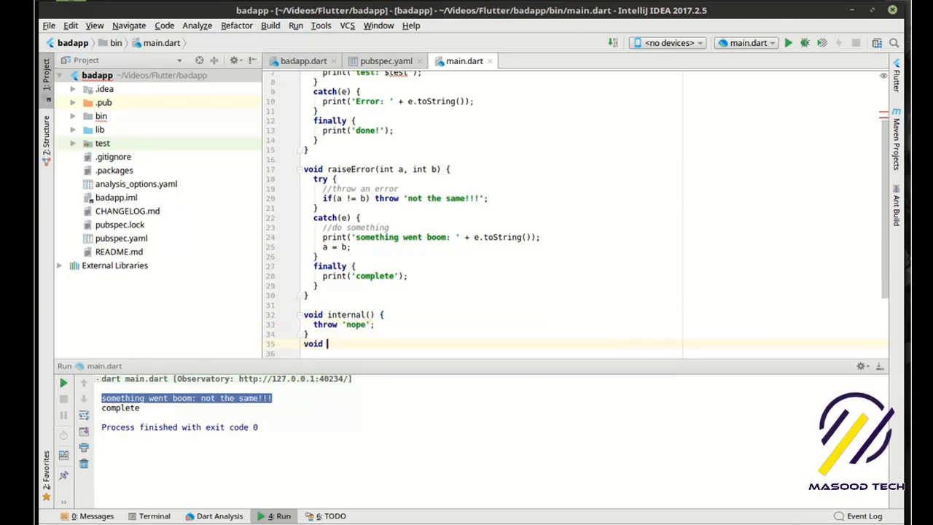
pyautogui.write('outter() {')
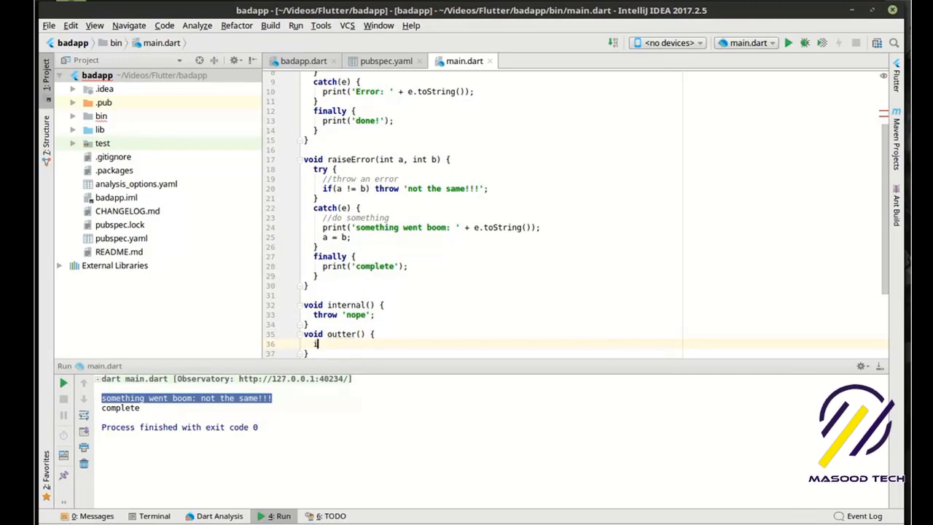
pyautogui.write('internal();')
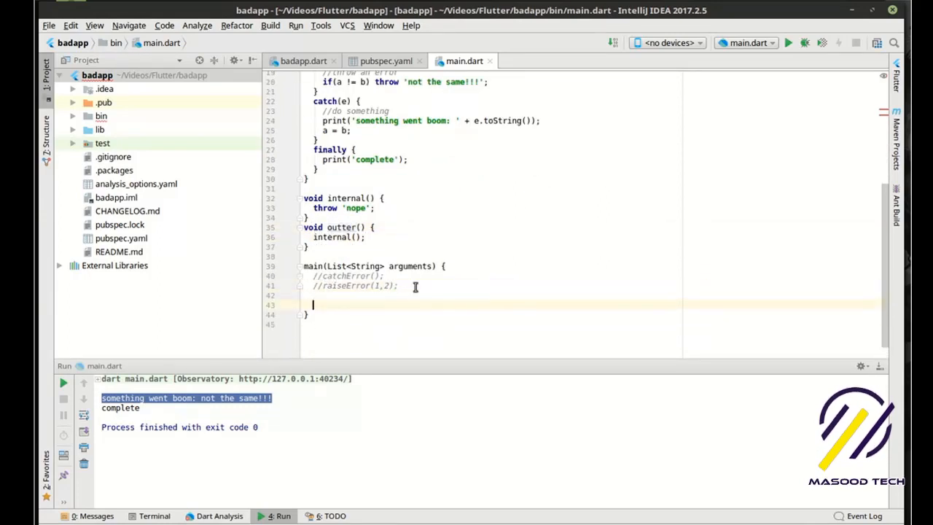
pyautogui.write('outter();')
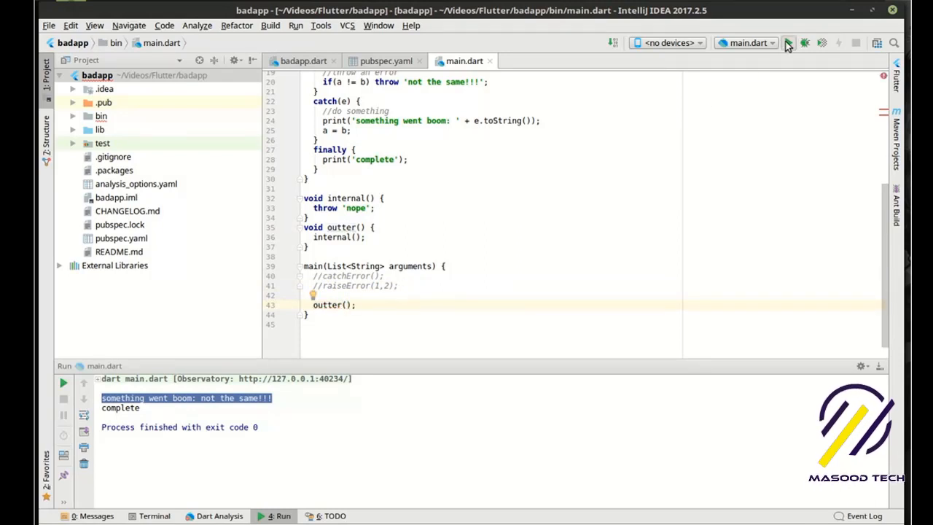
# Run the program, showing the unhandled 'nope' exception with exit code 255
pyautogui.click(789, 43)
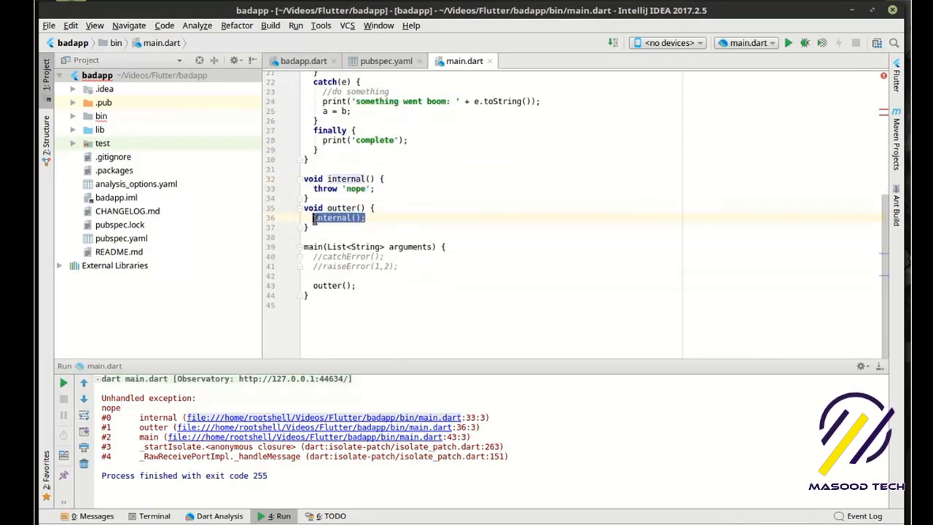
# Insert an empty try block inside outter() using the 'tr' template
pyautogui.write('try {')
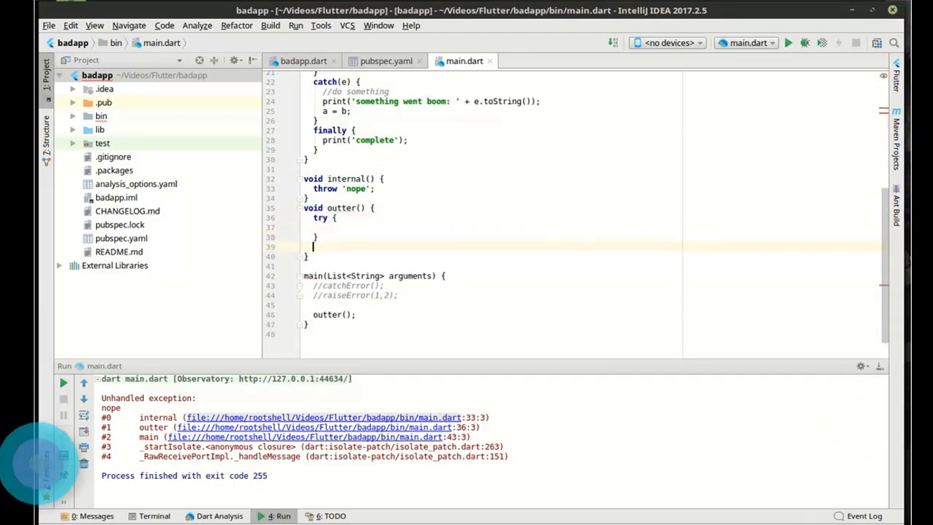
# Call internal() inside try with catch printing 'program failed!!!', and rerun to see it
pyautogui.write('catch()')
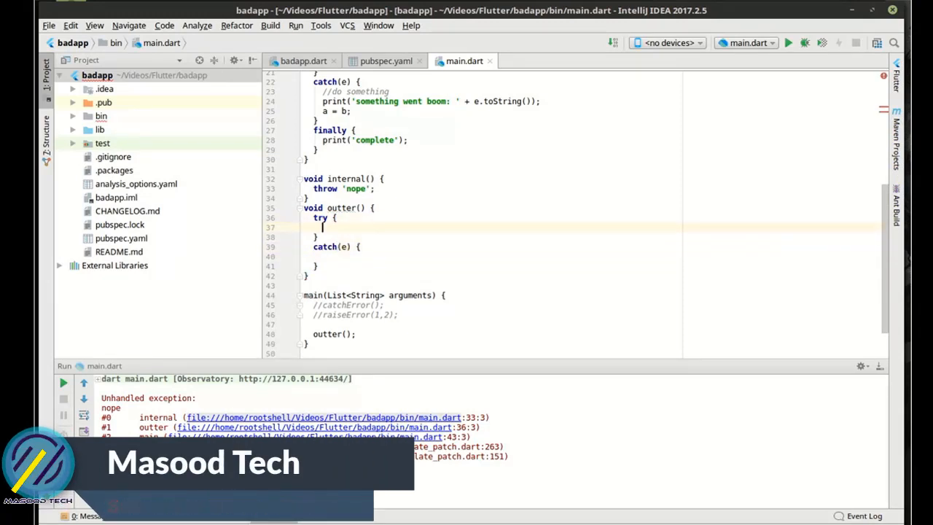
pyautogui.write('internal();')
pyautogui.click(490, 256)
pyautogui.write("print('program failed!!!');")
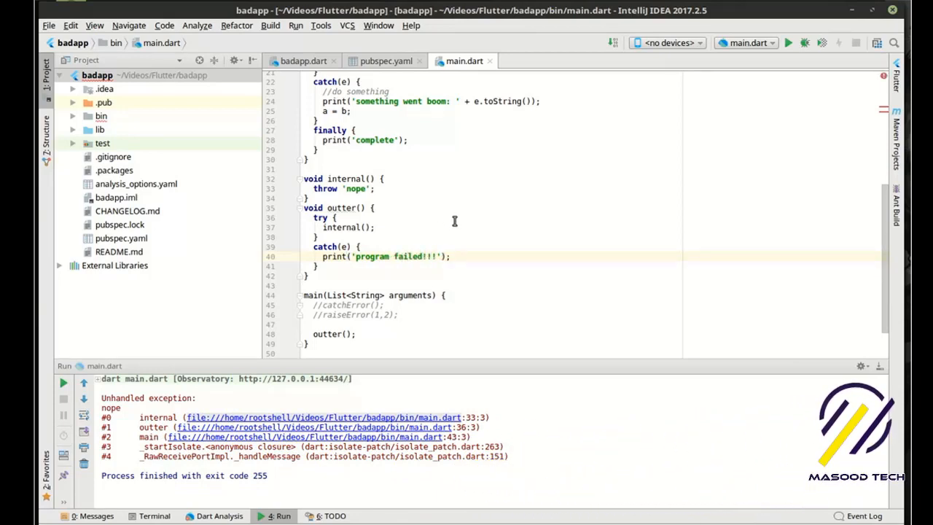
pyautogui.click(788, 42)
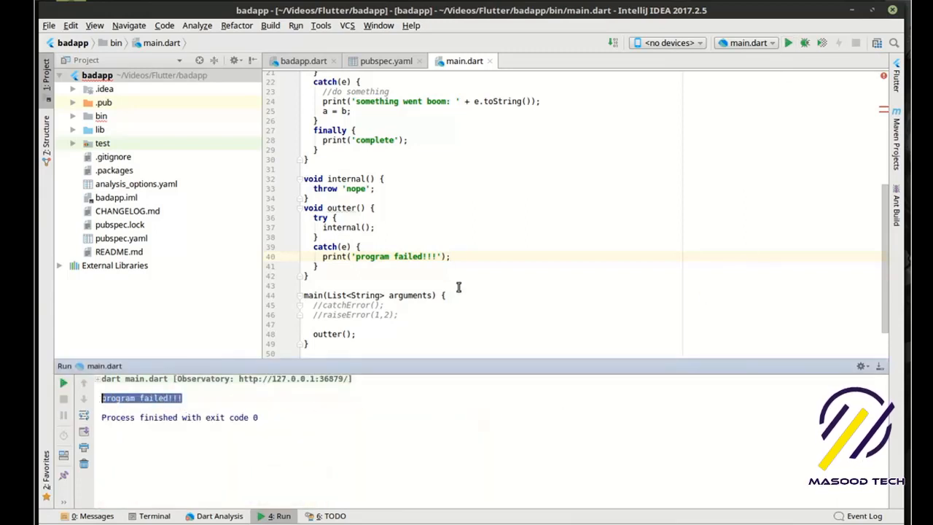
pyautogui.click(309, 198)
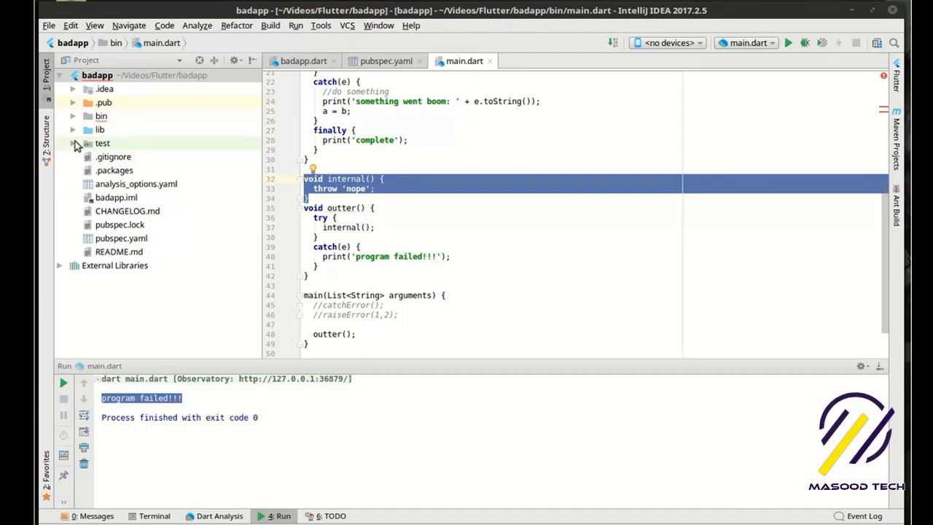
# Create a new Dart file named ColorError in the bin folder
pyautogui.click(101, 116)
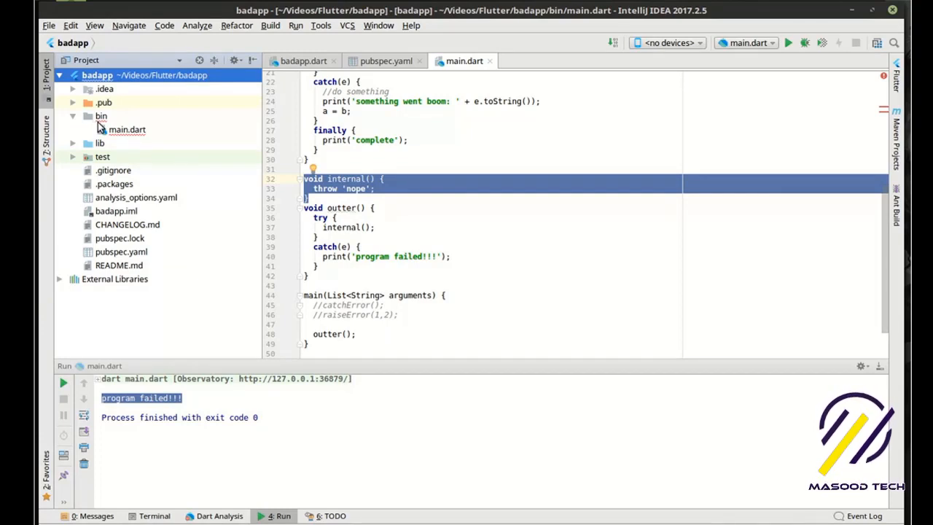
pyautogui.rightClick(100, 116)
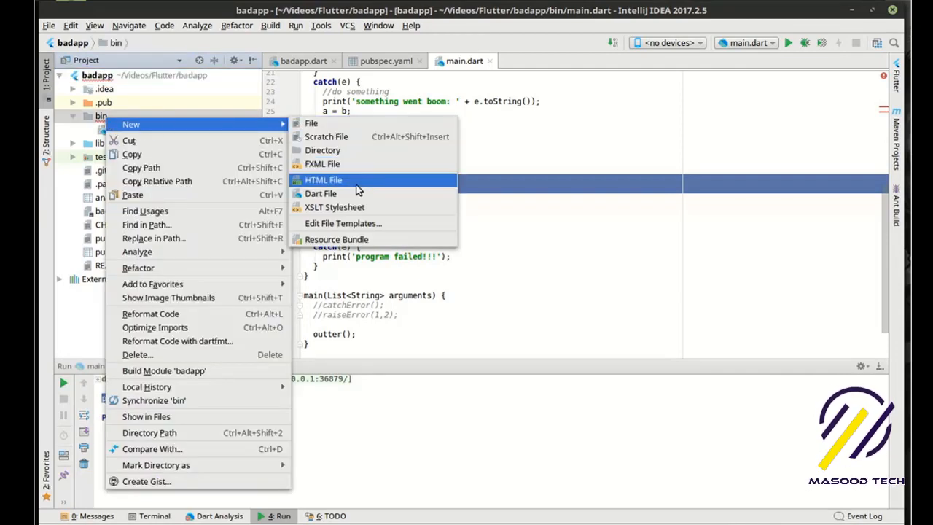
pyautogui.click(321, 193)
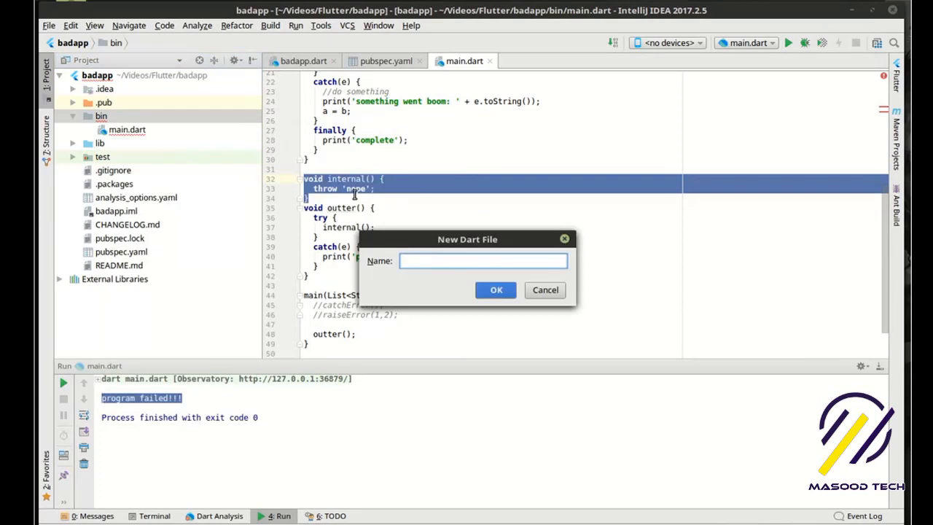
pyautogui.write('Color')
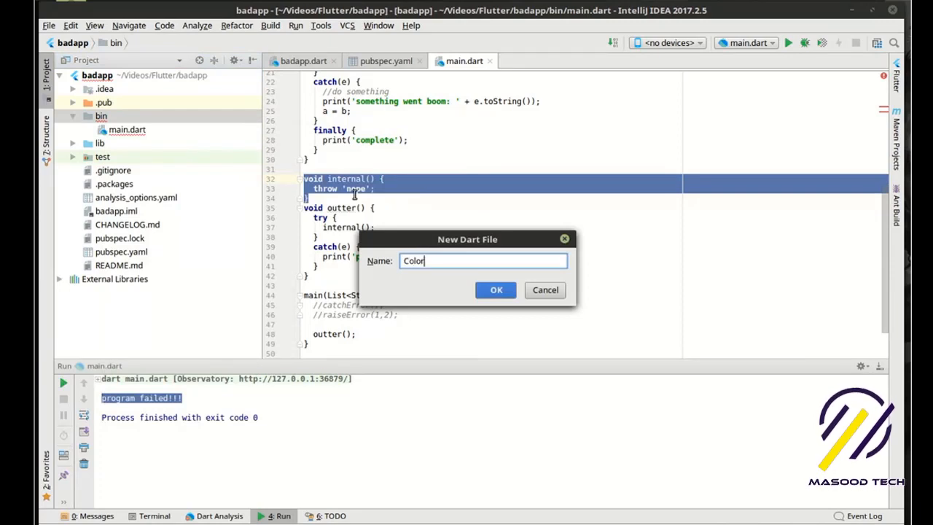
pyautogui.write('Error')
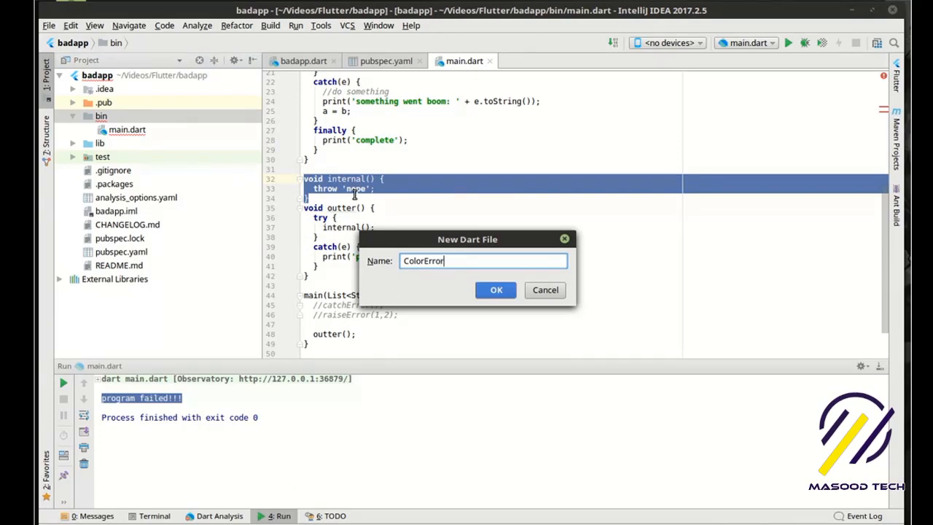
pyautogui.click(496, 289)
pyautogui.write('class ColorError implements E')
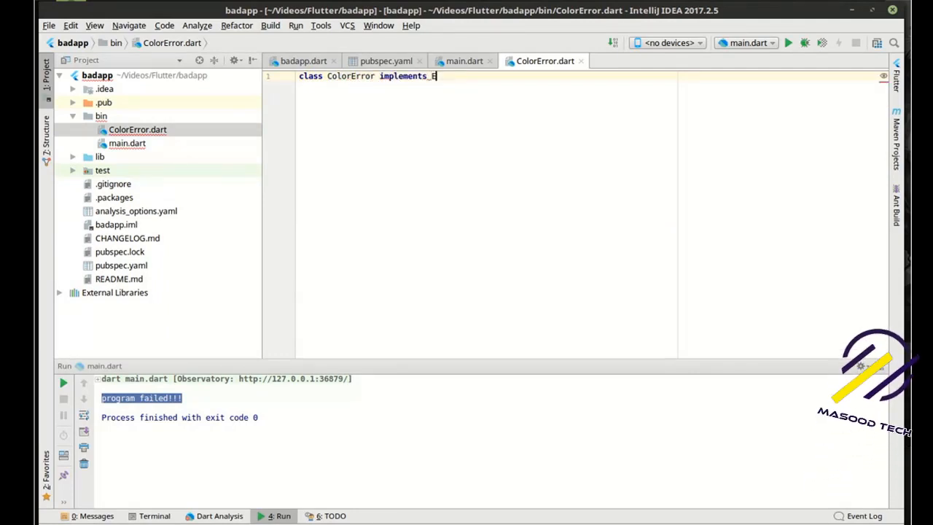
# Declare ColorError implements Exception with a final String msg and const ColorError(this.msg) constructor
pyautogui.write('xception')
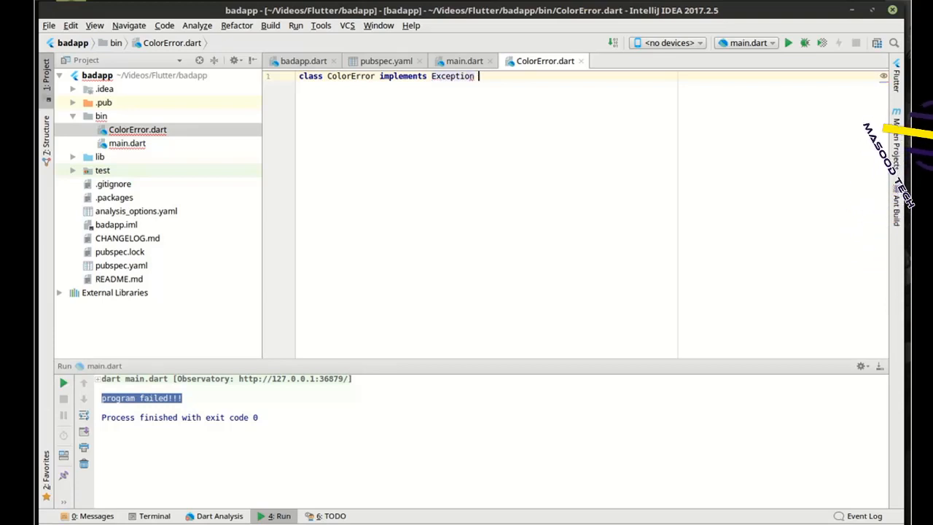
pyautogui.write('{')
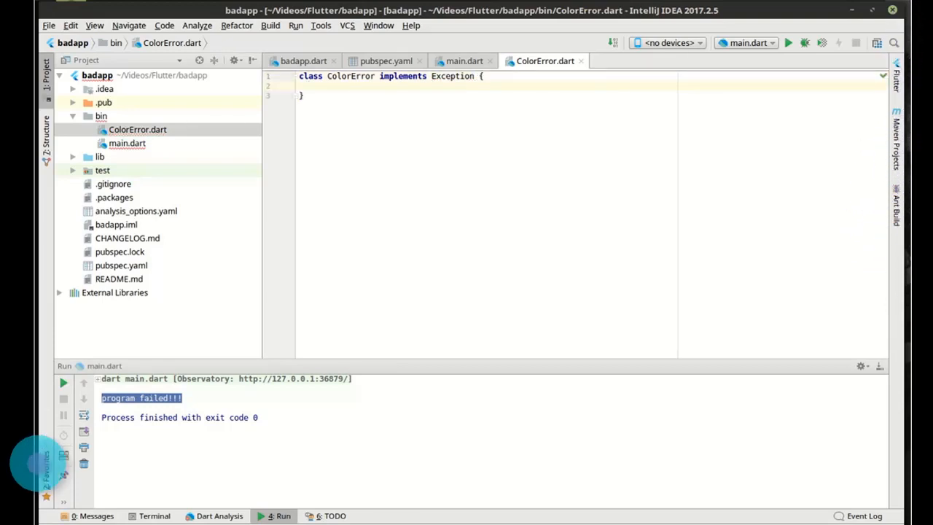
pyautogui.write('final')
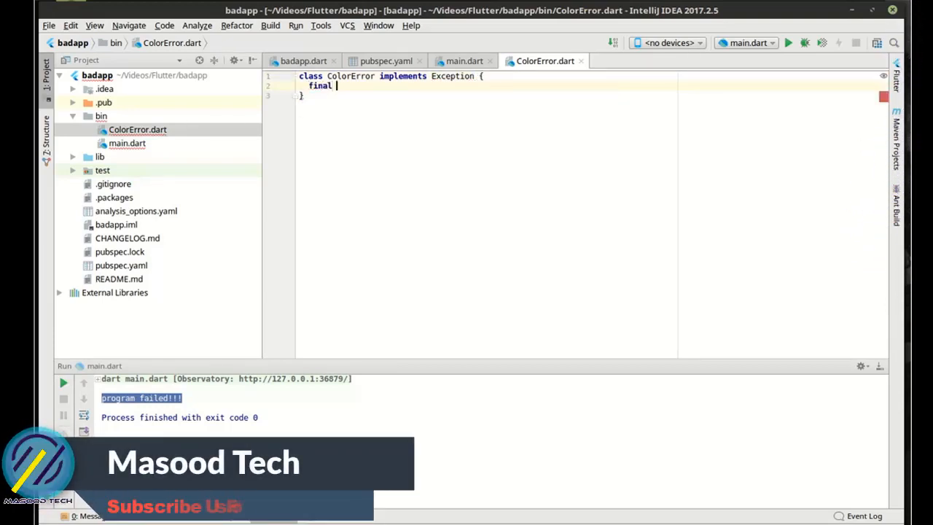
pyautogui.write('String m')
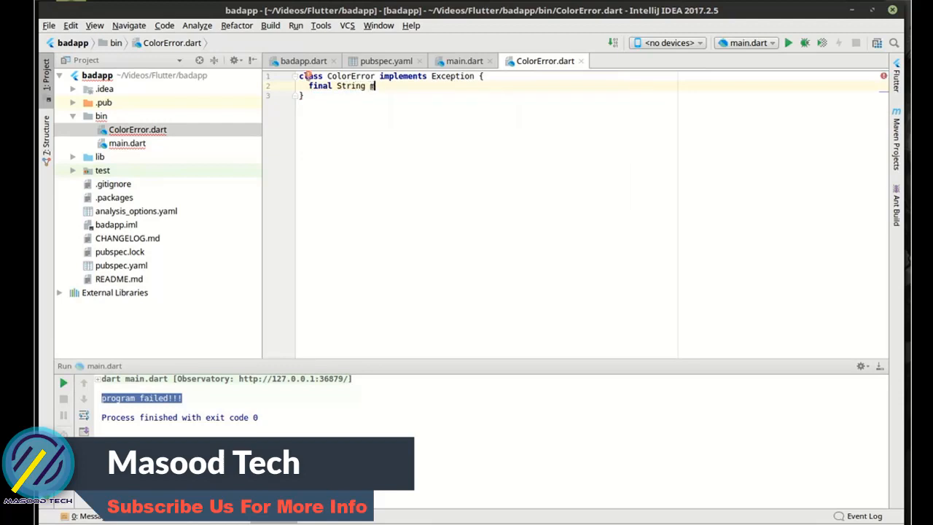
pyautogui.write('sg;')
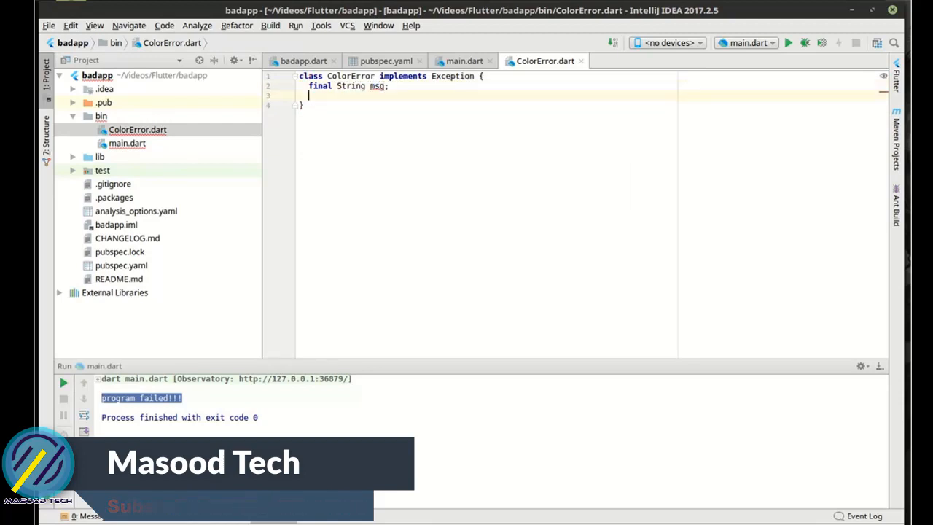
pyautogui.write('const')
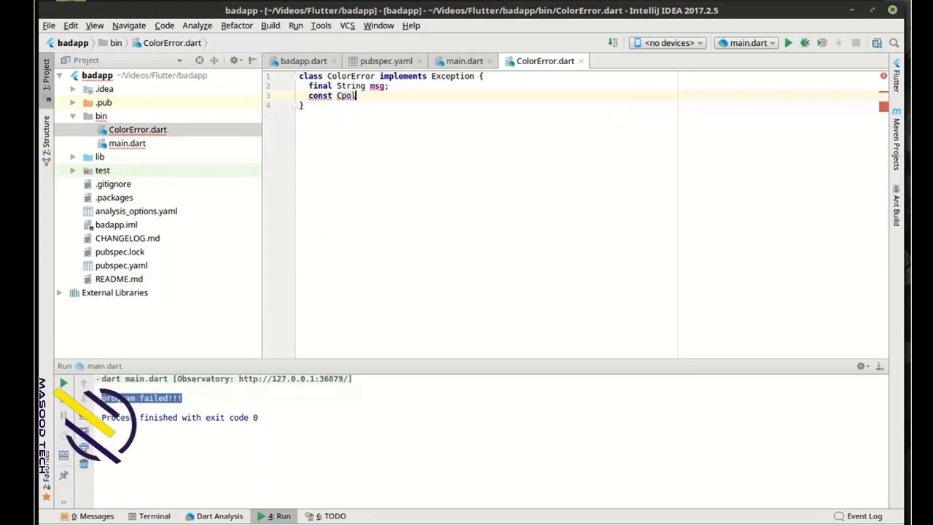
pyautogui.write('ColorError')
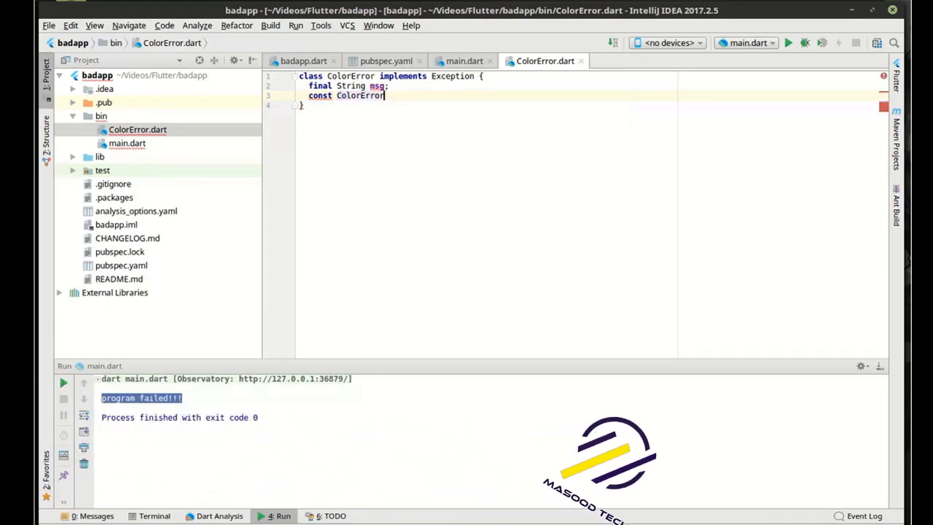
pyautogui.write('()')
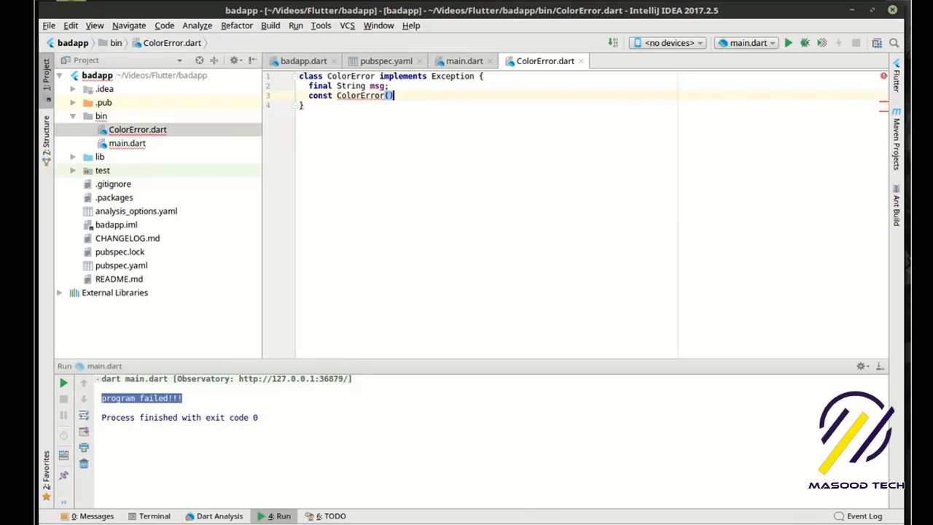
pyautogui.write('this.')
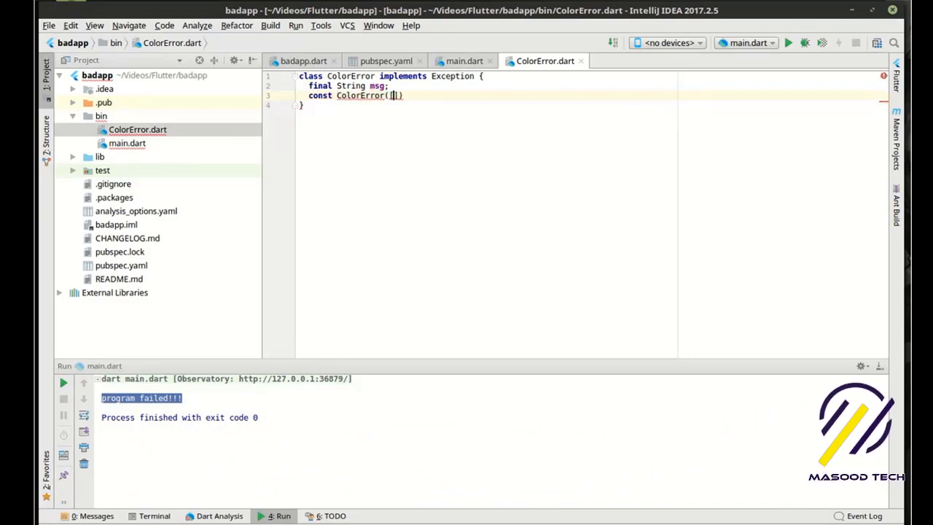
pyautogui.write('this.msg')
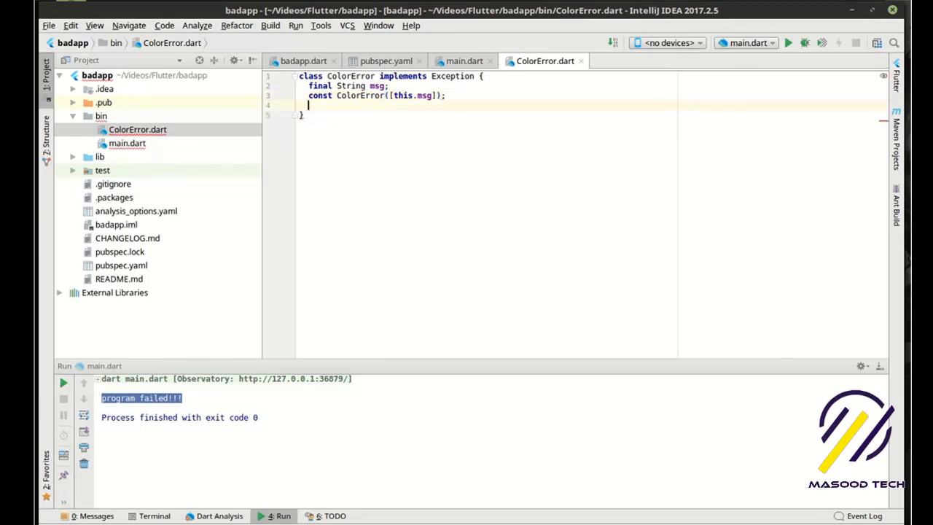
# Override toString() to return msg
pyautogui.write('String toStrin')
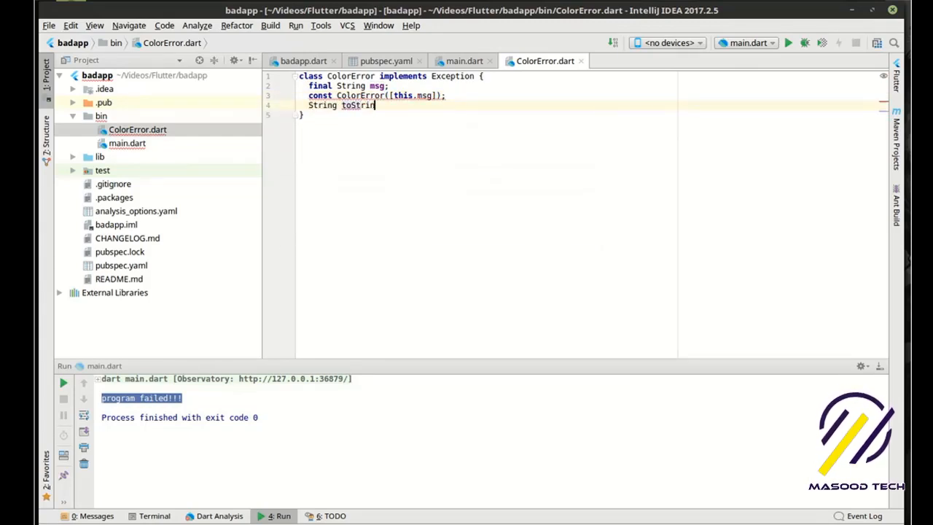
pyautogui.press('BackSpace')
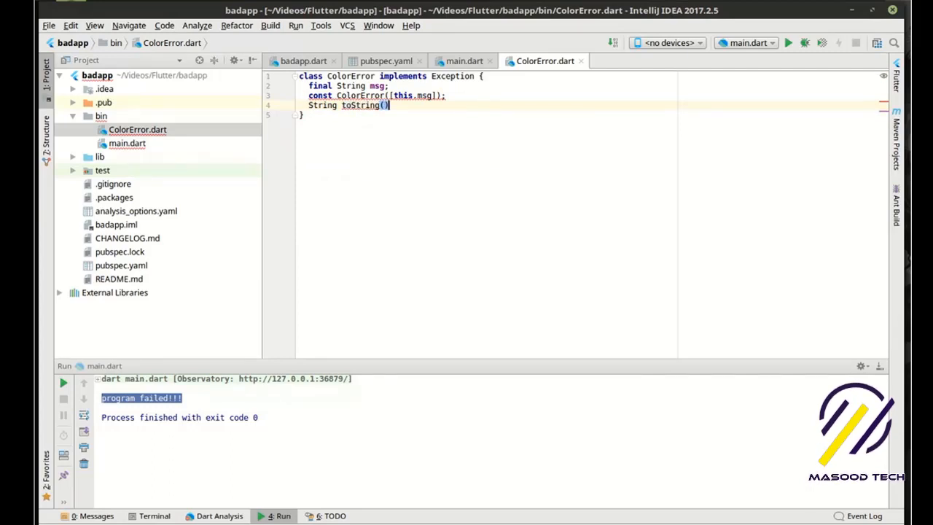
pyautogui.write('=>')
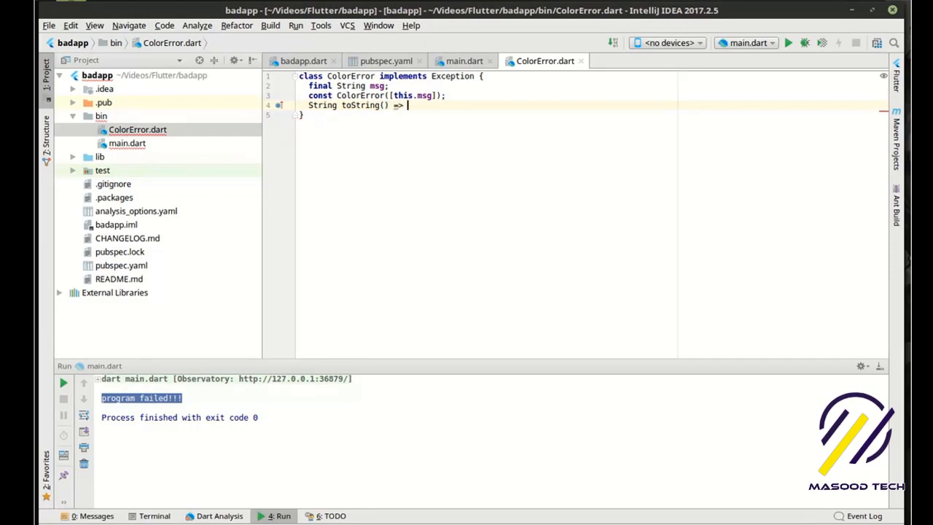
pyautogui.write('msg;')
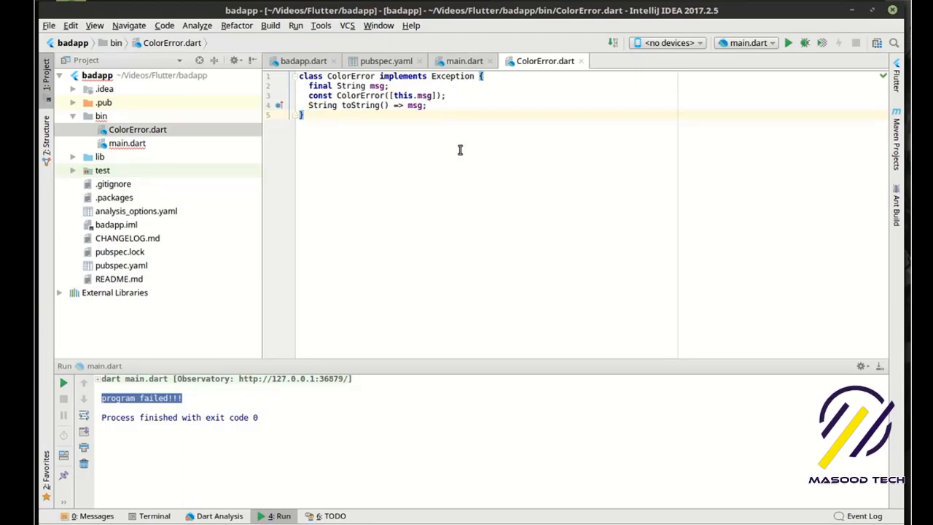
pyautogui.moveTo(448, 148)
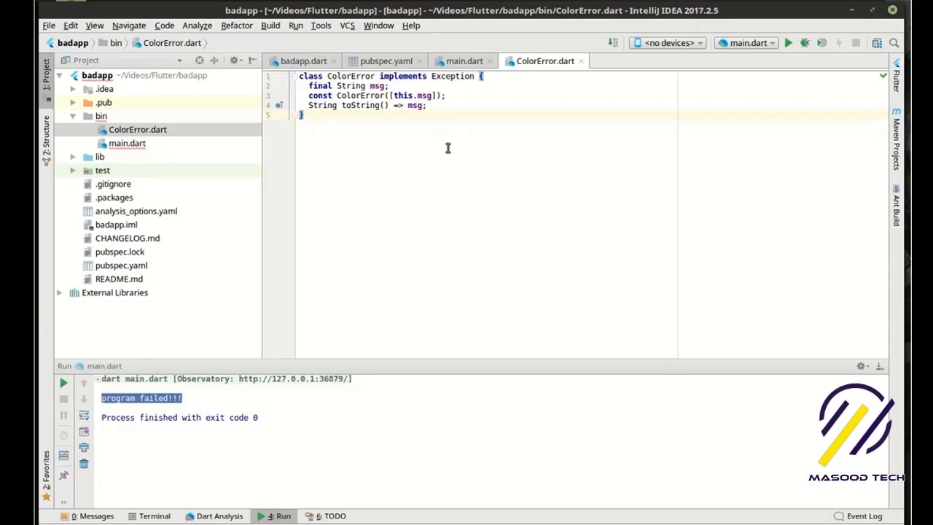
pyautogui.moveTo(583, 64)
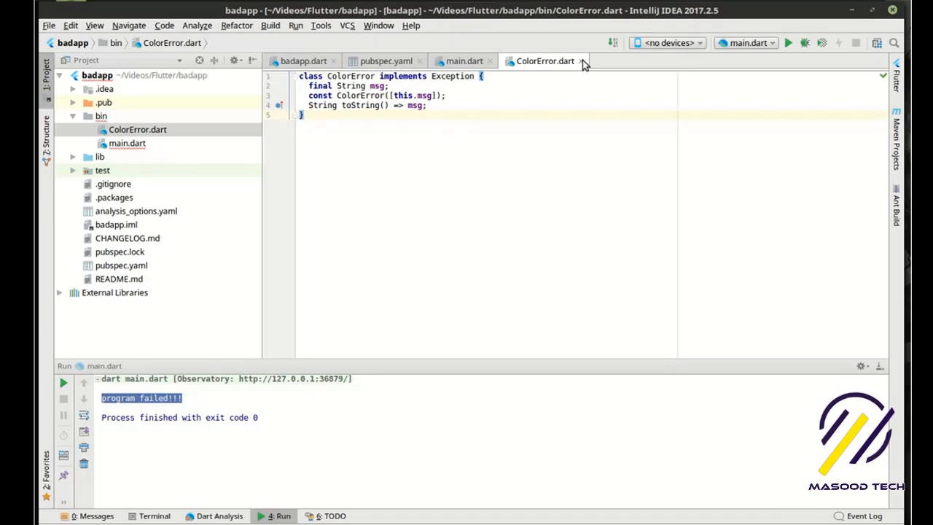
# Close the ColorError.dart tab and import 'ColorError.dart' at the top of main.dart
pyautogui.click(465, 60)
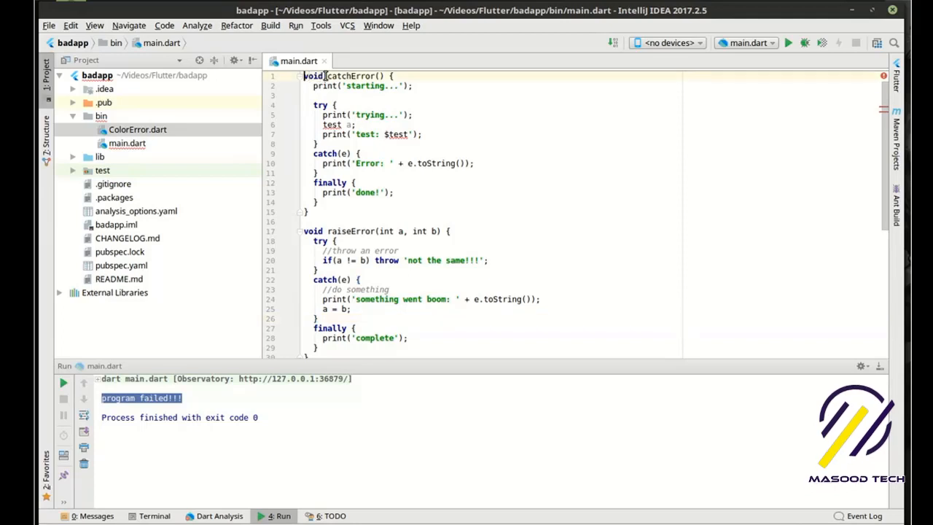
pyautogui.write("import 'co';")
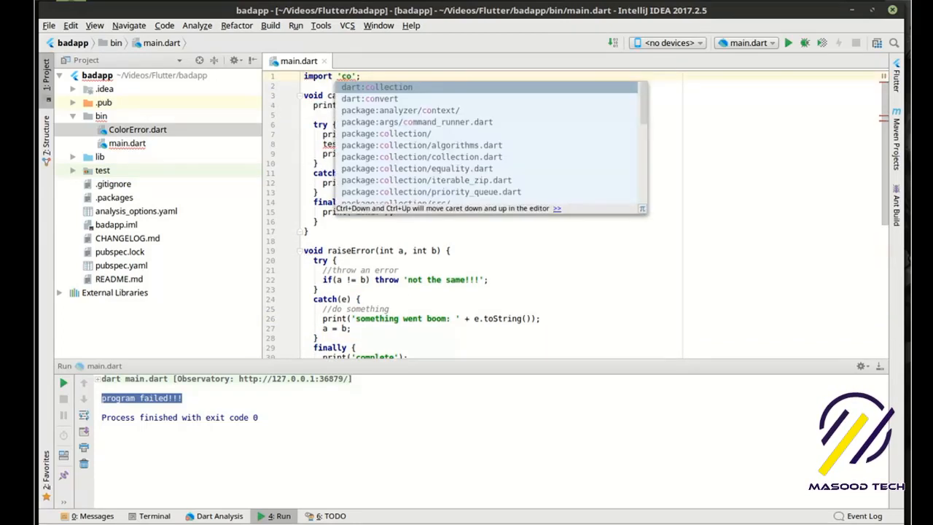
pyautogui.write('ColorError.dart')
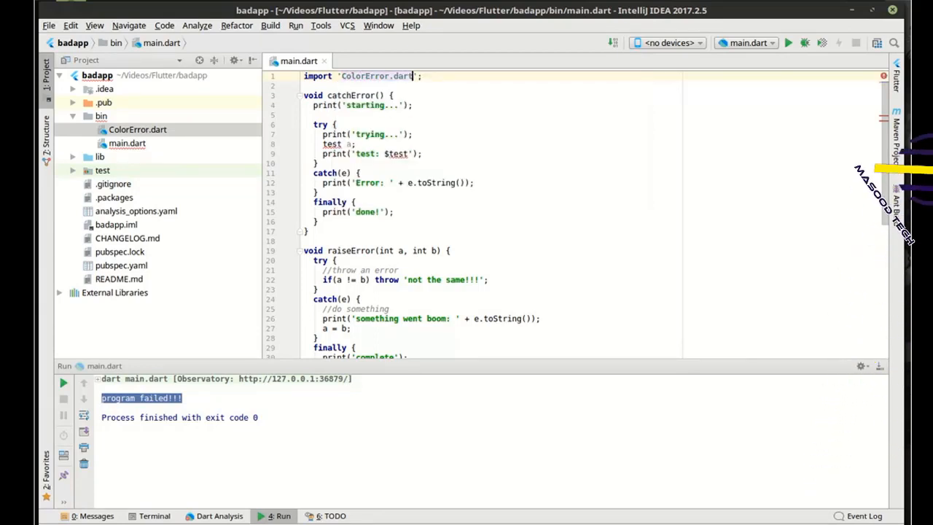
pyautogui.scroll(-3)
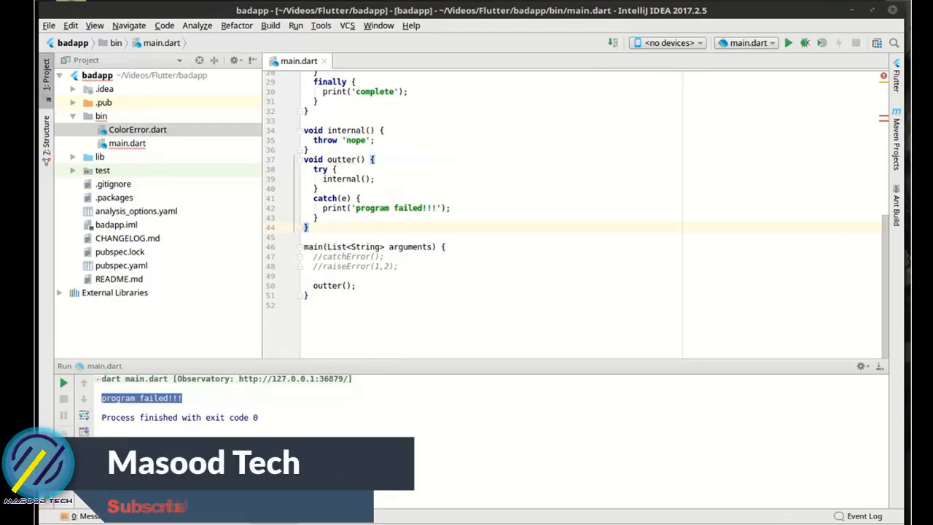
# Add enum Color {black, white, brown} below outter(), leaving blank lines after it
pyautogui.press('enter')
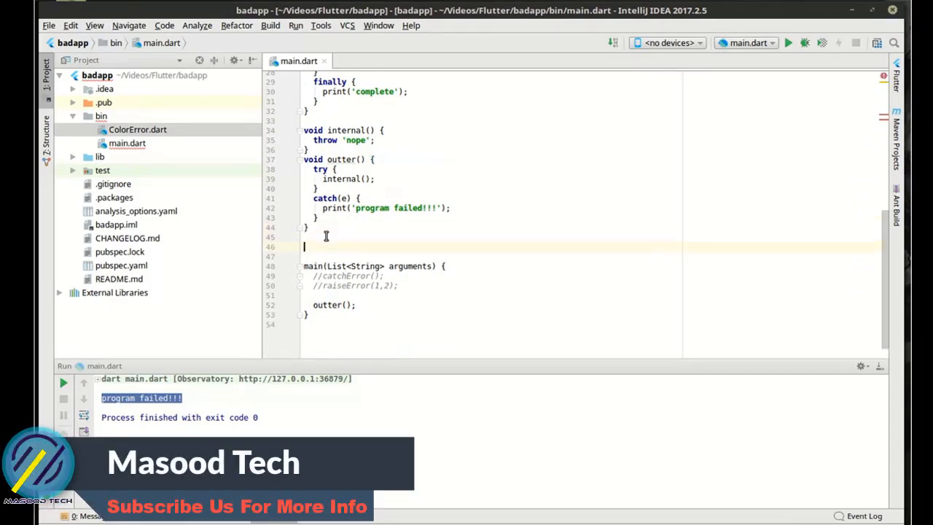
pyautogui.write('er')
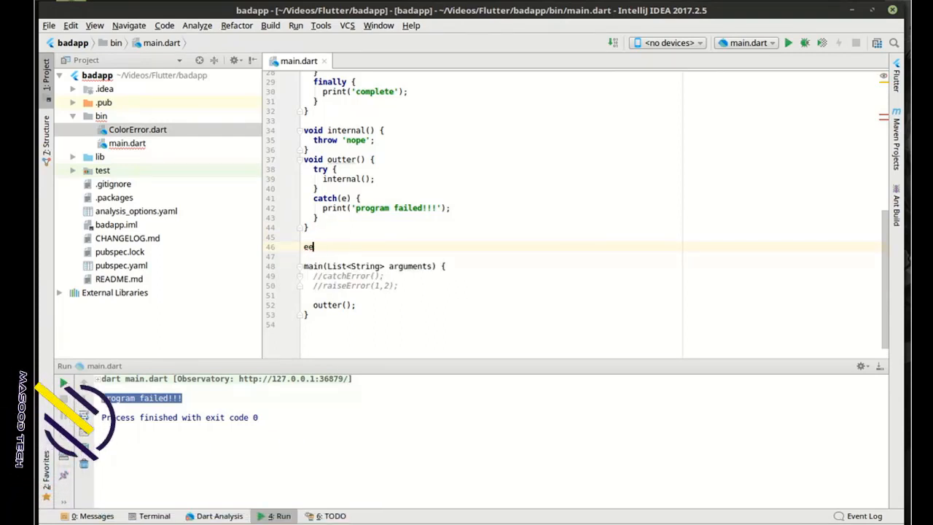
pyautogui.write('num')
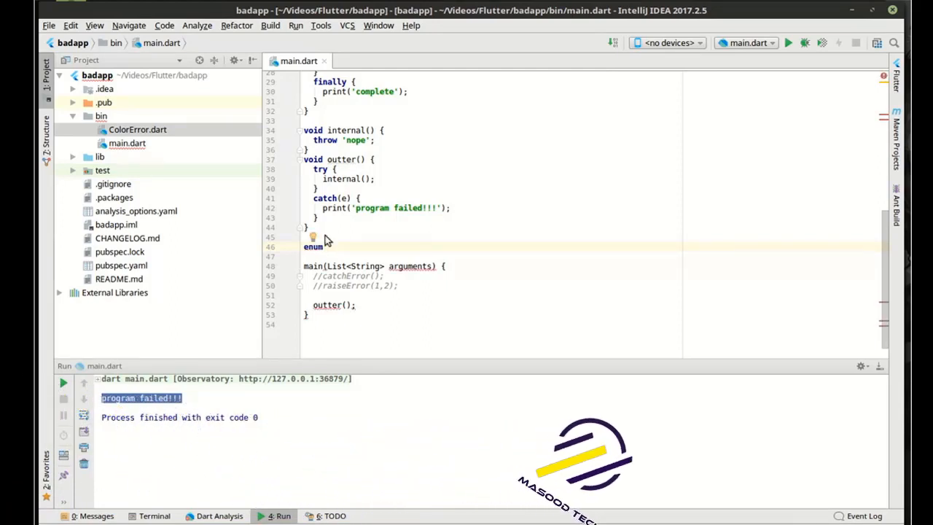
pyautogui.write('Color')
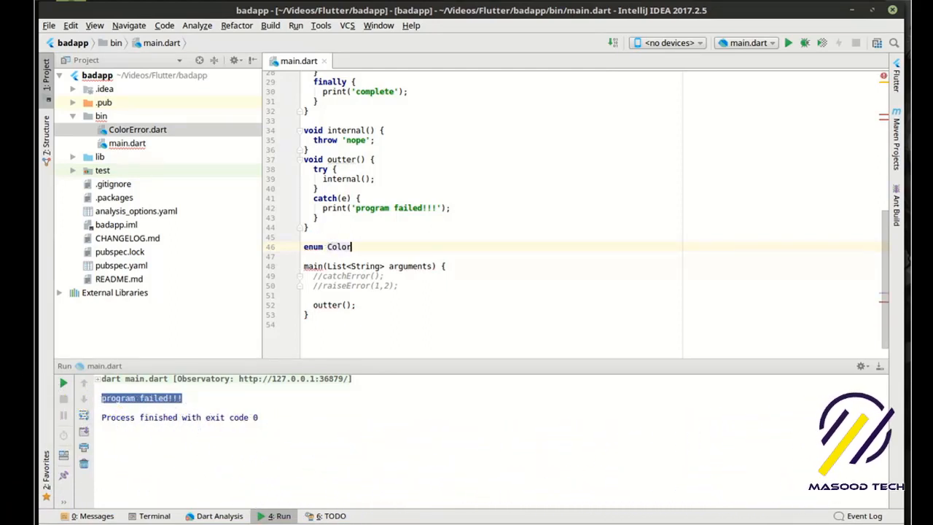
pyautogui.write('{}')
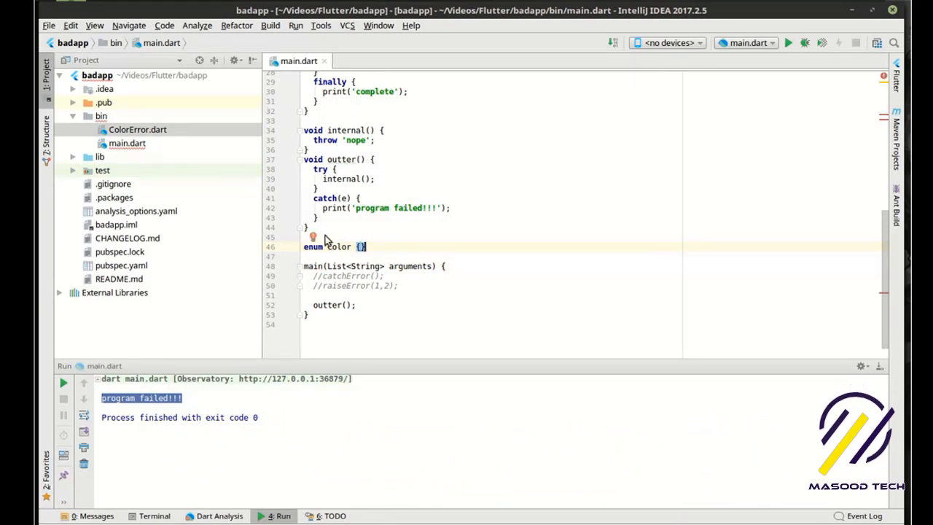
pyautogui.write('black, w')
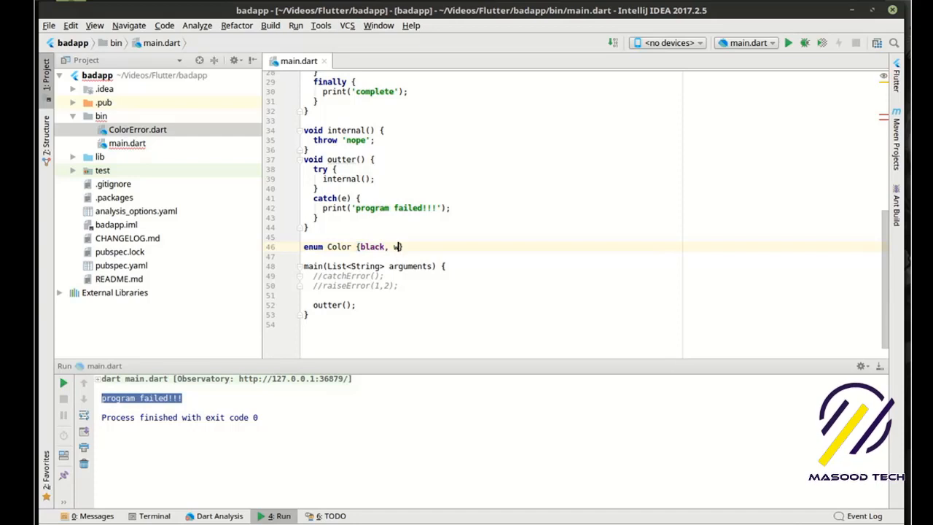
pyautogui.write('hite,')
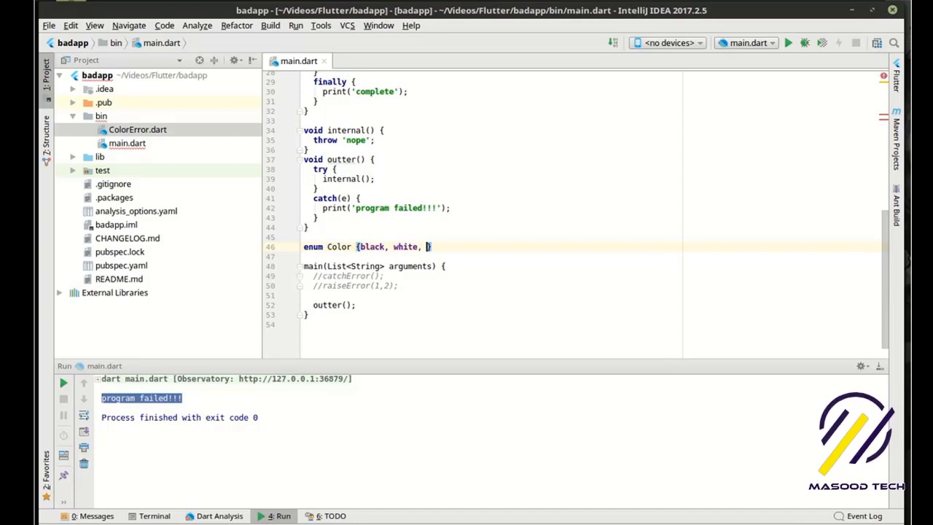
pyautogui.write('brown')
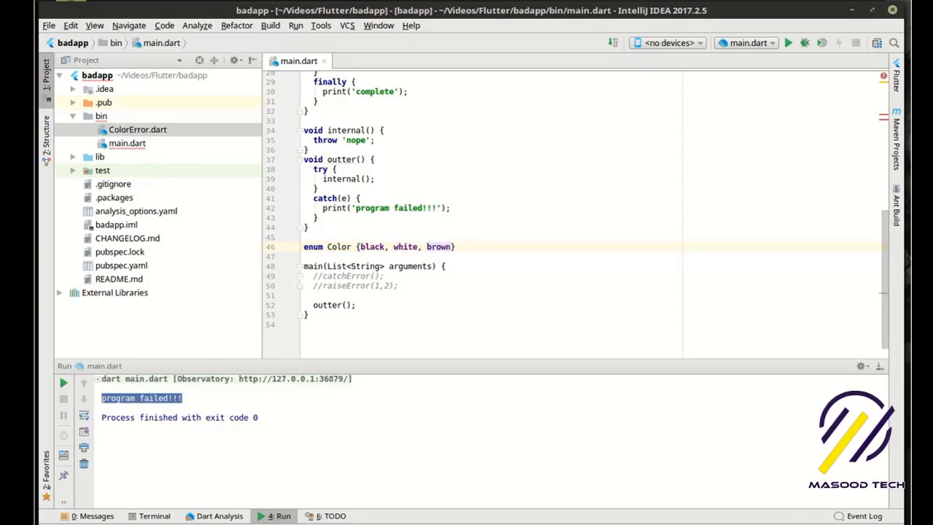
pyautogui.press('Enter')
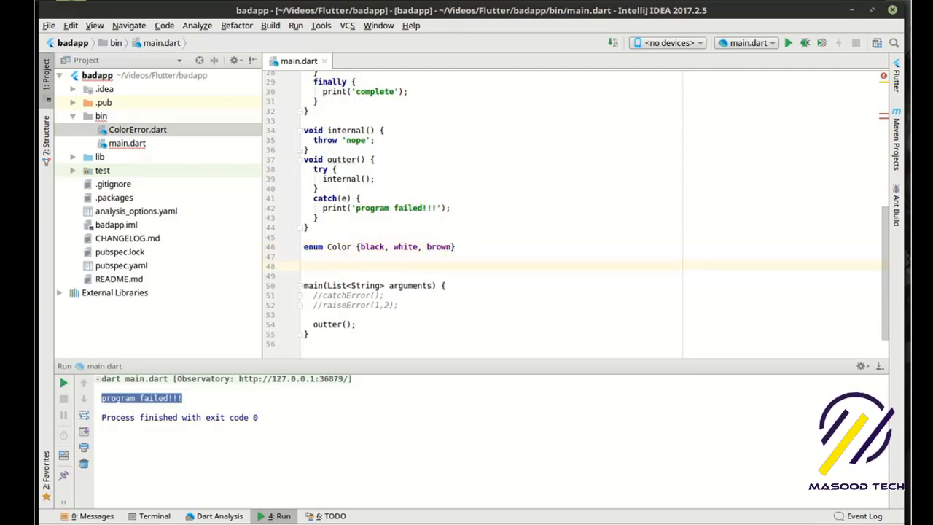
pyautogui.click(371, 246)
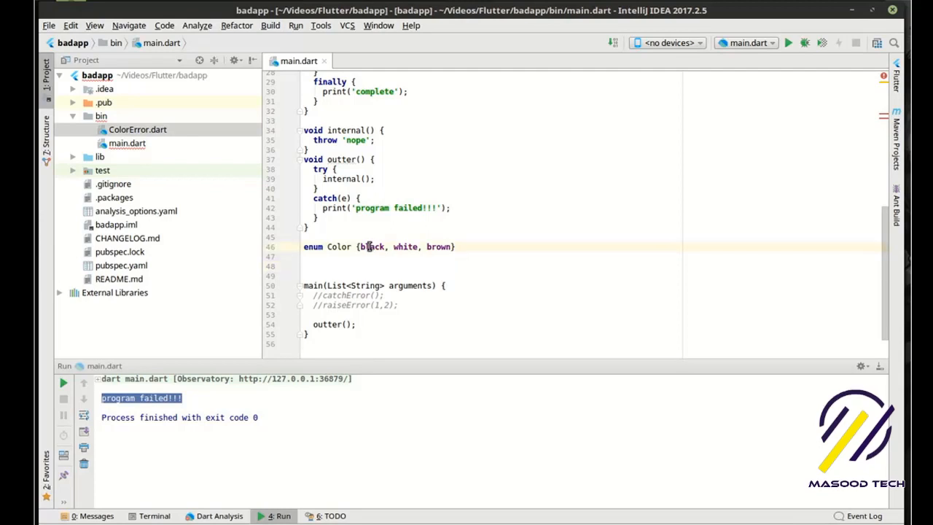
pyautogui.doubleClick(439, 246)
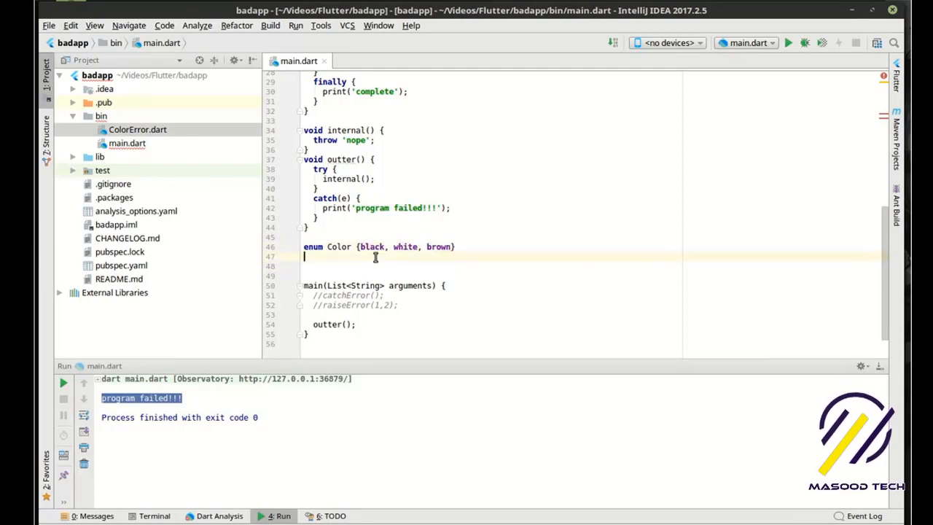
# Write void cats(Color color) with empty try, catch(e) and finally blocks
pyautogui.write('void')
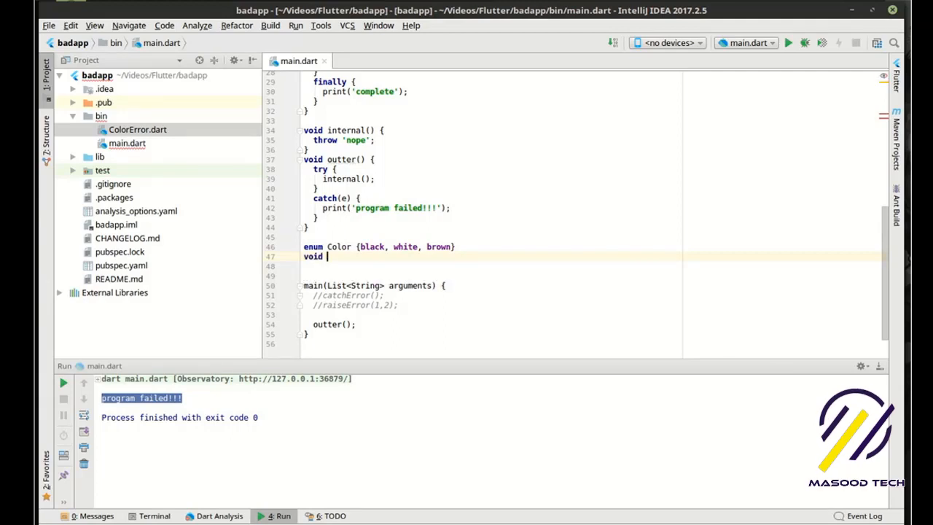
pyautogui.write('cats()')
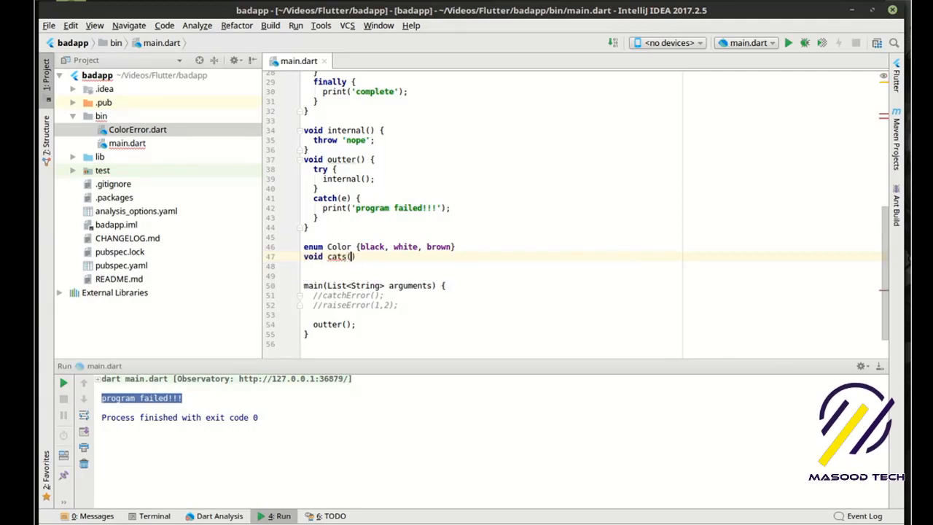
pyautogui.write('Color c')
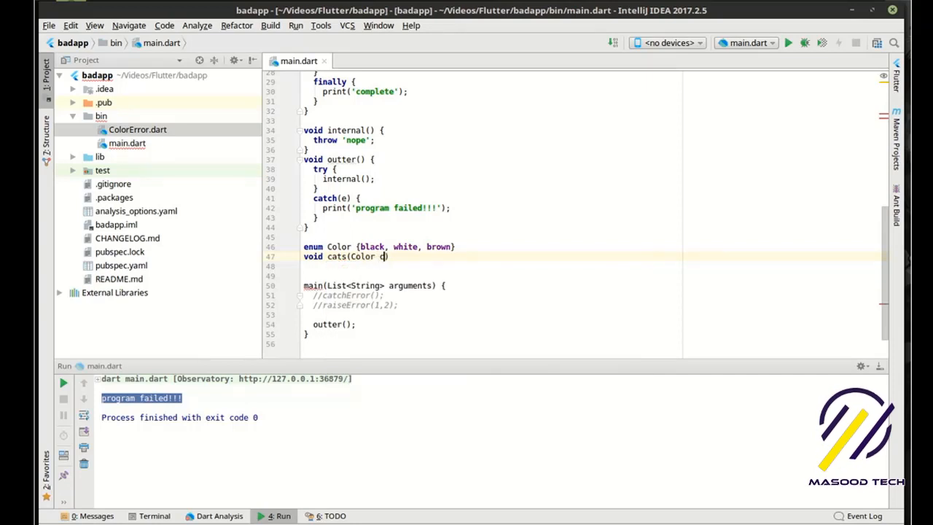
pyautogui.write('olor')
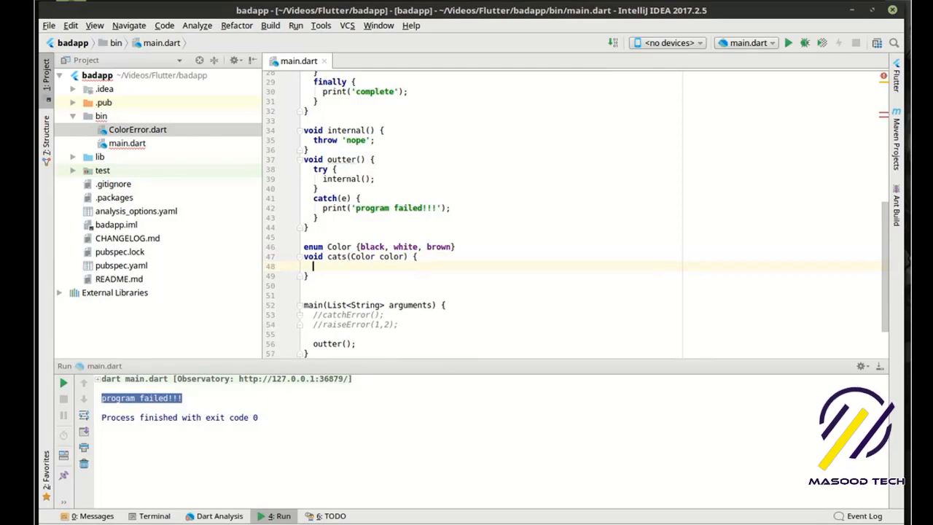
pyautogui.write('try')
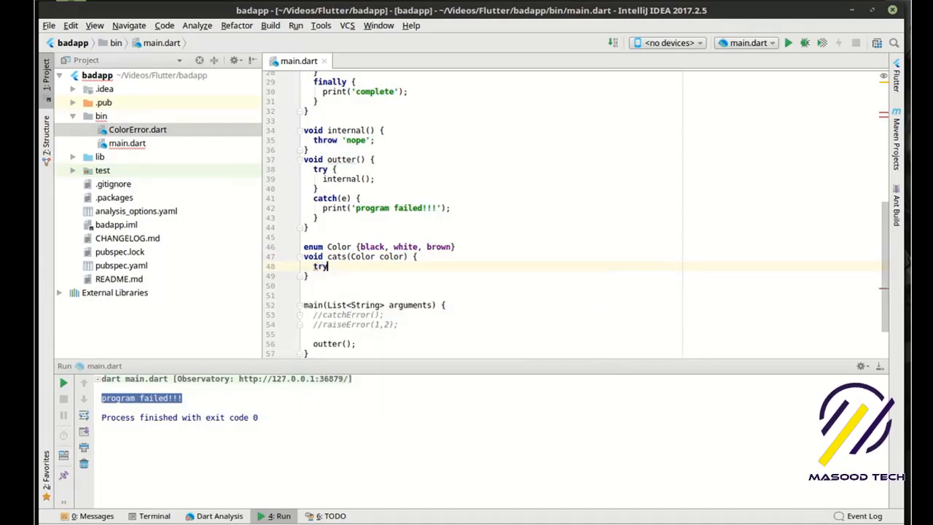
pyautogui.write('{')
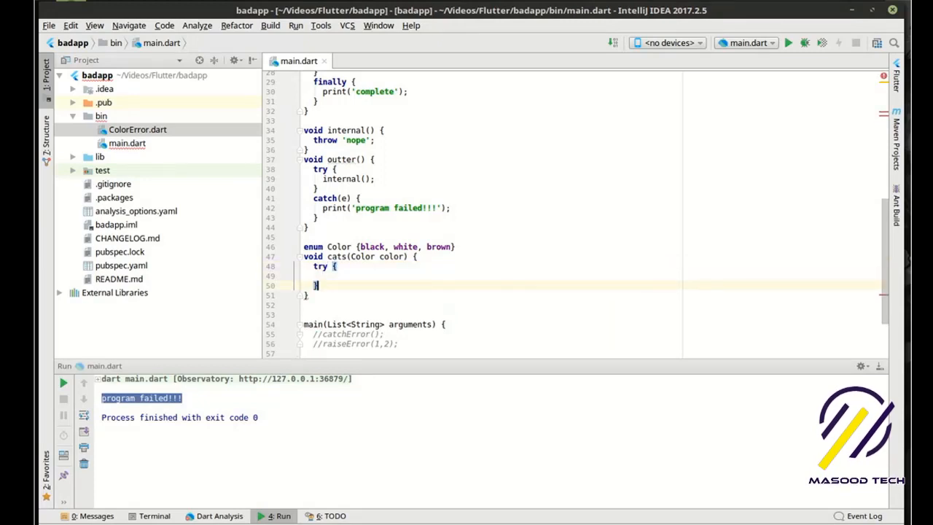
pyautogui.write('catch(e')
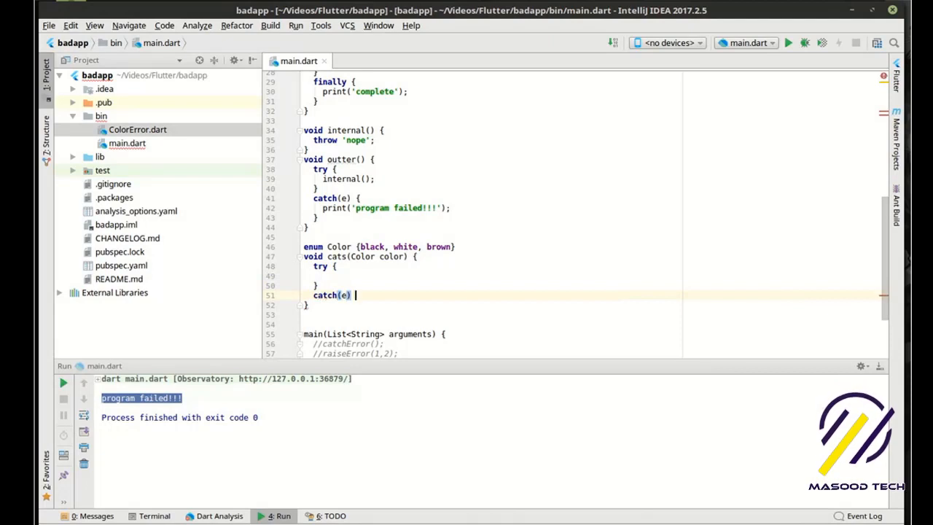
pyautogui.write('{')
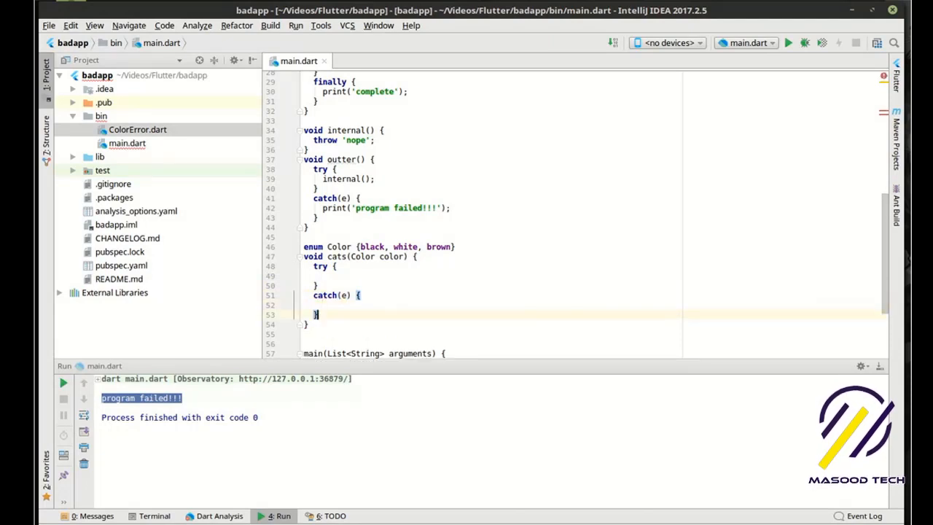
pyautogui.write('finally {')
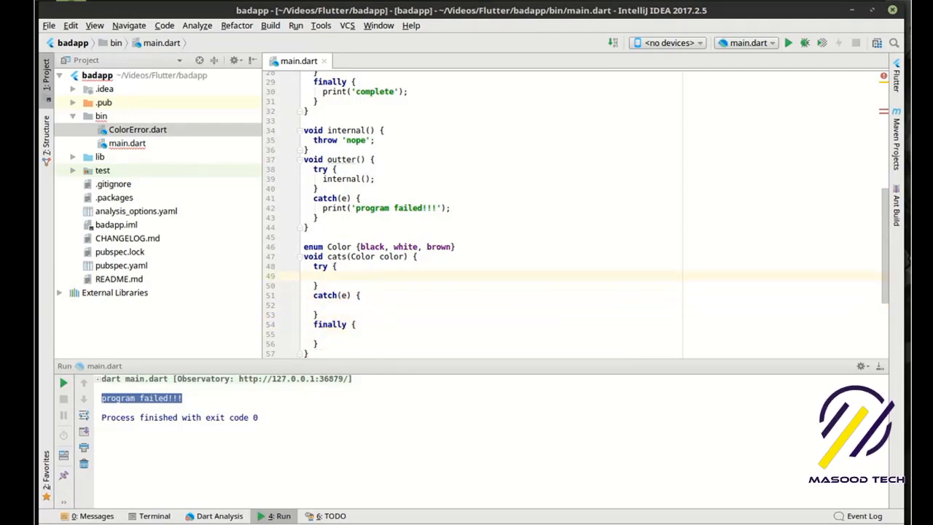
pyautogui.click(322, 276)
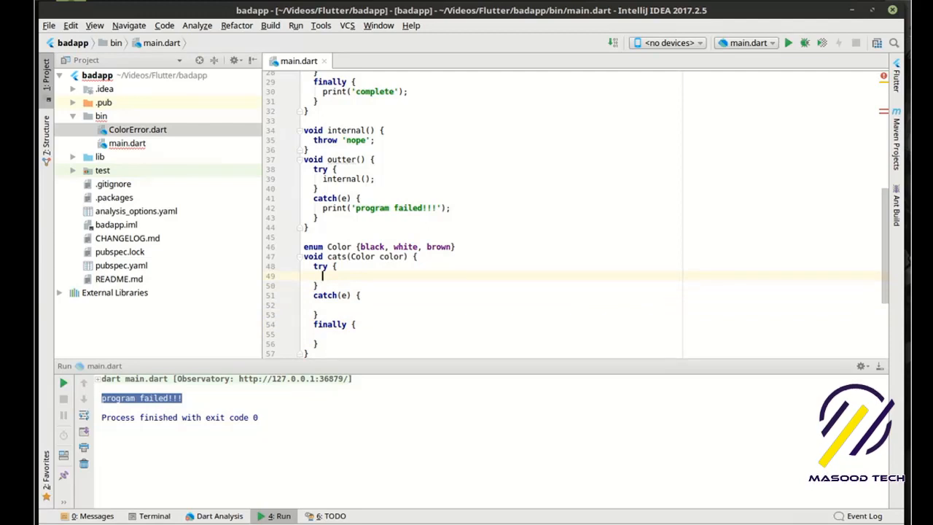
# Add an if condition in cats() checking whether the colour is not Color.black
pyautogui.write('if(color')
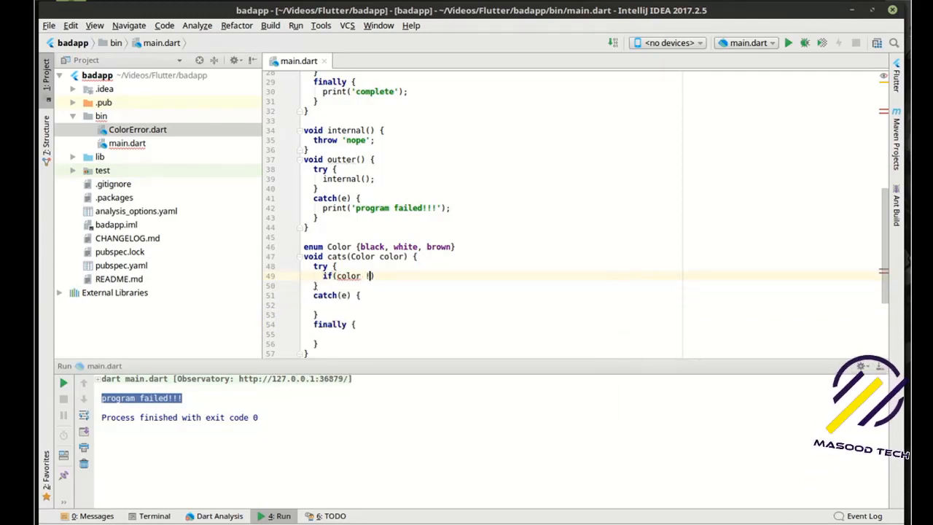
pyautogui.write('!=')
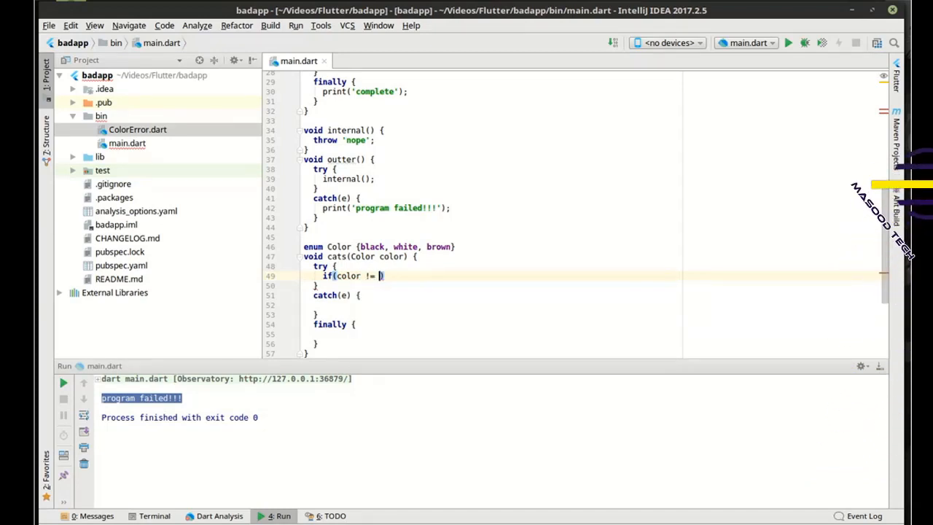
pyautogui.write('Color.')
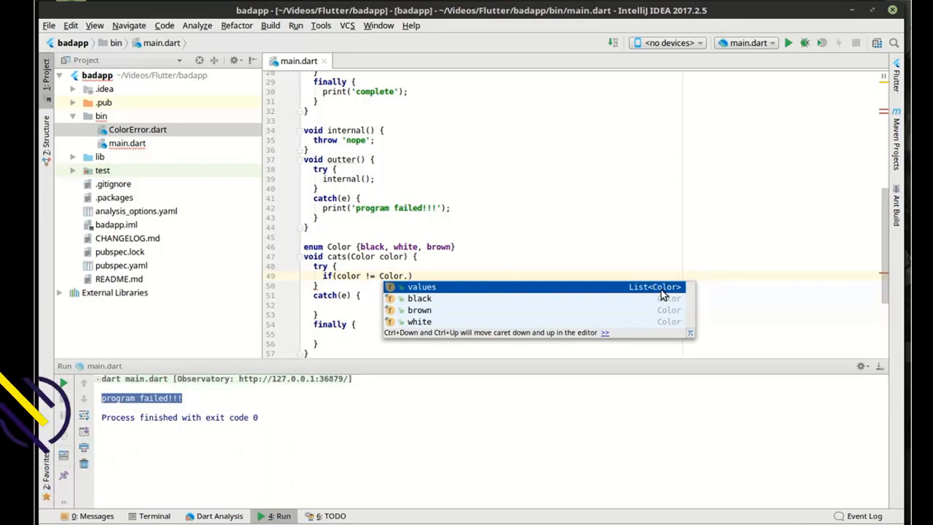
pyautogui.moveTo(654, 296)
pyautogui.write('black')
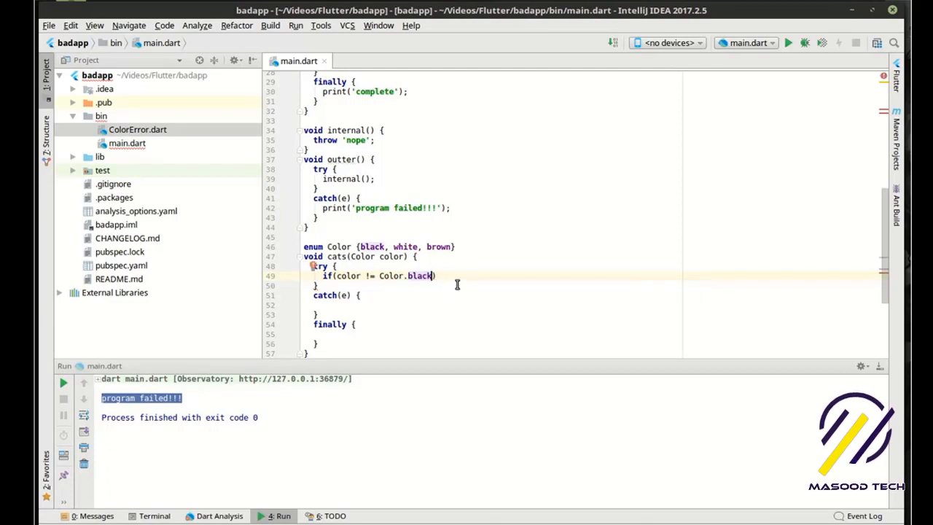
# Inside the check, throw new ColorError('must be black!')
pyautogui.write('throw new')
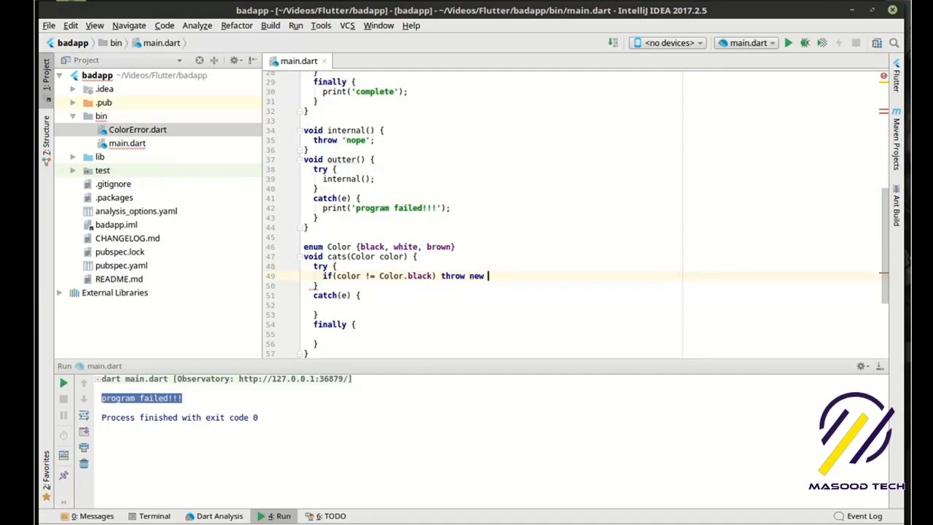
pyautogui.write('Cat')
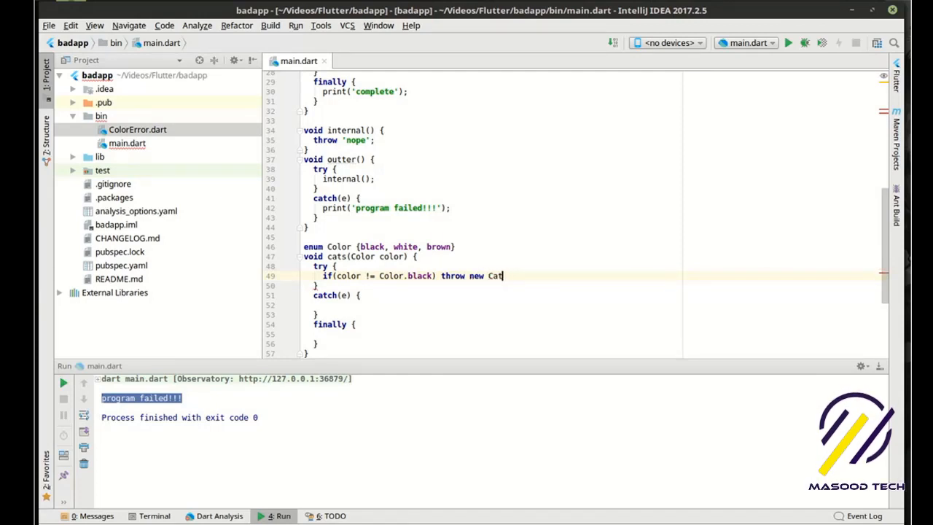
pyautogui.write('Er')
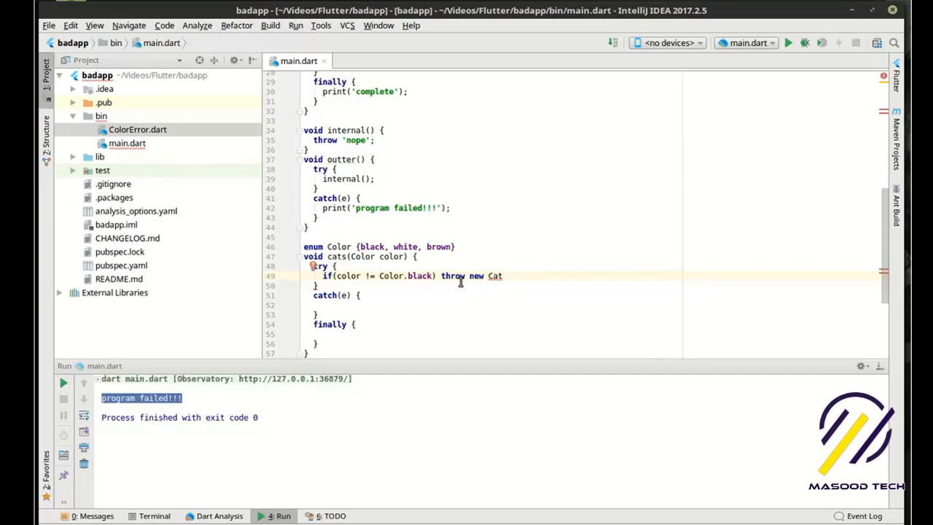
pyautogui.scroll(3)
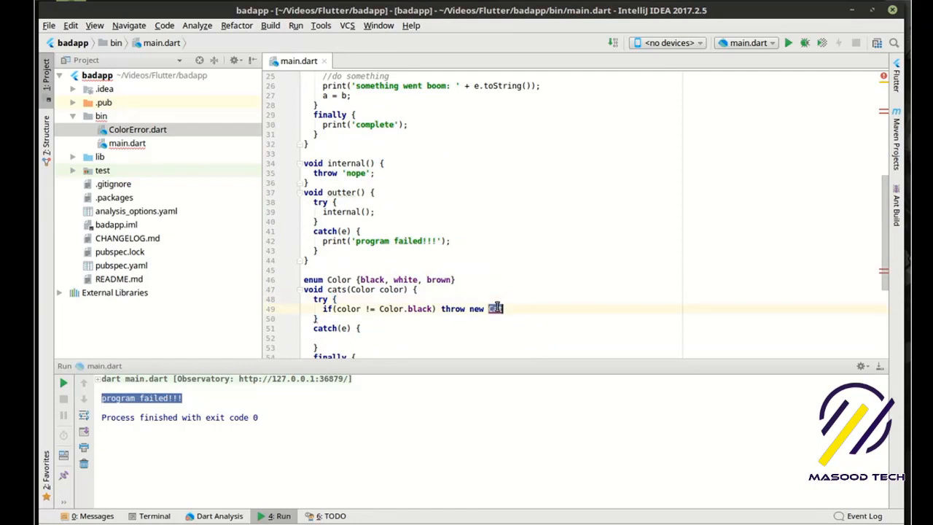
pyautogui.write('ColorError()')
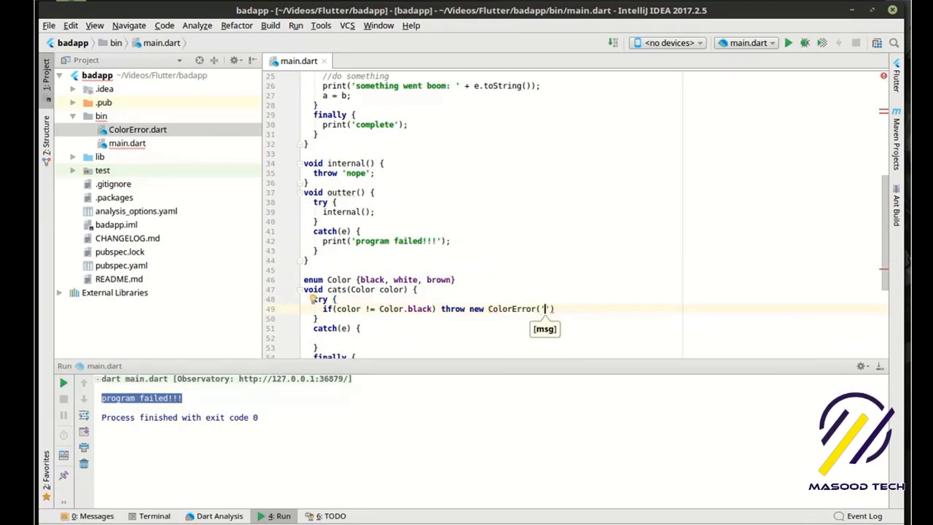
pyautogui.write('must be')
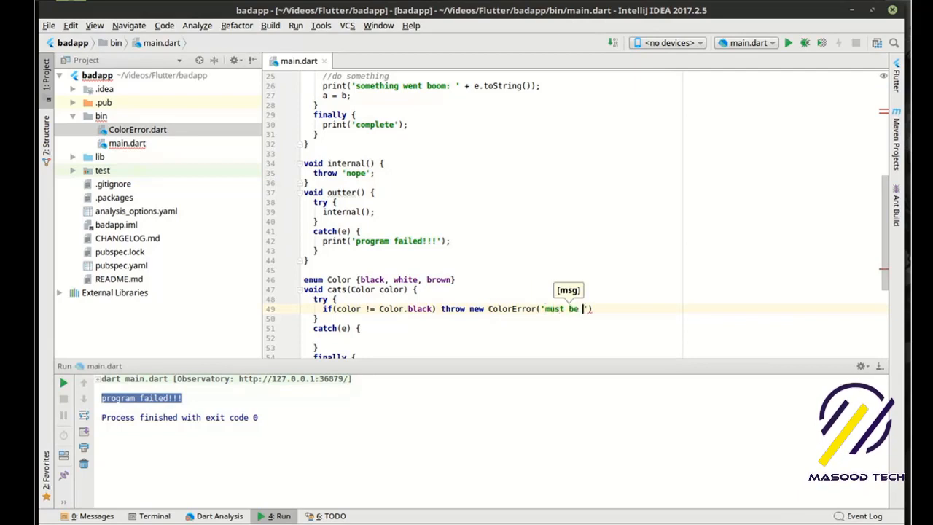
pyautogui.write('black!')
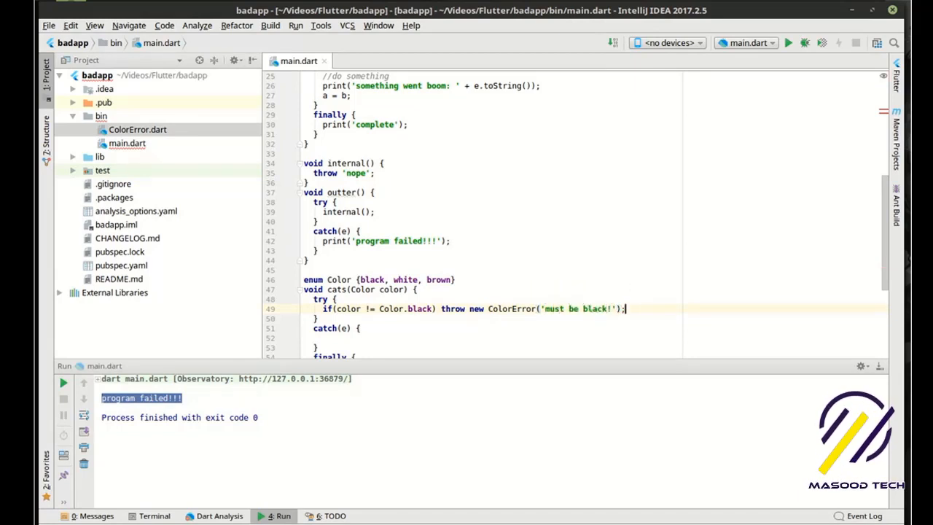
pyautogui.scroll(-3)
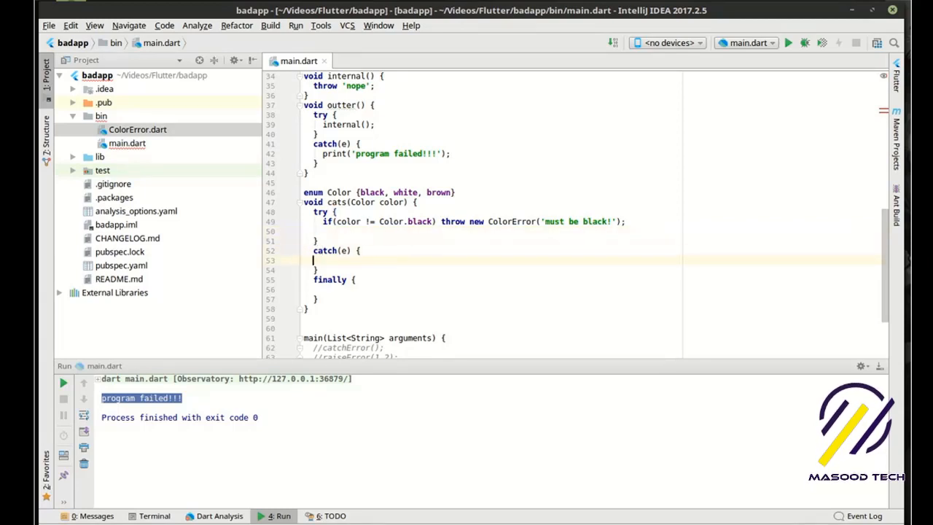
# Print 'Unknown Error' + e.toString() in catch and 'Done' in finally; select outter() to comment out
pyautogui.write("print('Unknown Error")
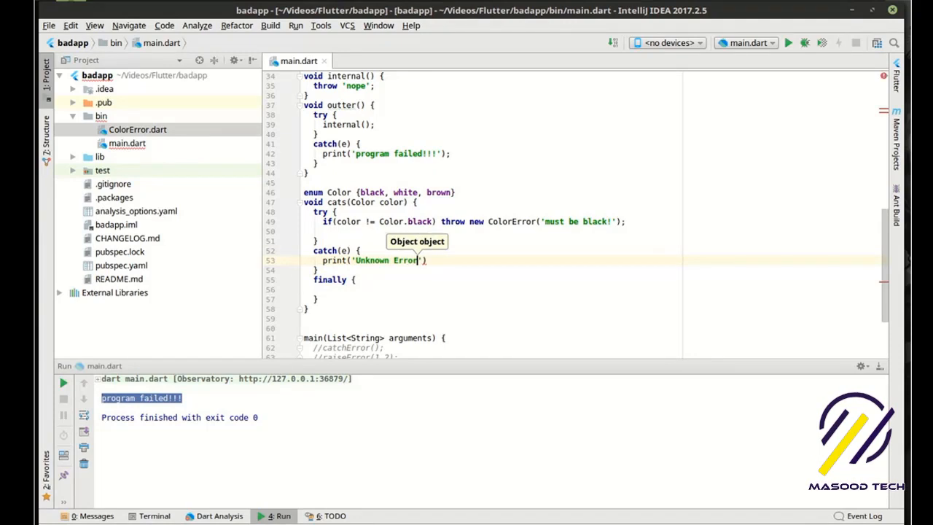
pyautogui.write('+ e.toString(')
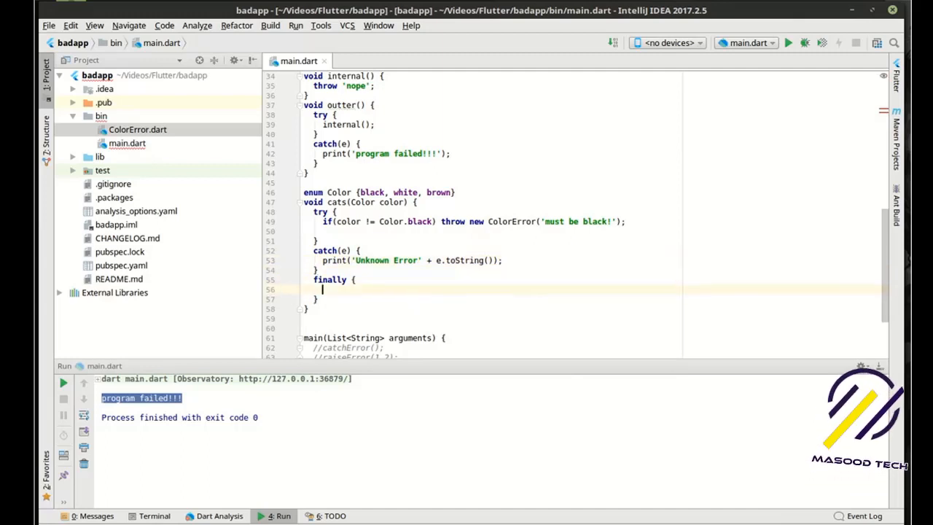
pyautogui.write('print()')
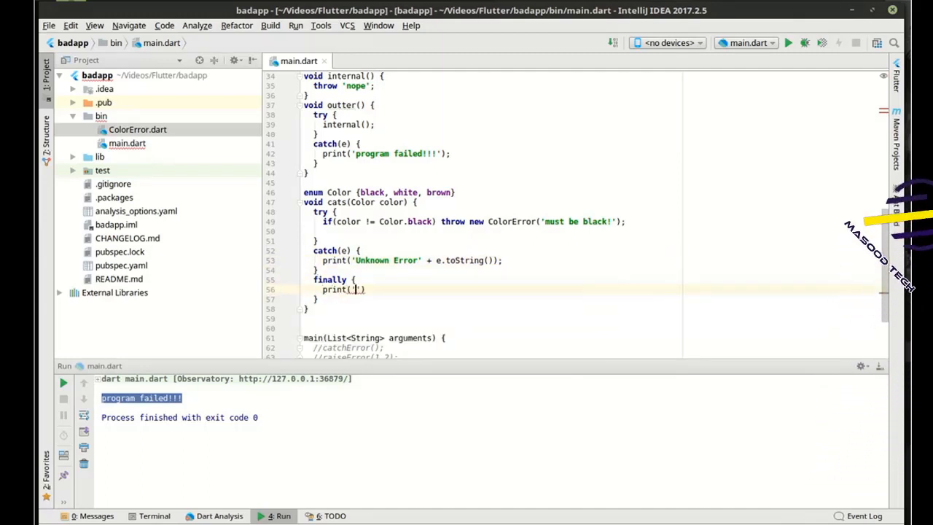
pyautogui.write("Done');")
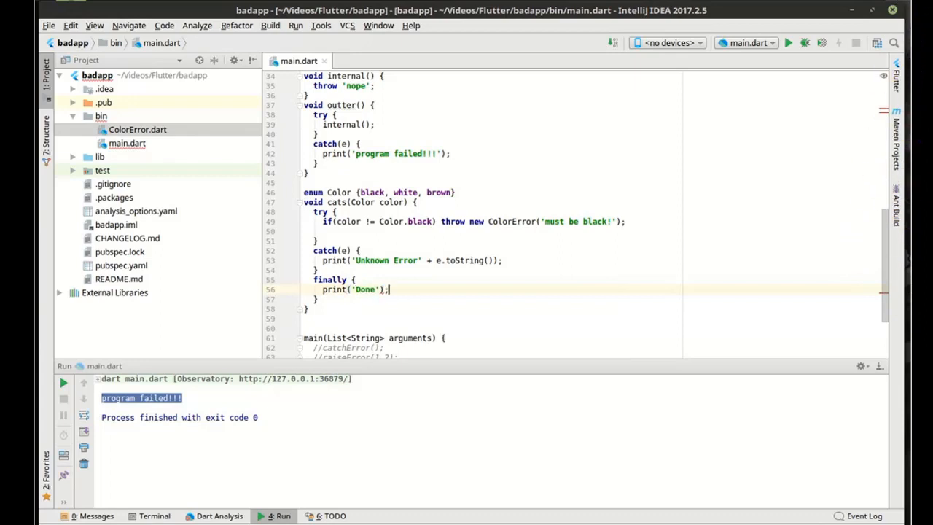
pyautogui.scroll(-3)
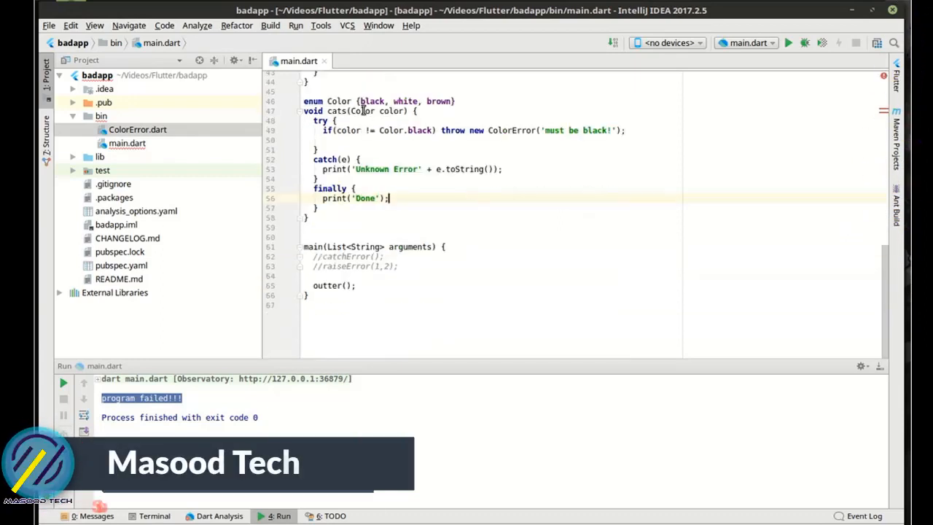
pyautogui.doubleClick(337, 111)
pyautogui.write('//')
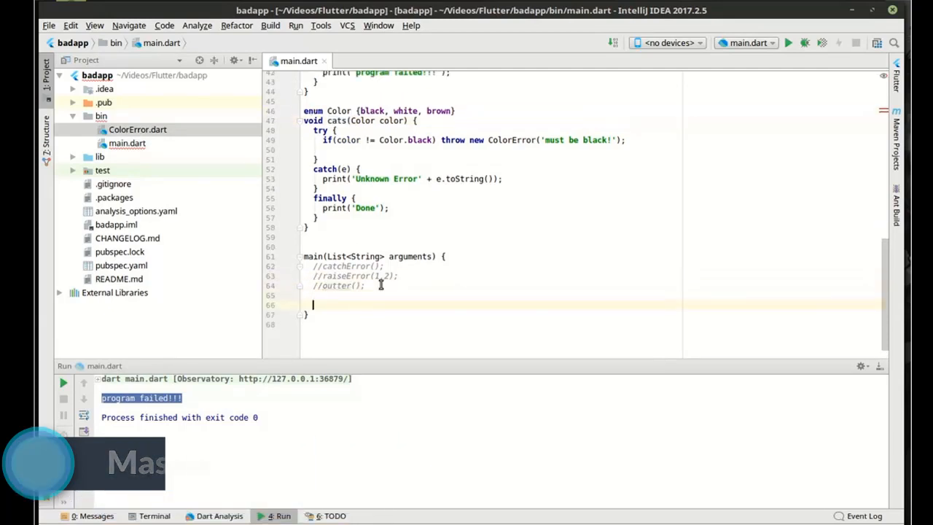
# Call cats(Color.brown) in main and run main.dart
pyautogui.write('cats(d')
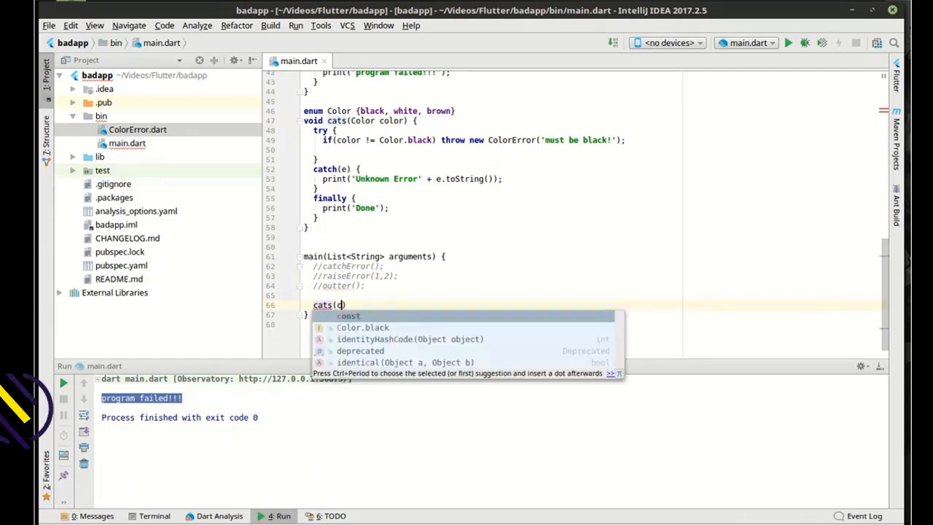
pyautogui.write('olor.')
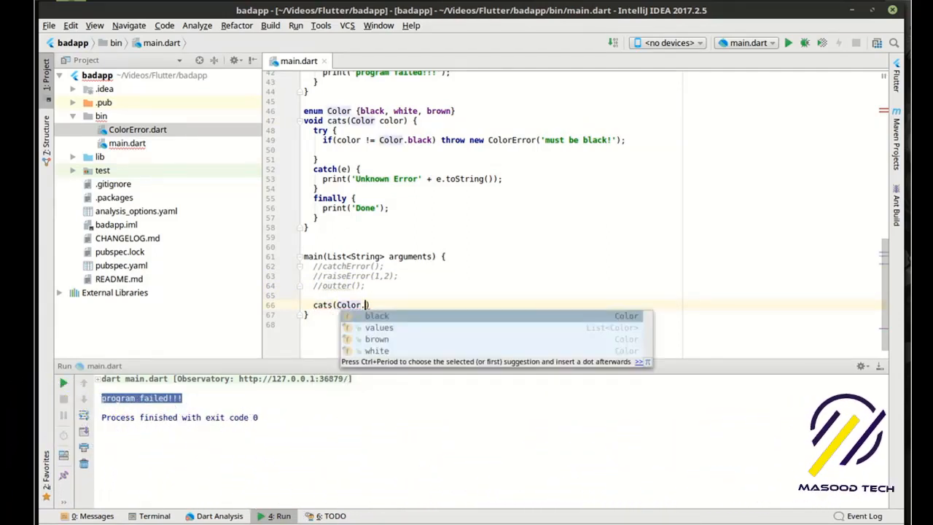
pyautogui.write('b')
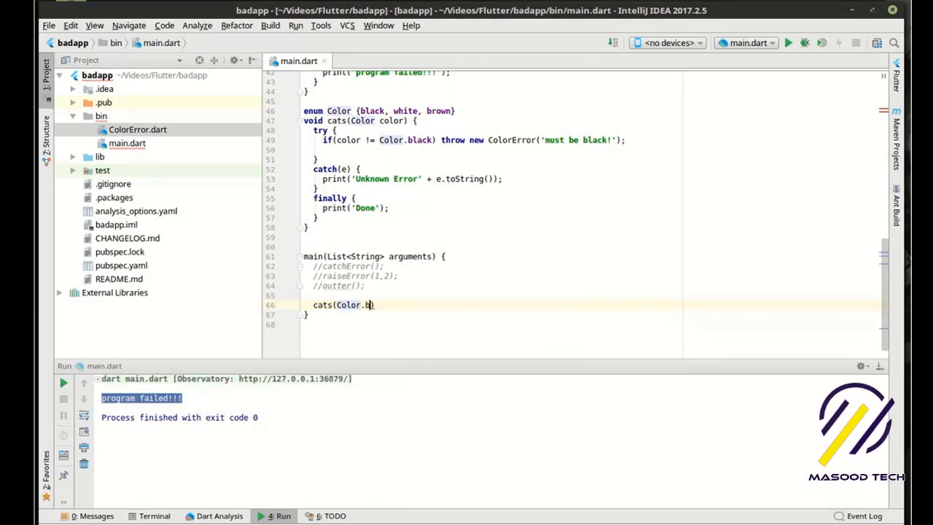
pyautogui.write('rown);')
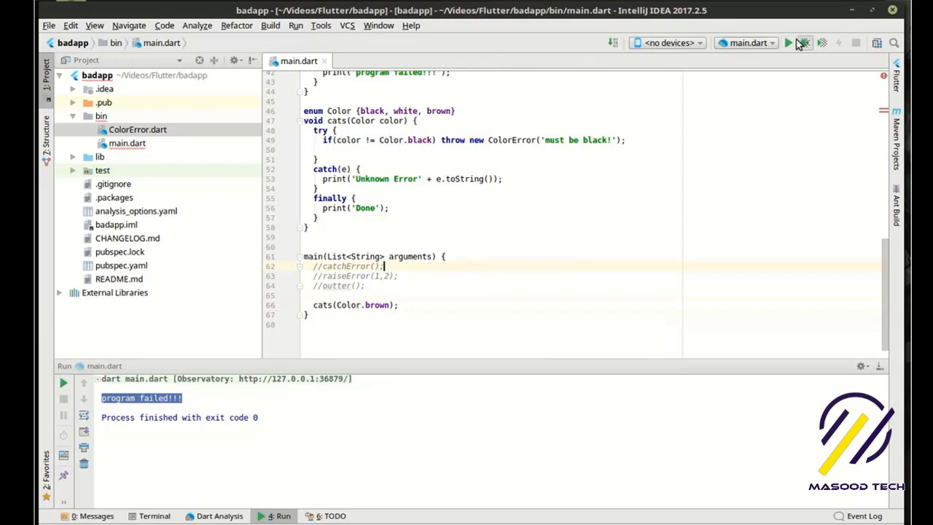
pyautogui.click(788, 42)
pyautogui.write(': ')
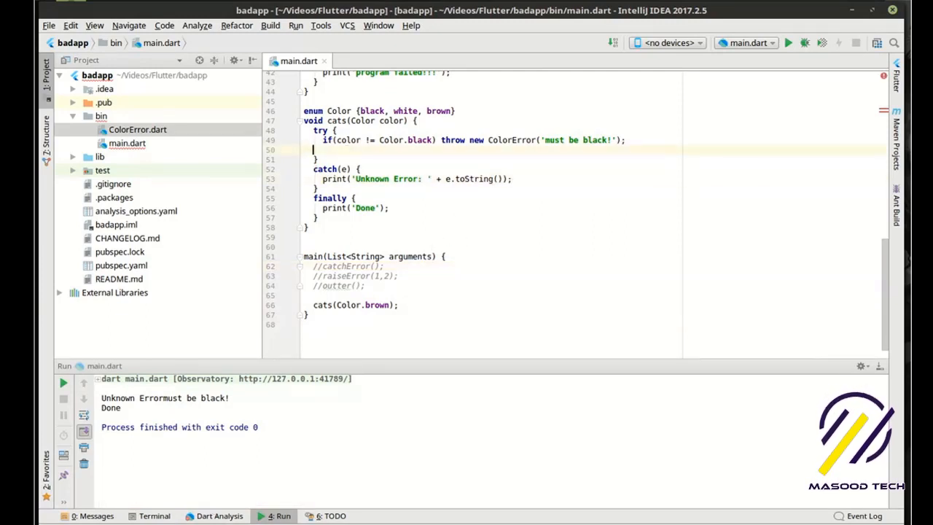
# Add print('pet the cat') after the colour check, rerun, and highlight ColorError
pyautogui.write("print('pet the cat');")
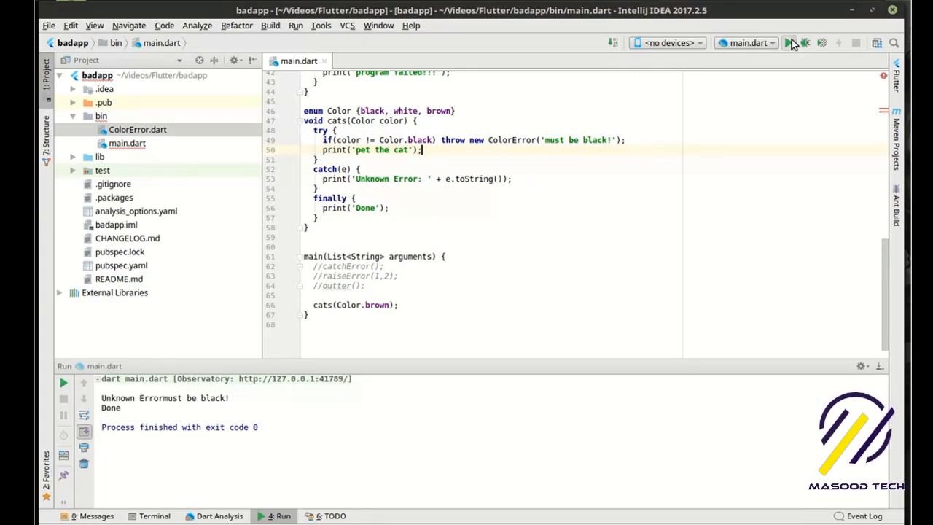
pyautogui.click(788, 43)
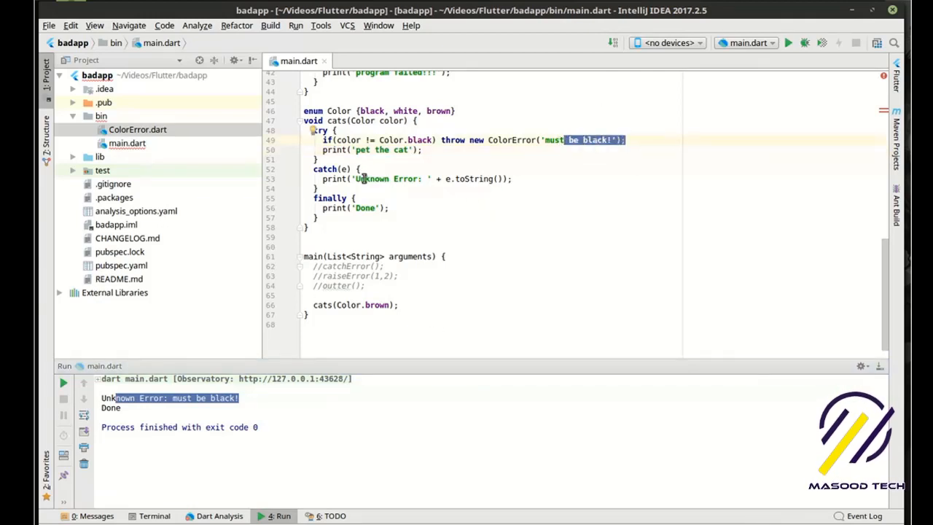
pyautogui.doubleClick(511, 140)
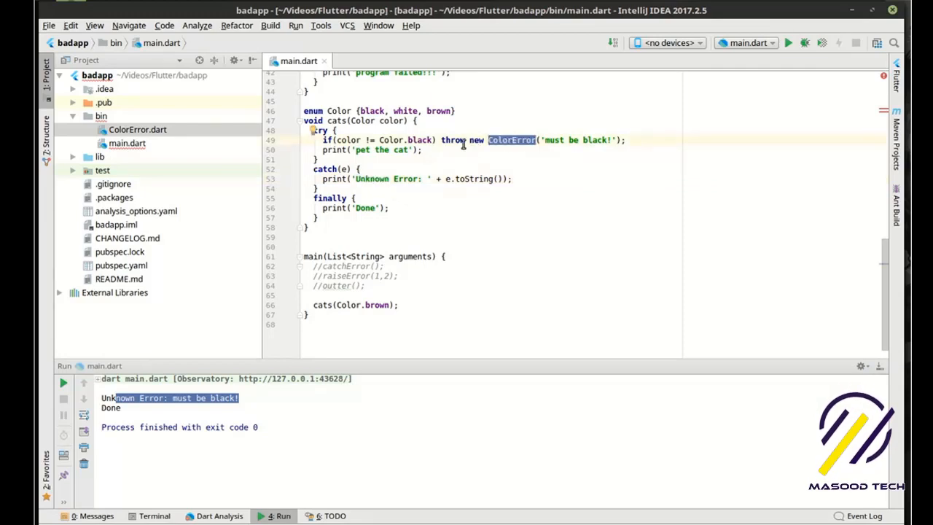
pyautogui.moveTo(346, 161)
pyautogui.write('on')
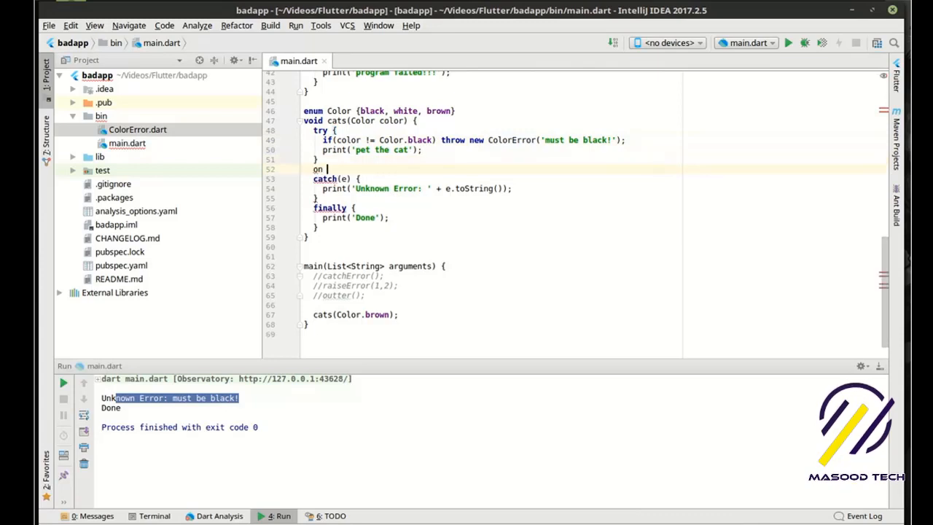
# Add on ColorError catch(e) printing 'you selected the wrong color', fixing the 'wrogn' typo
pyautogui.write('Cat')
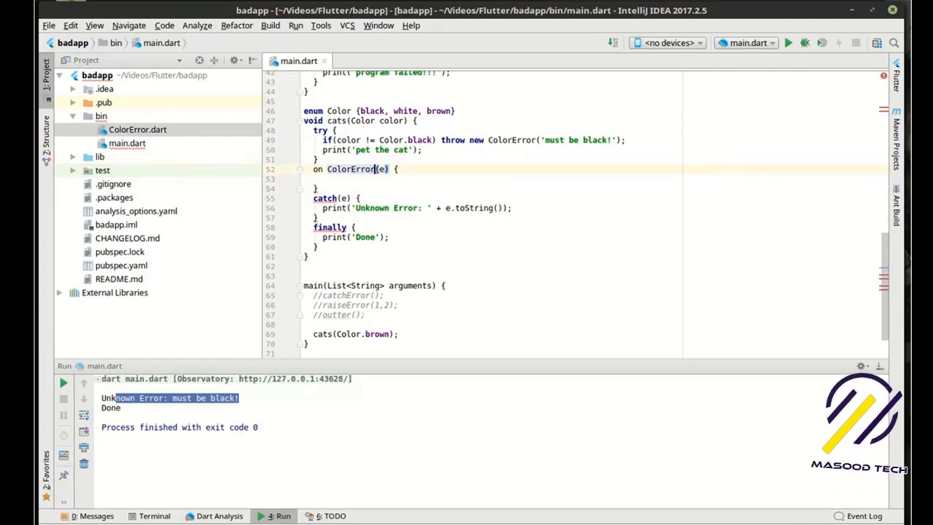
pyautogui.write('catch')
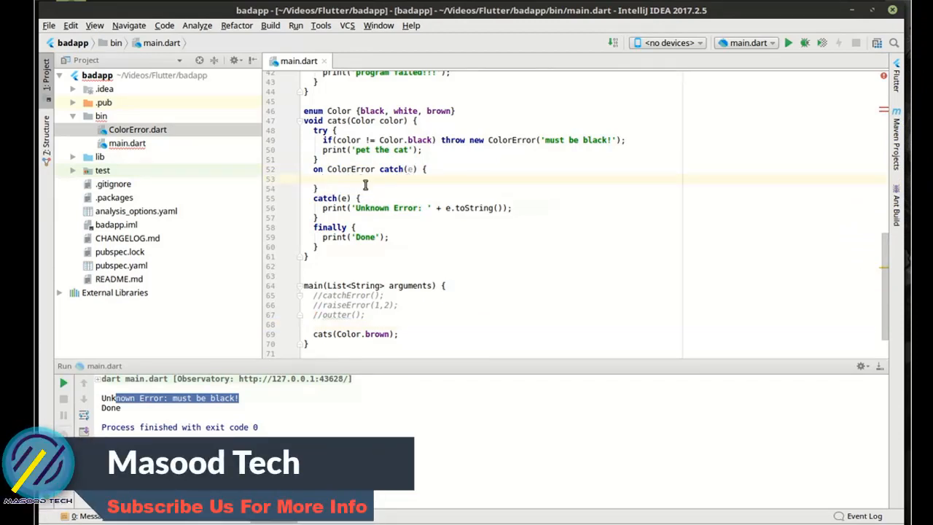
pyautogui.write('print')
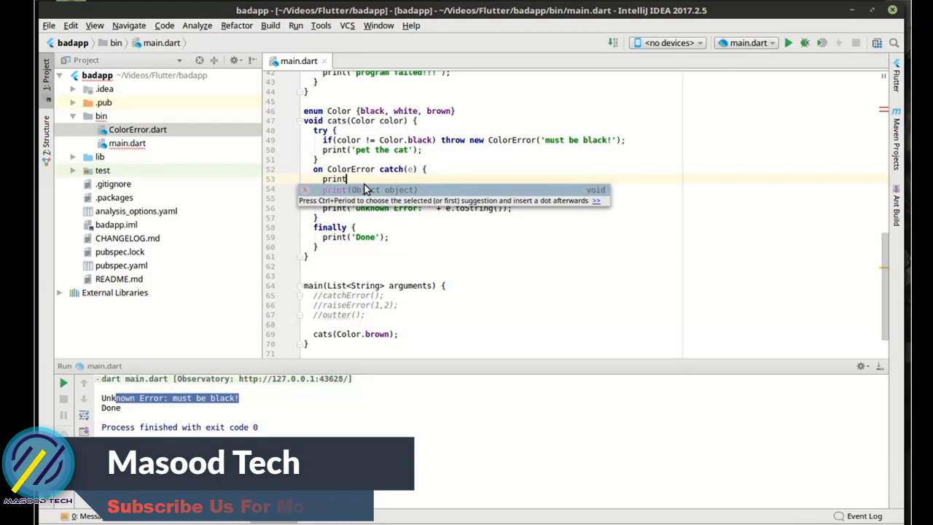
pyautogui.write('yd')
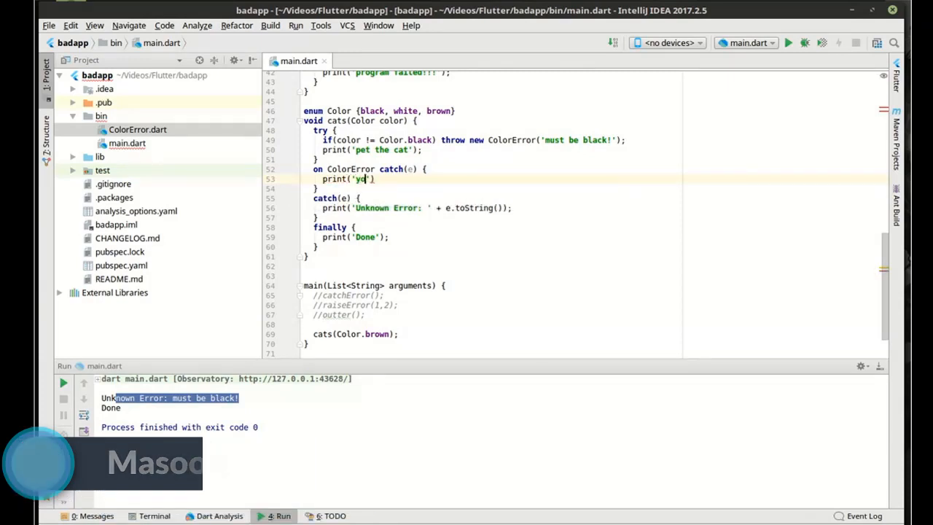
pyautogui.write('you selected the')
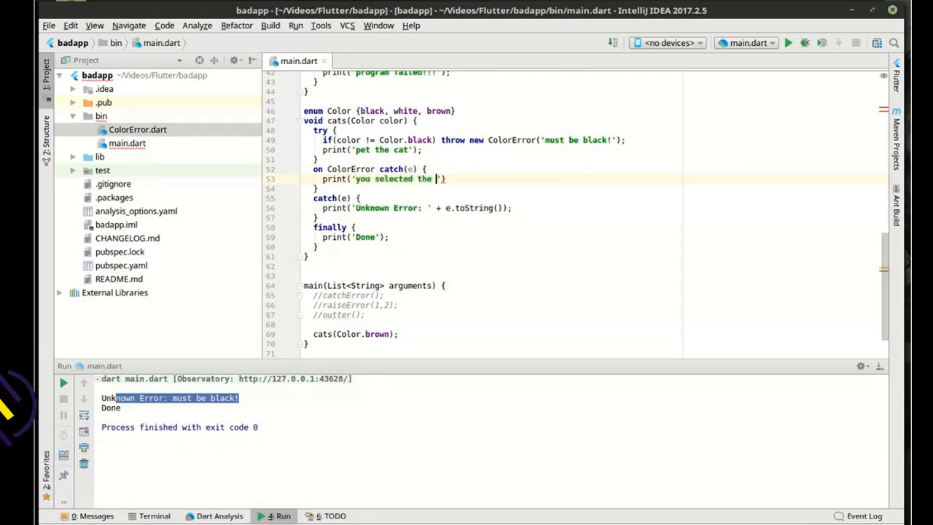
pyautogui.write('wrogn color')
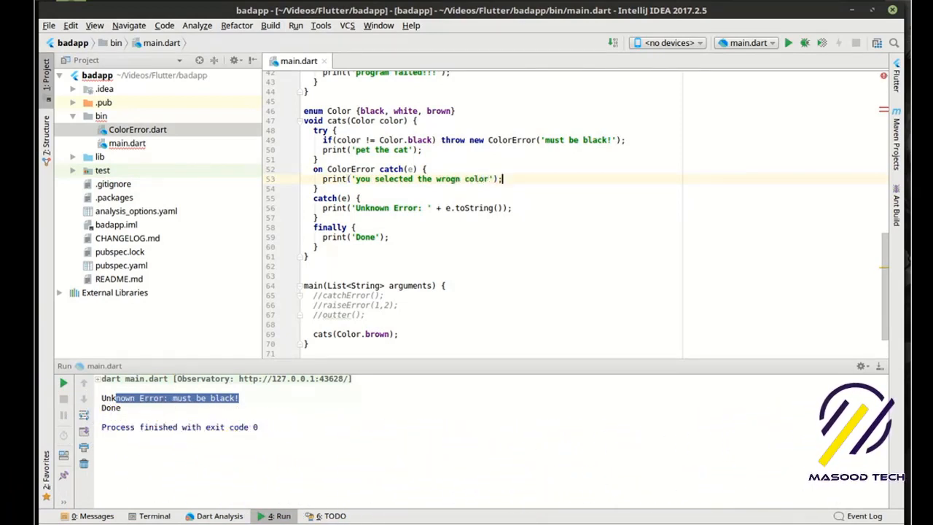
pyautogui.doubleClick(449, 178)
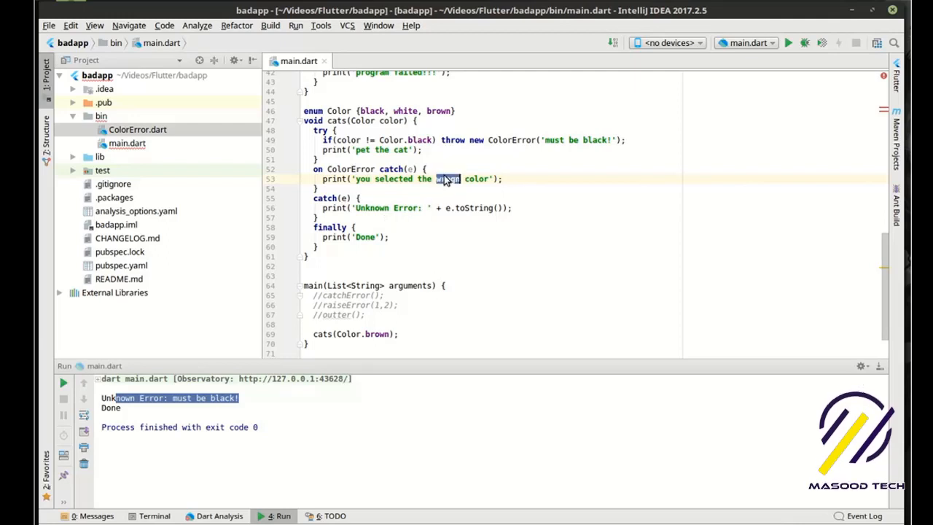
pyautogui.click(459, 179)
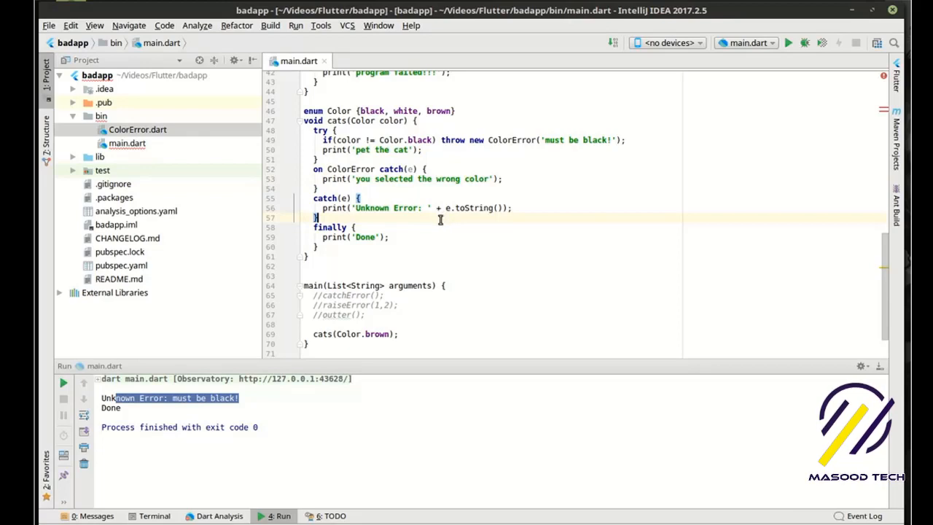
pyautogui.moveTo(328, 179)
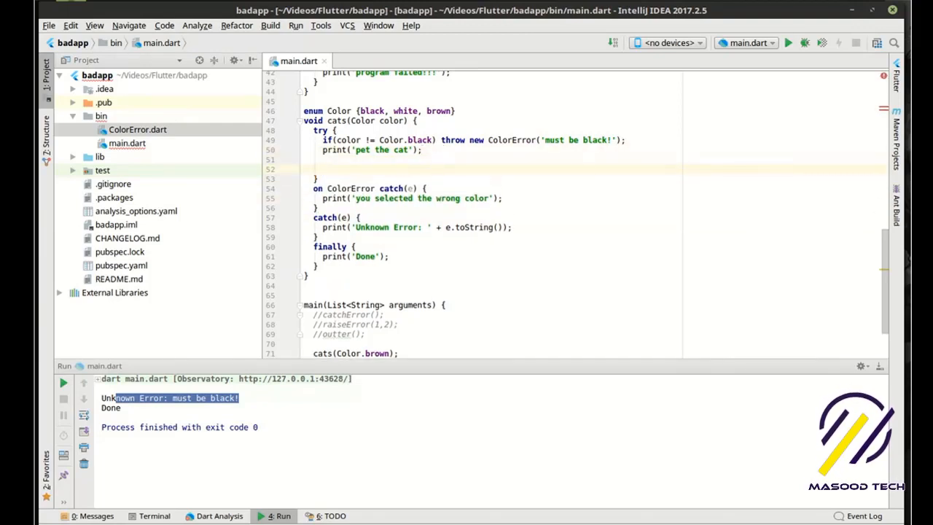
# Add a 'cat a;' declaration and print('testing $cat') after 'pet the cat'
pyautogui.write('car')
pyautogui.write("print('testing ")
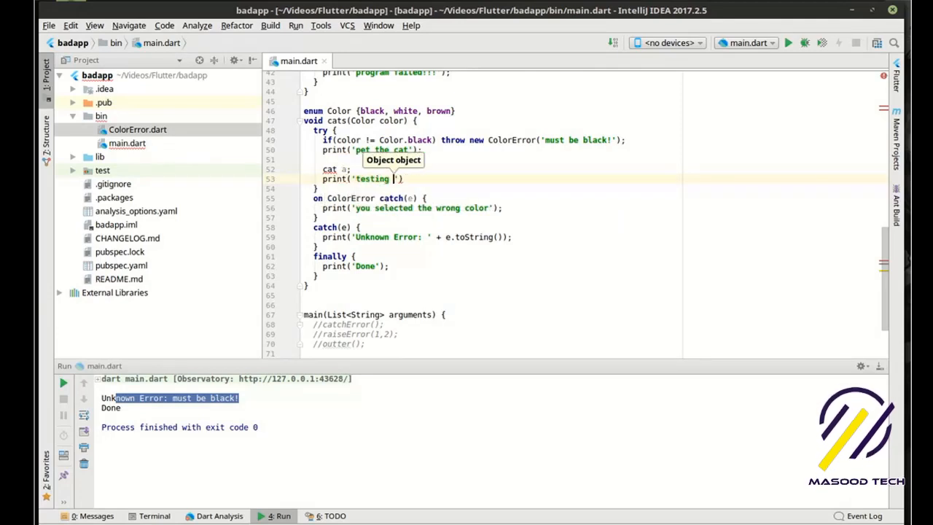
pyautogui.write('$act')
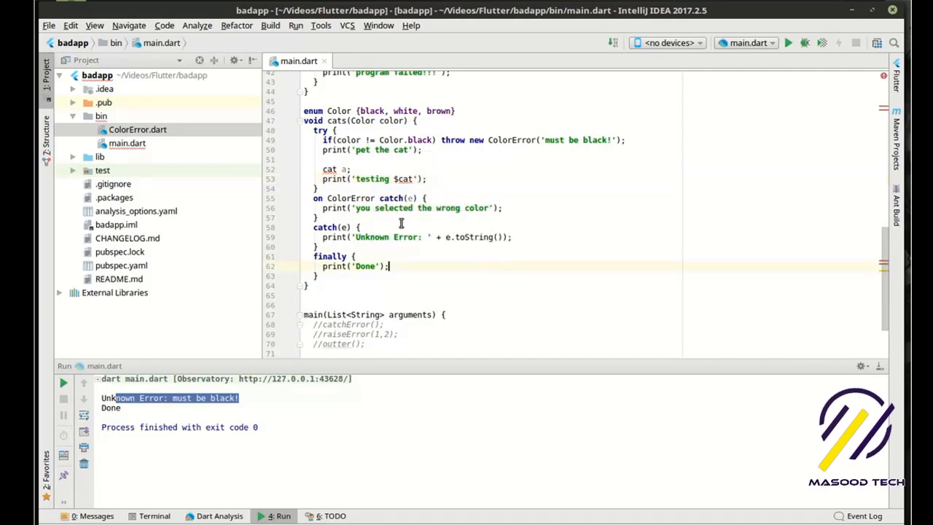
pyautogui.moveTo(330, 169)
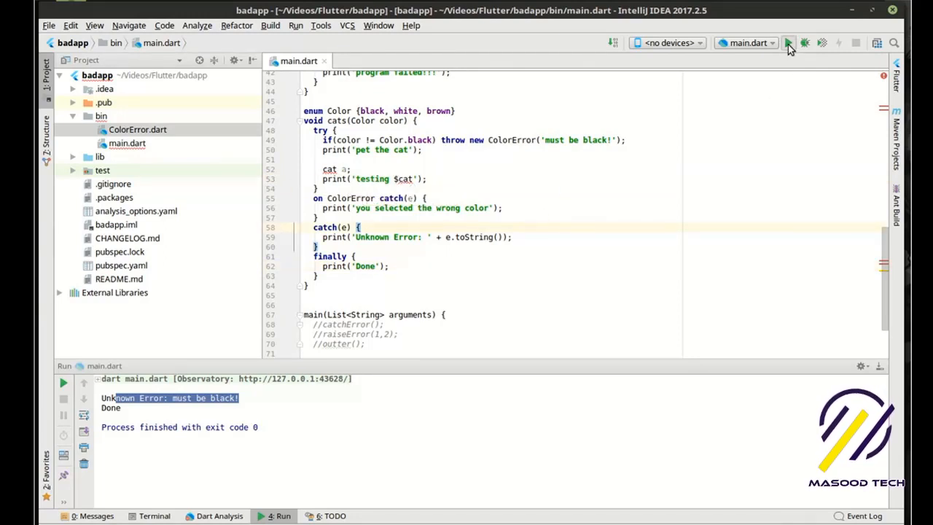
# Run to get 'you selected the wrong color', then change the call to cats(Color.black)
pyautogui.click(788, 42)
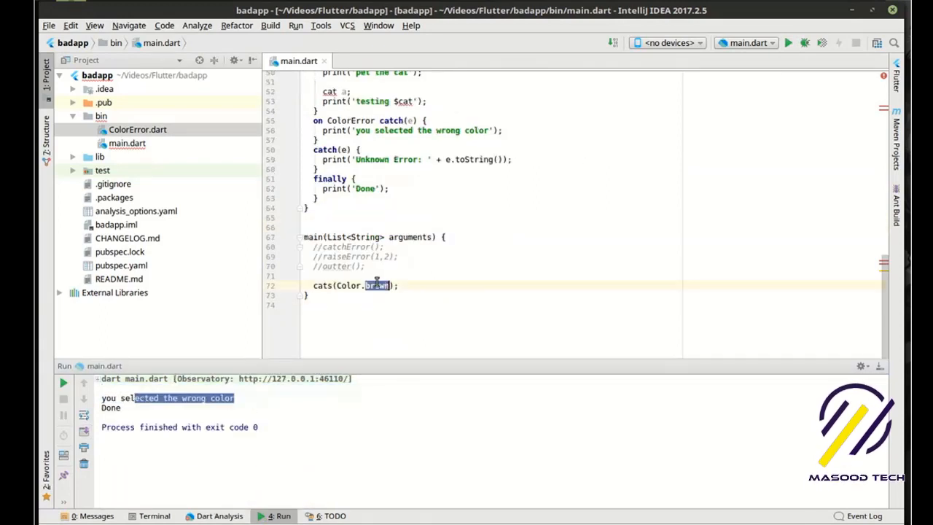
pyautogui.write('black')
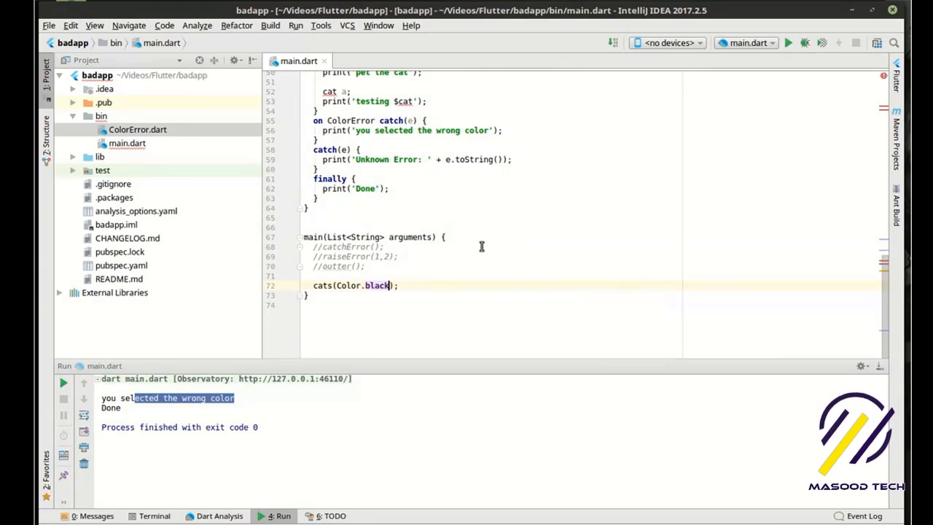
pyautogui.scroll(3)
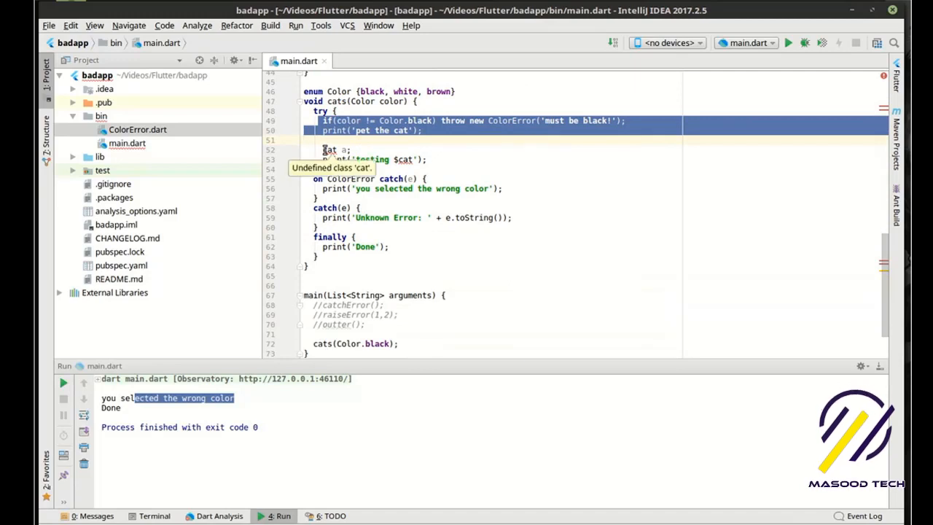
# Run with Color.black, inspect the Run output, and walk through the catch blocks
pyautogui.click(788, 42)
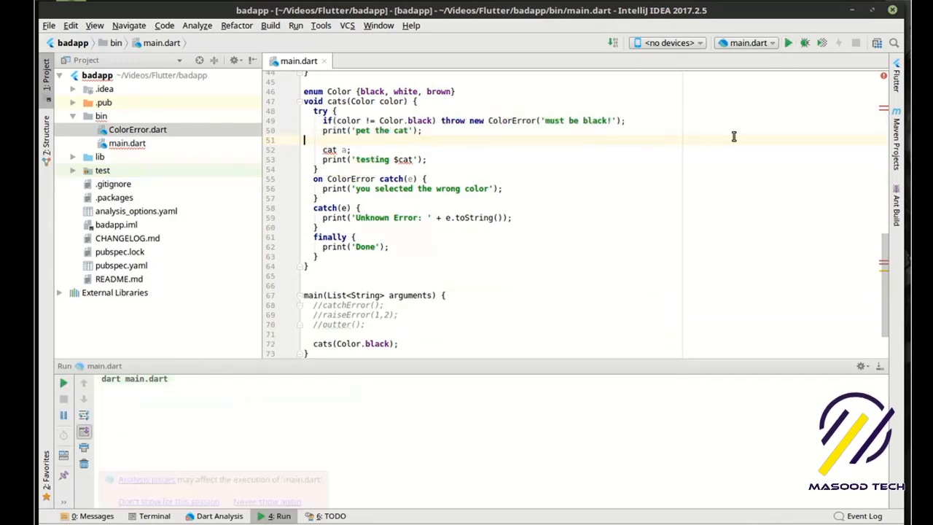
pyautogui.click(63, 382)
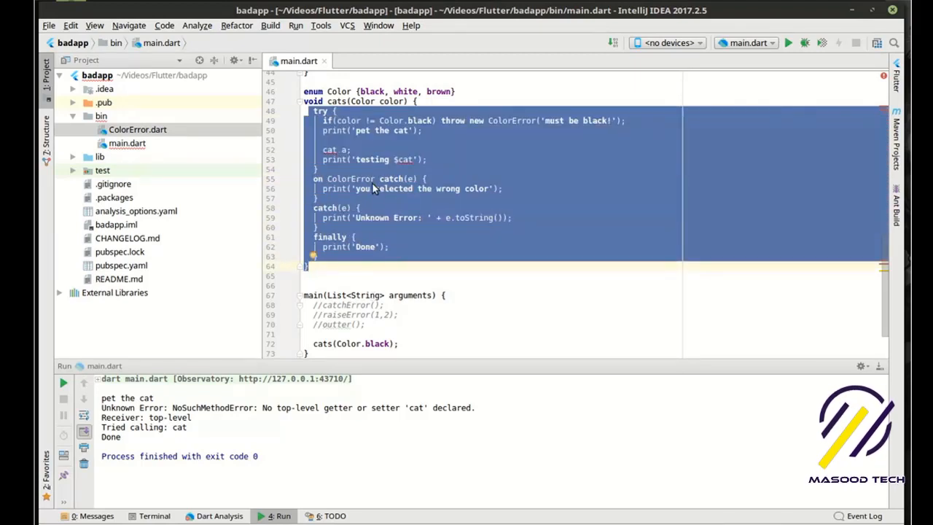
pyautogui.doubleClick(350, 178)
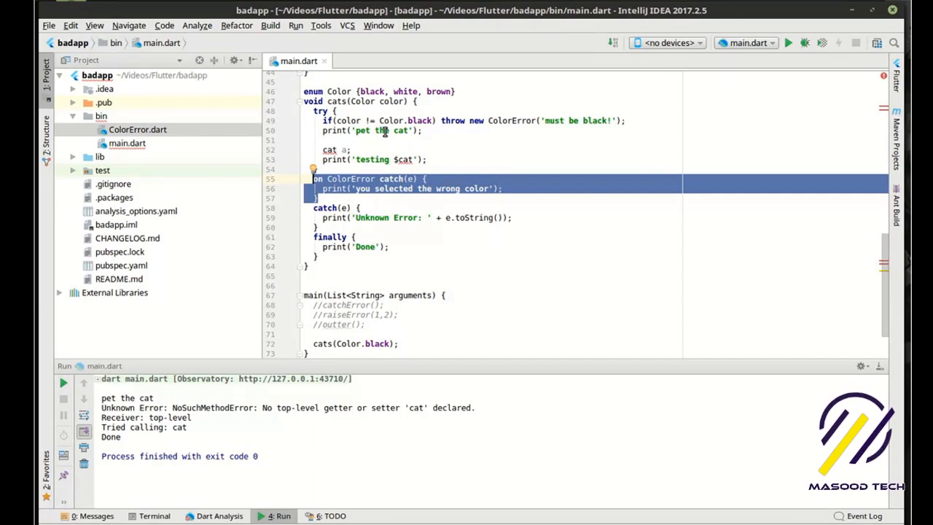
pyautogui.moveTo(411, 139)
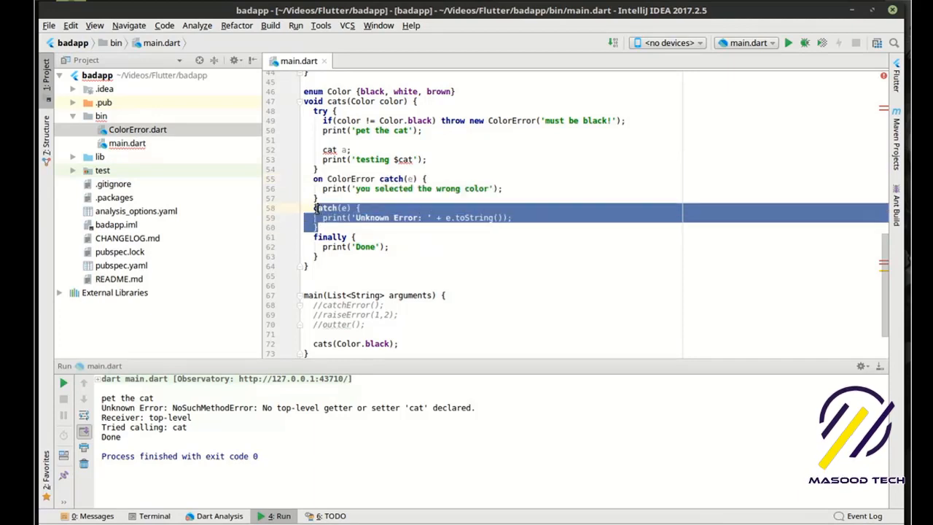
pyautogui.moveTo(527, 212)
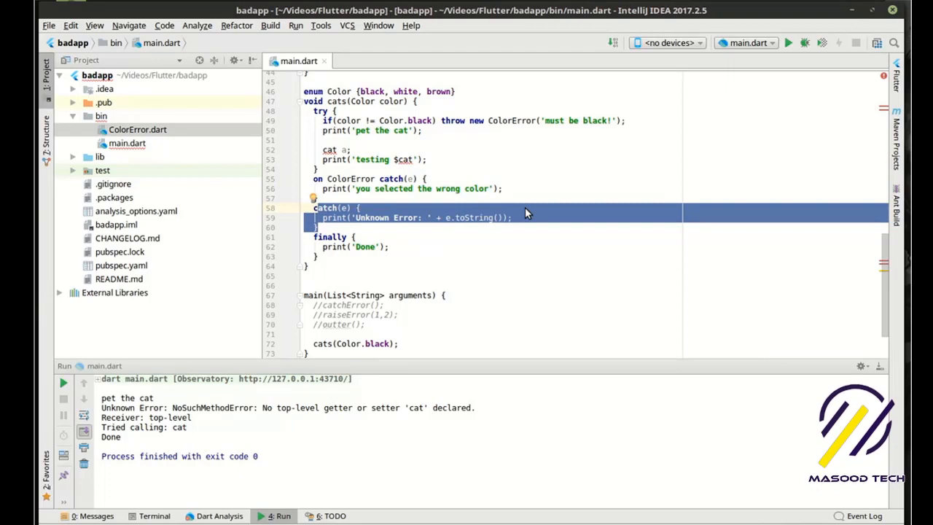
pyautogui.click(398, 275)
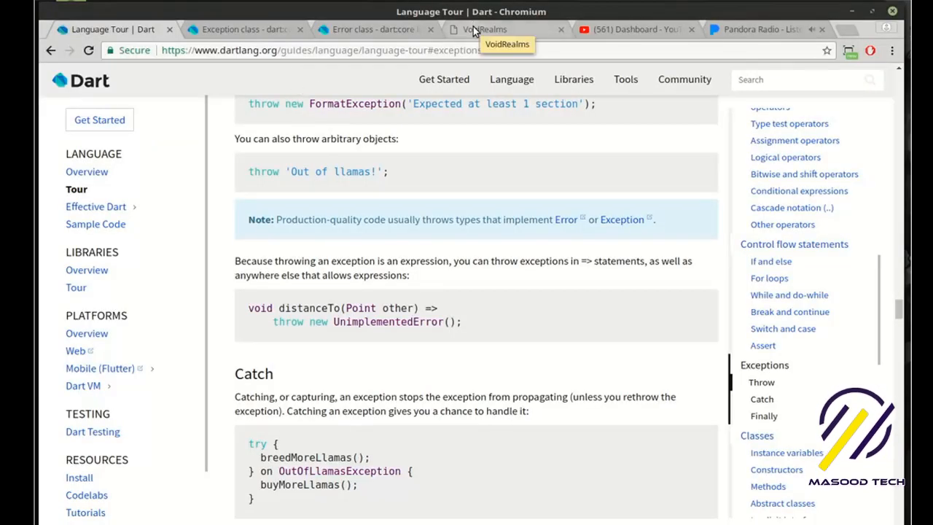
# Switch to the VoidRealms site and open its Tutorials page
pyautogui.click(484, 30)
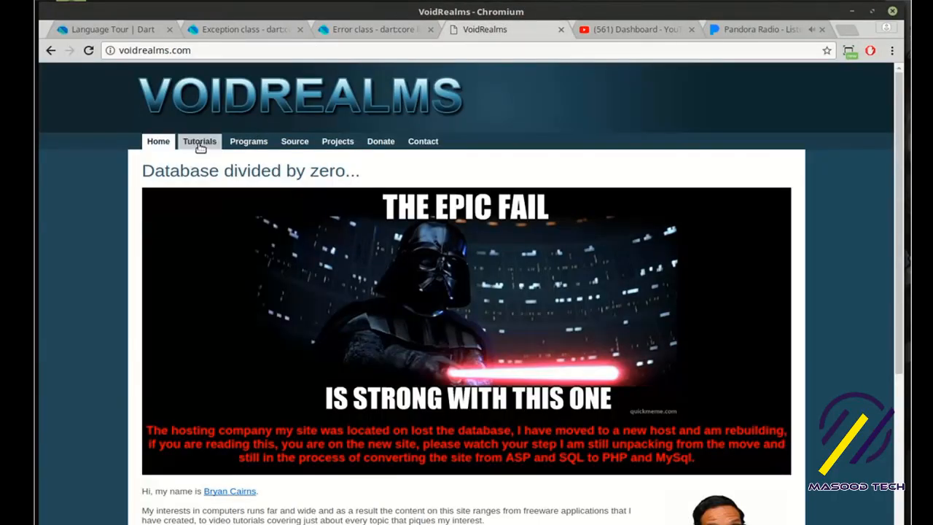
pyautogui.click(199, 141)
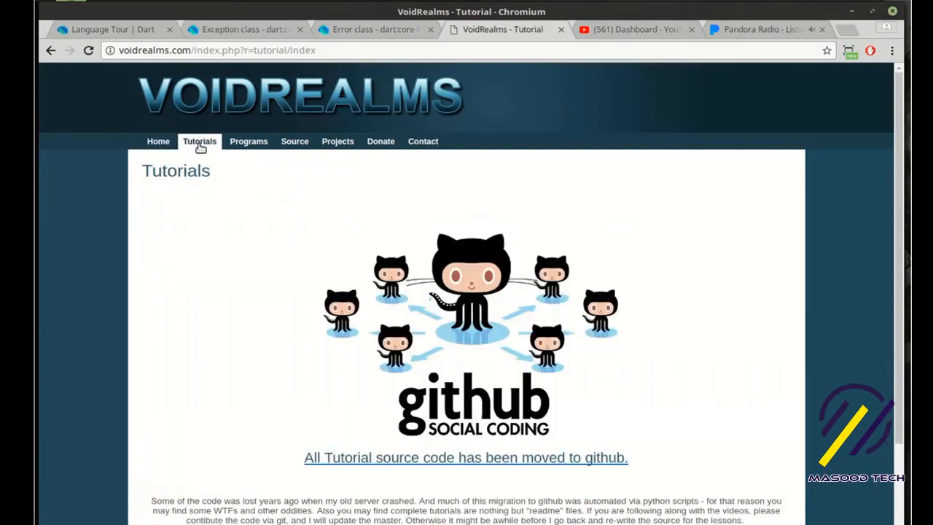
pyautogui.moveTo(449, 310)
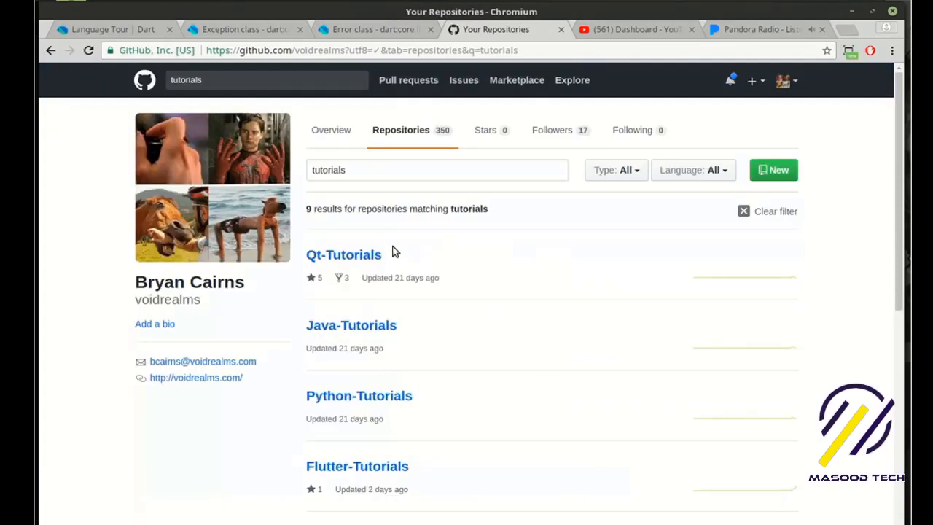
# Filter and scroll the repository list, then open Flutter-Tutorials
pyautogui.click(437, 170)
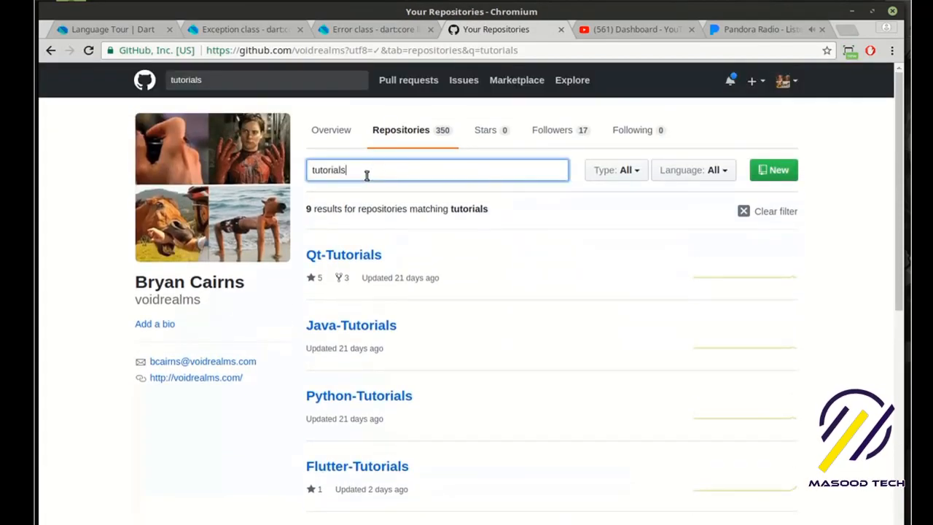
pyautogui.scroll(-3)
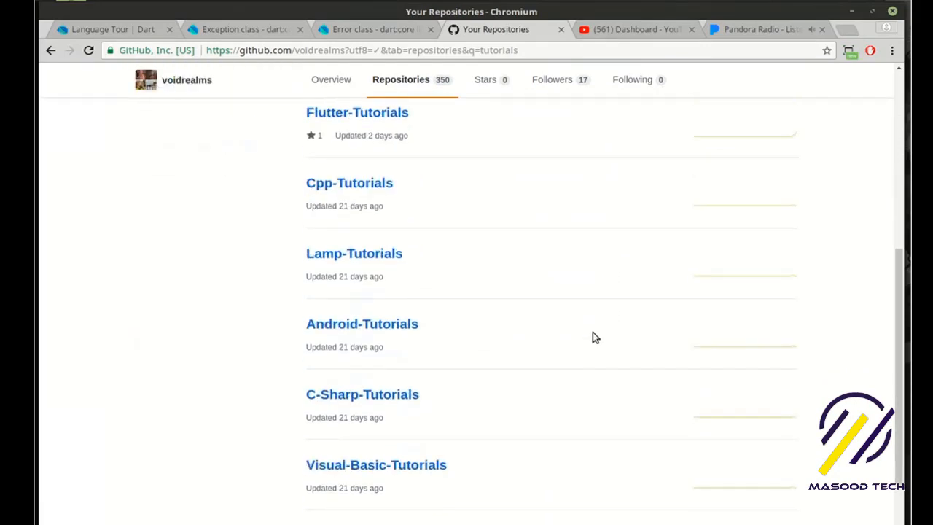
pyautogui.scroll(3)
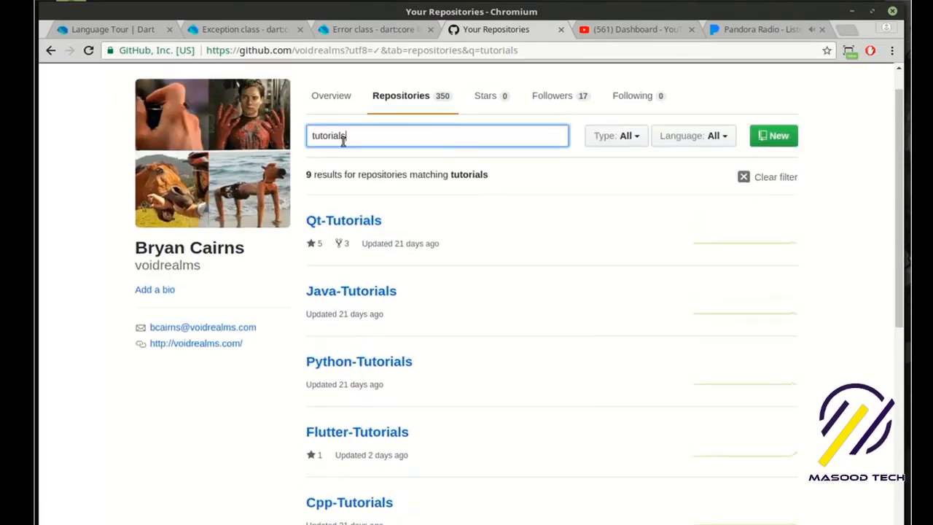
pyautogui.scroll(-3)
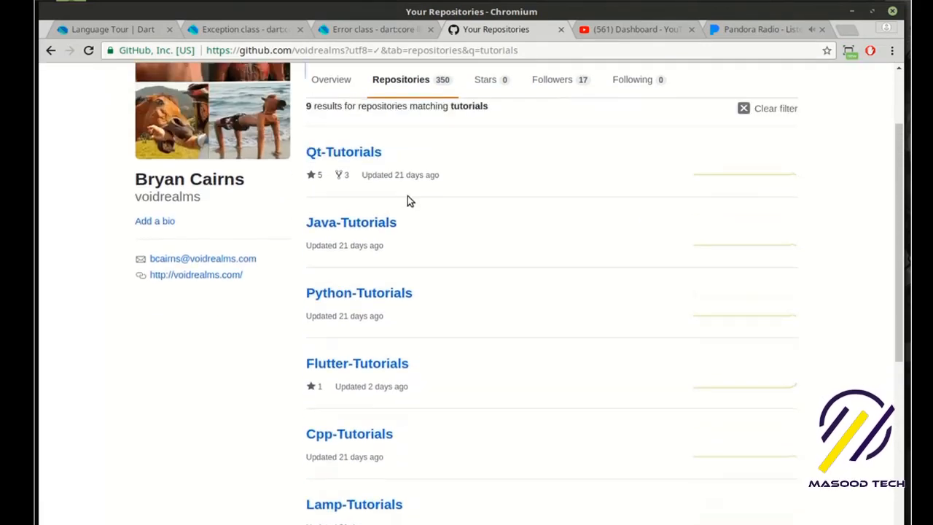
pyautogui.scroll(-3)
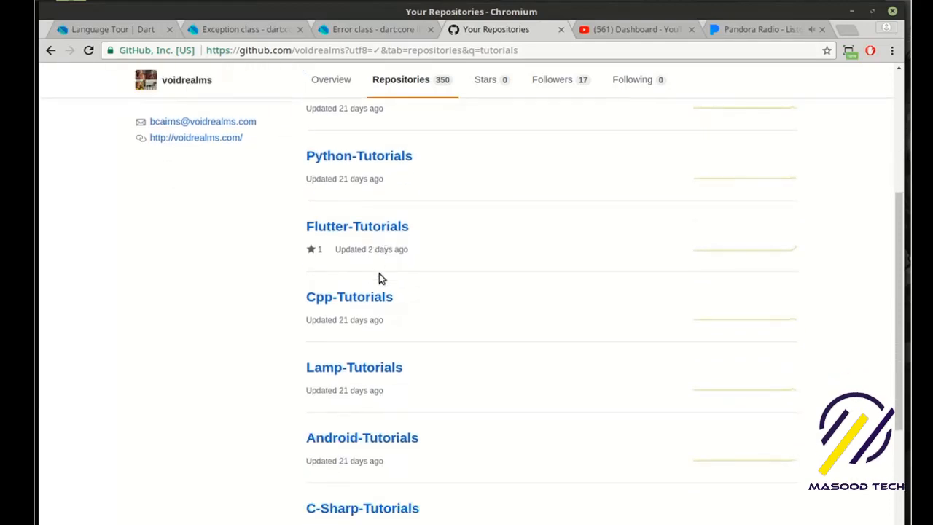
pyautogui.click(356, 226)
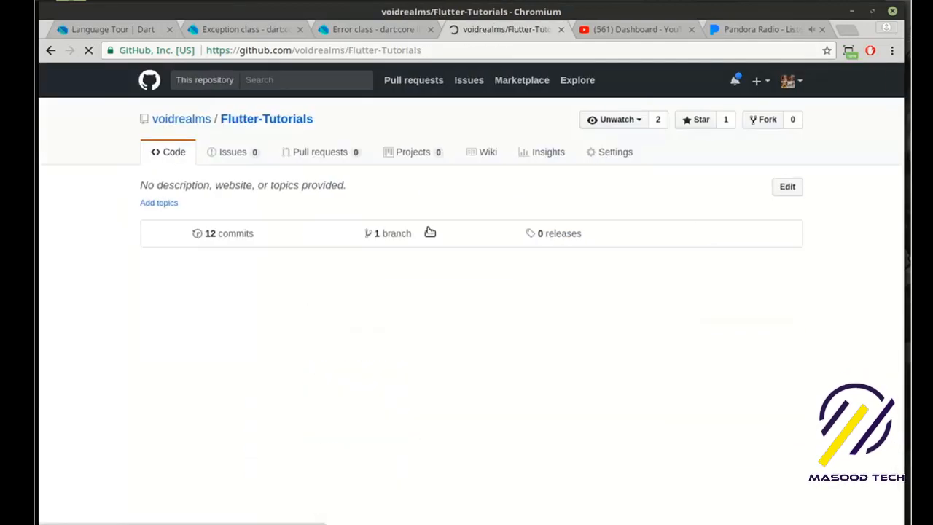
# Browse the Flutter-1 lesson folder's readme and return to the repository listing
pyautogui.scroll(-3)
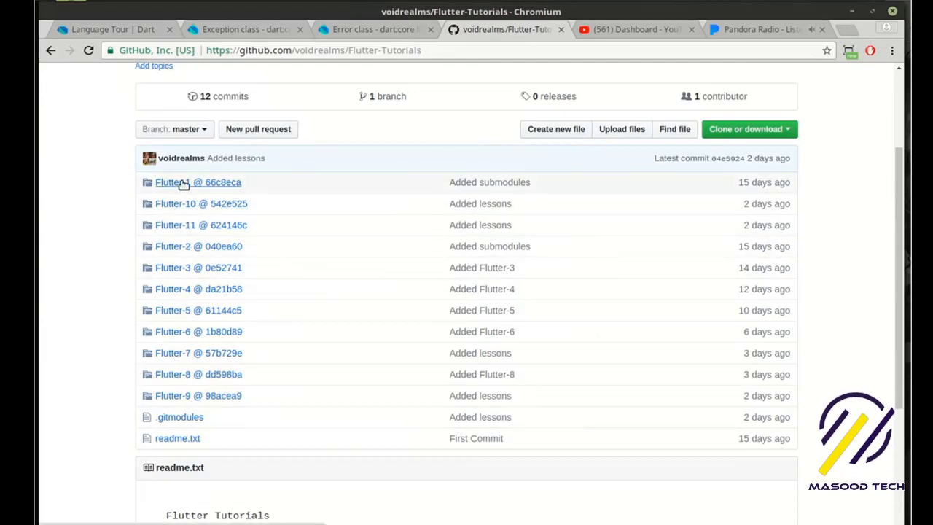
pyautogui.click(172, 182)
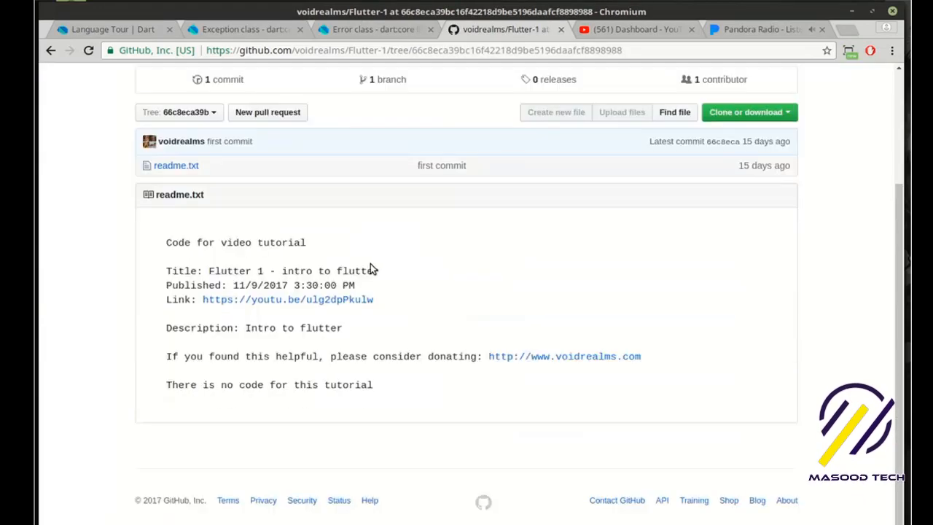
pyautogui.click(49, 50)
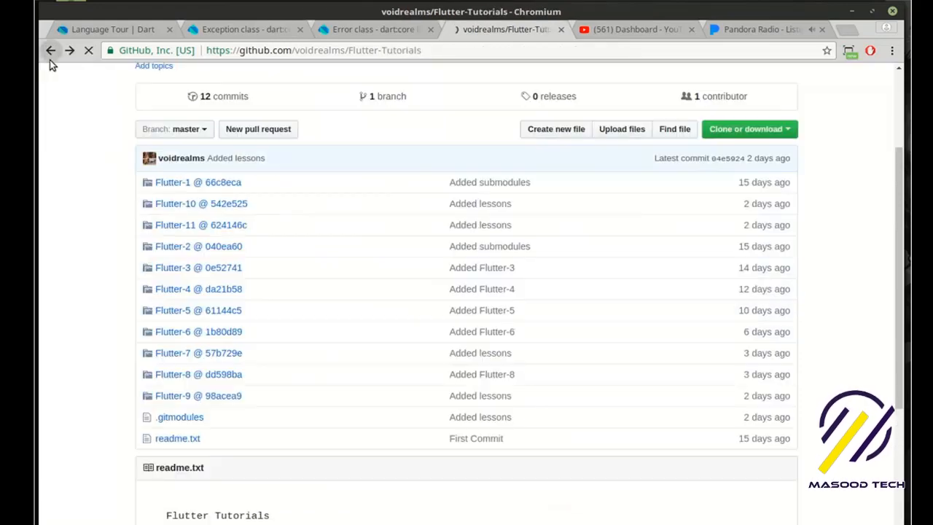
pyautogui.click(173, 182)
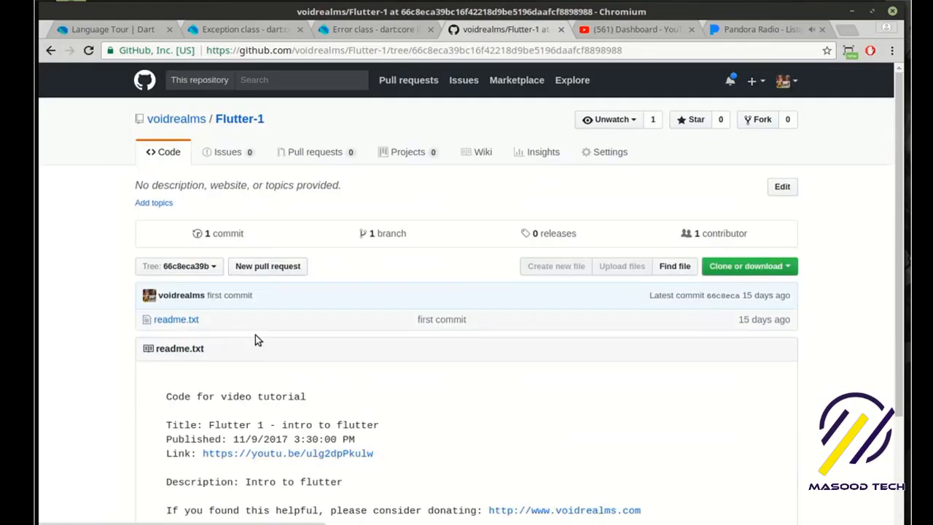
pyautogui.scroll(-3)
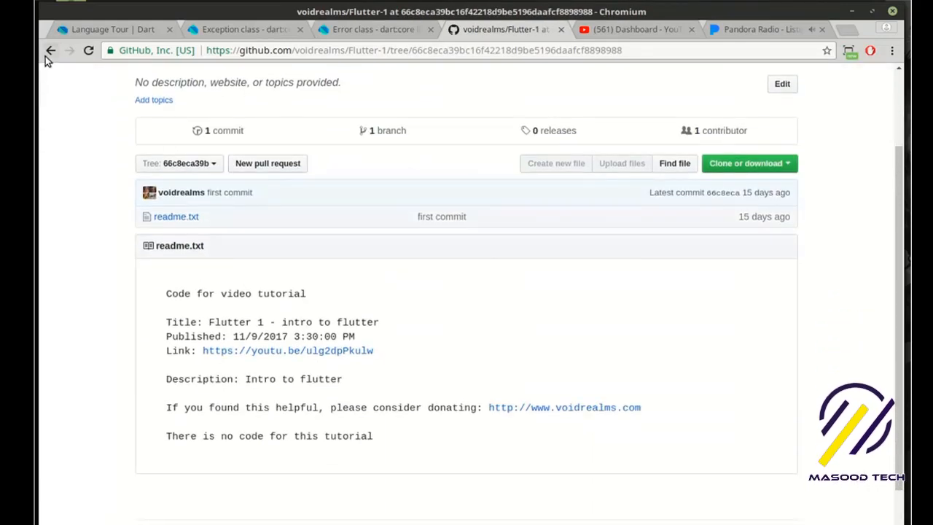
pyautogui.click(51, 50)
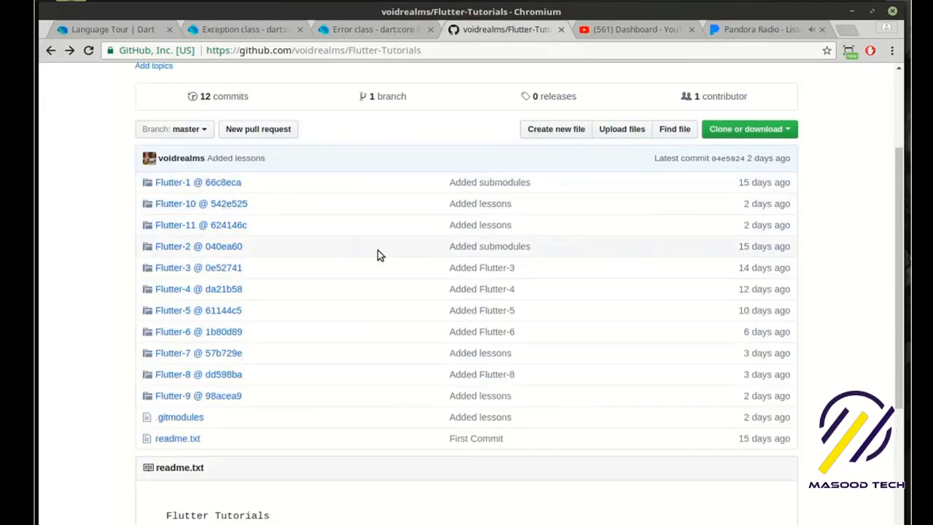
pyautogui.moveTo(553, 148)
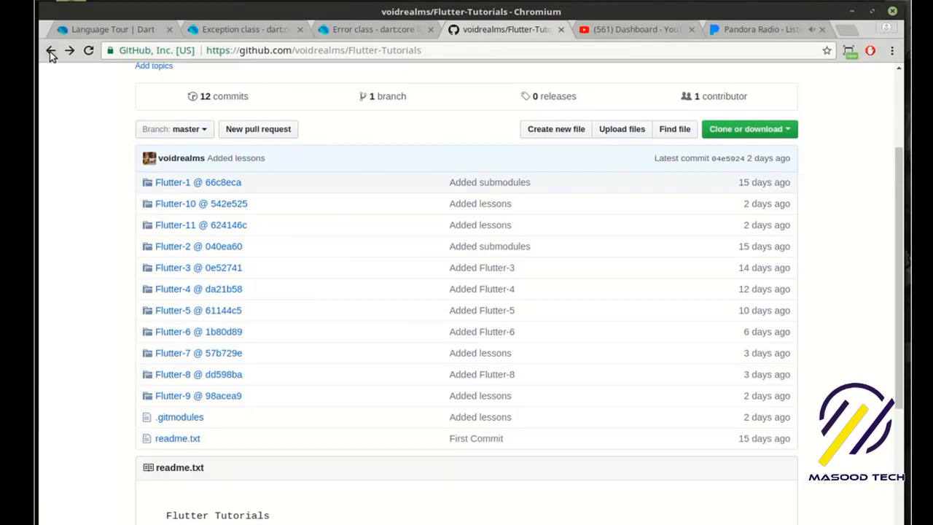
# Go back to the VoidRealms Tutorials page, then open the Contact page introducing Bryan
pyautogui.click(50, 49)
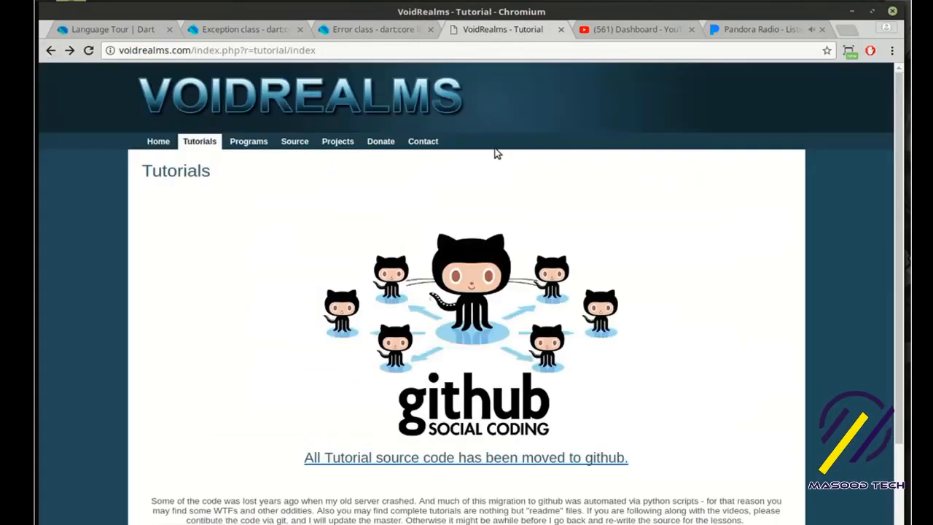
pyautogui.scroll(-3)
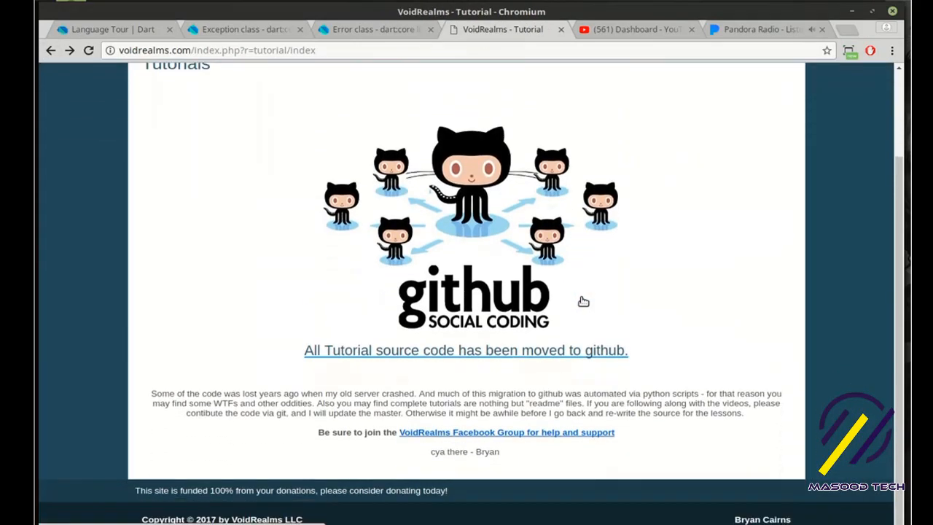
pyautogui.scroll(3)
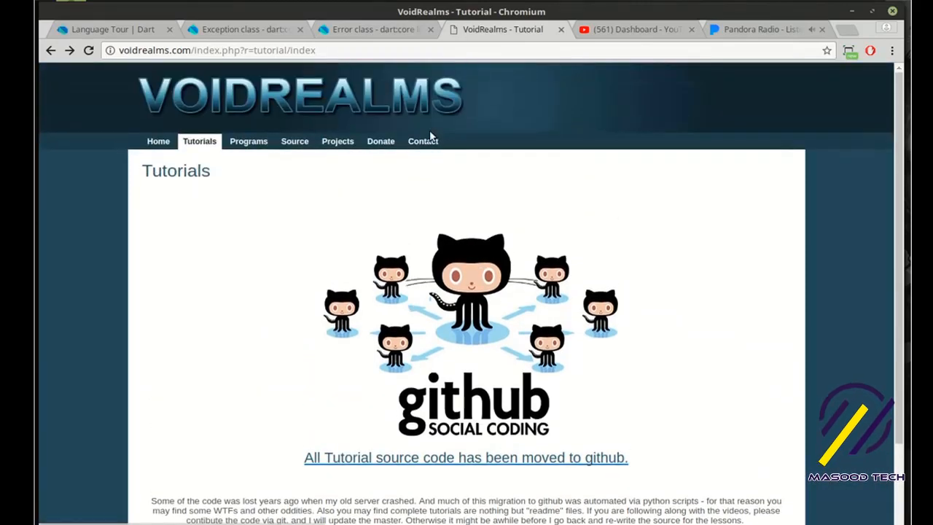
pyautogui.click(423, 141)
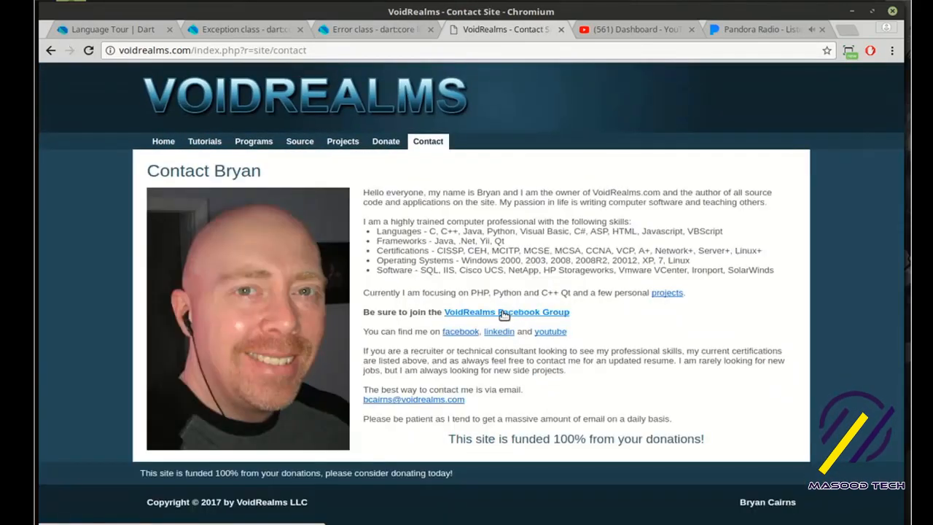
pyautogui.moveTo(538, 312)
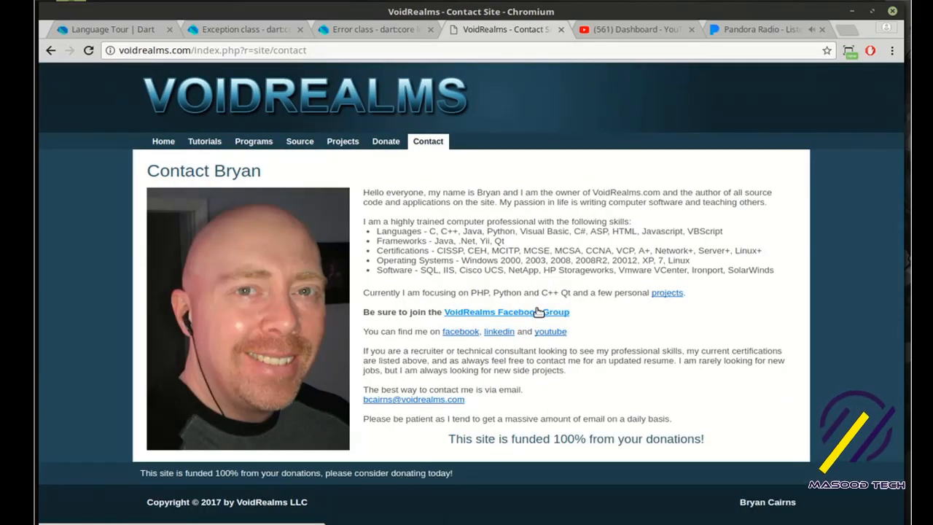